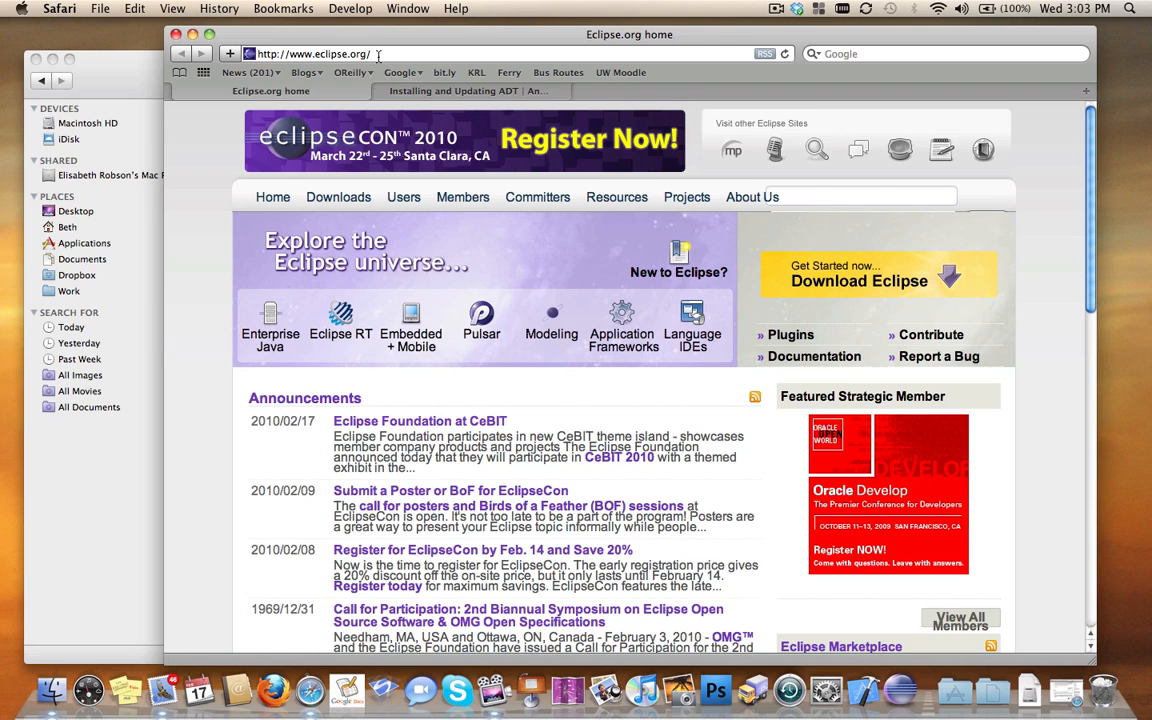
# - Reach the mirror selection page for the eclipse-java-galileo-SR1-macosx-cocoa.tar.gz package
pyautogui.click(338, 198)
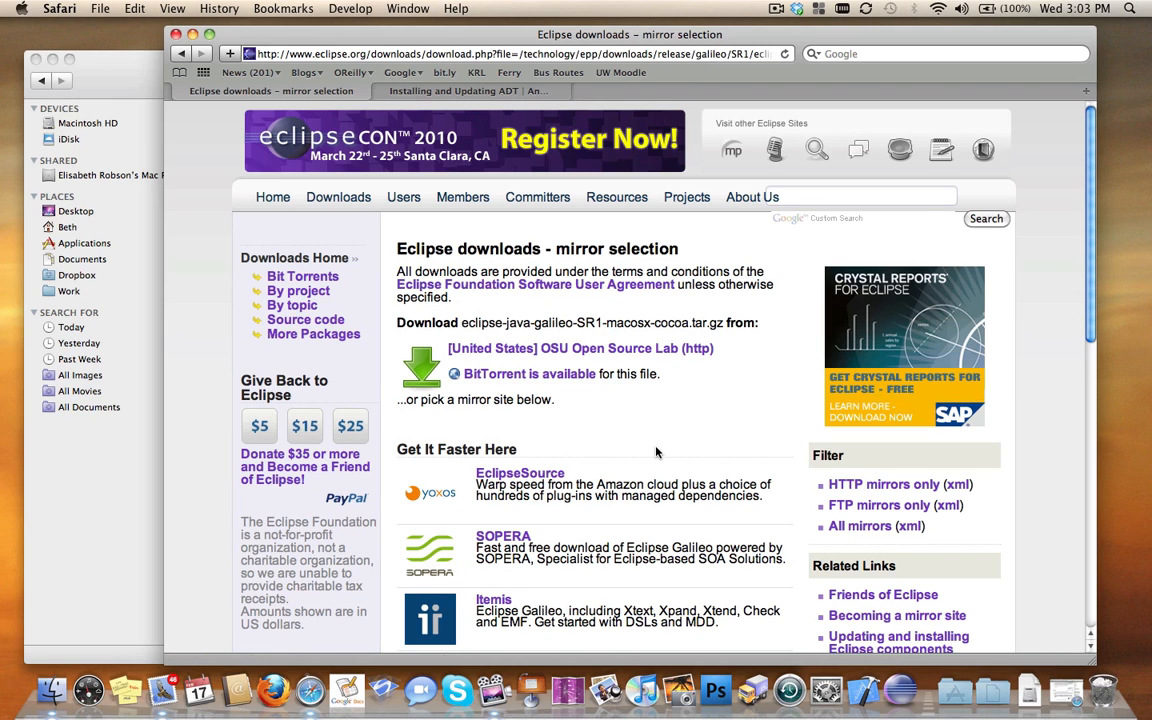
pyautogui.moveTo(674, 448)
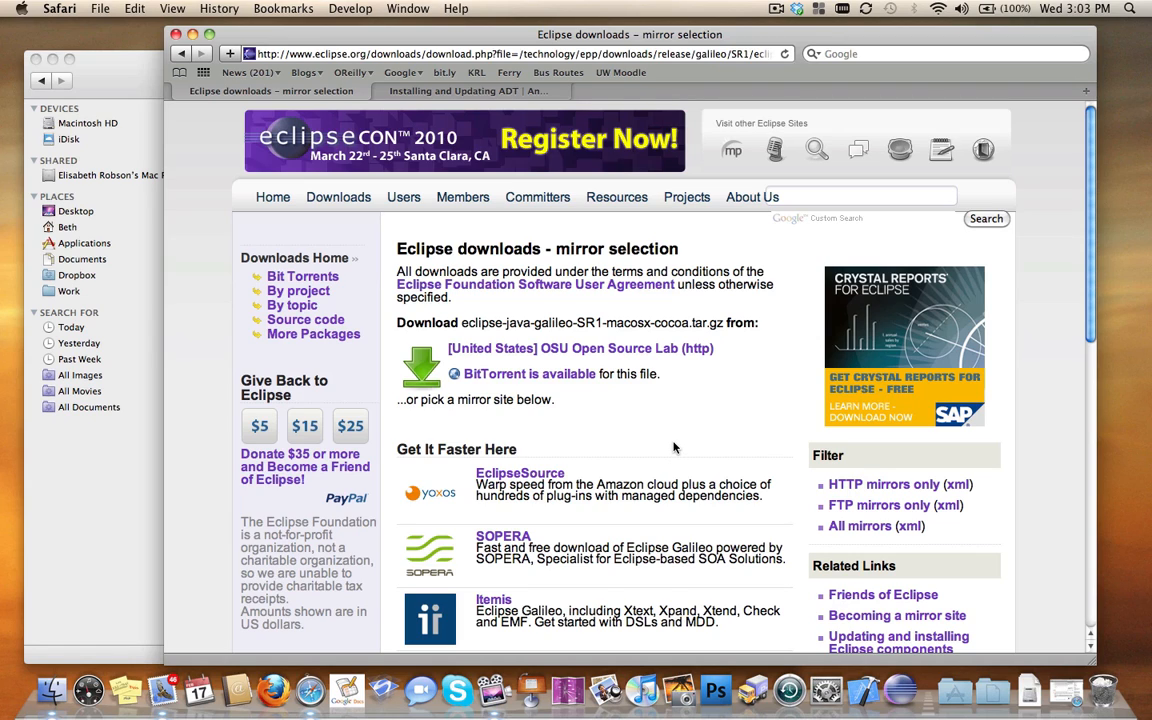
pyautogui.moveTo(648, 448)
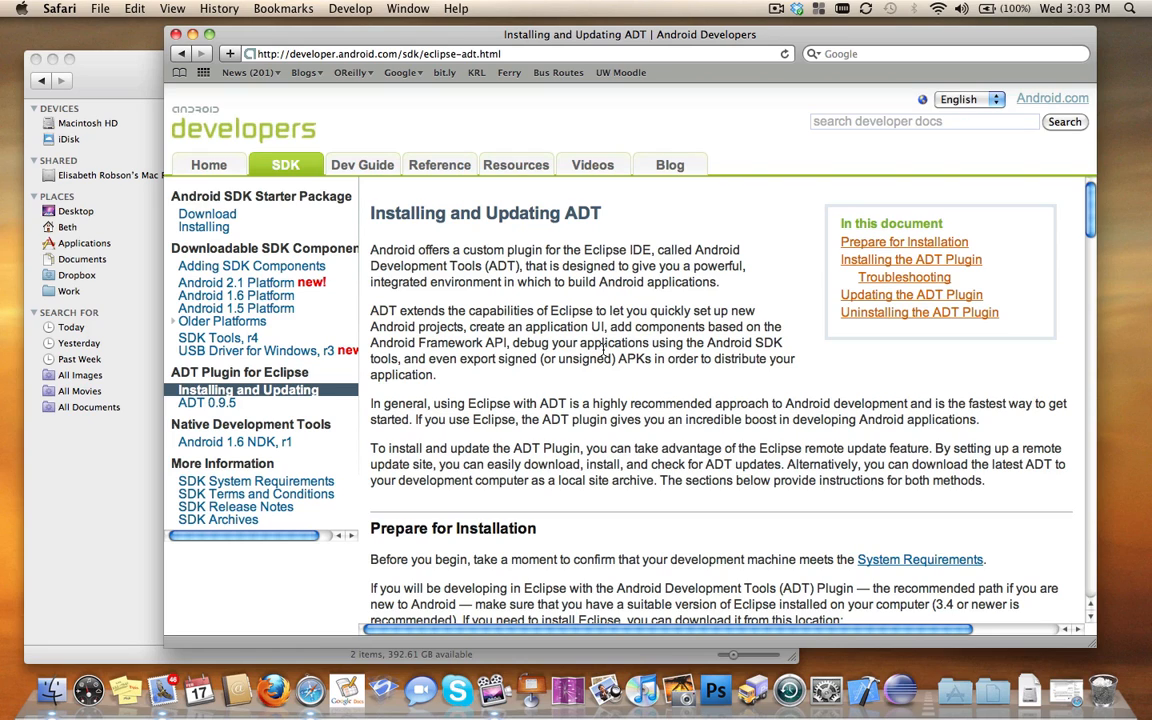
pyautogui.moveTo(604, 348)
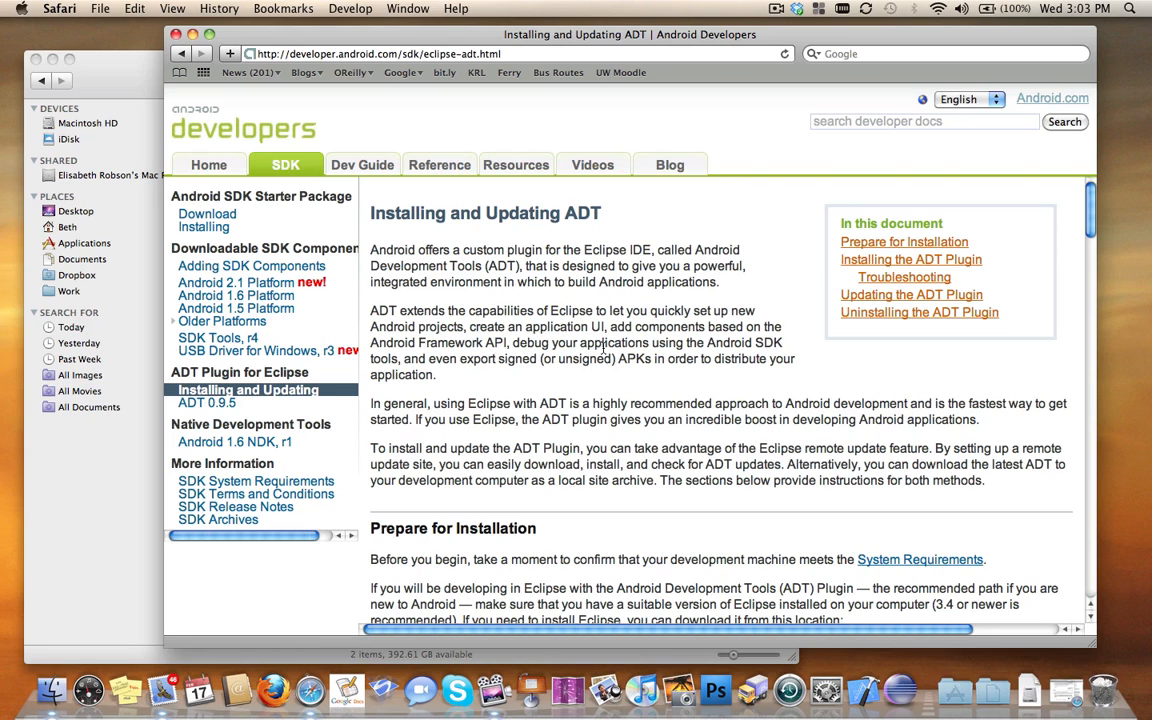
pyautogui.moveTo(604, 344)
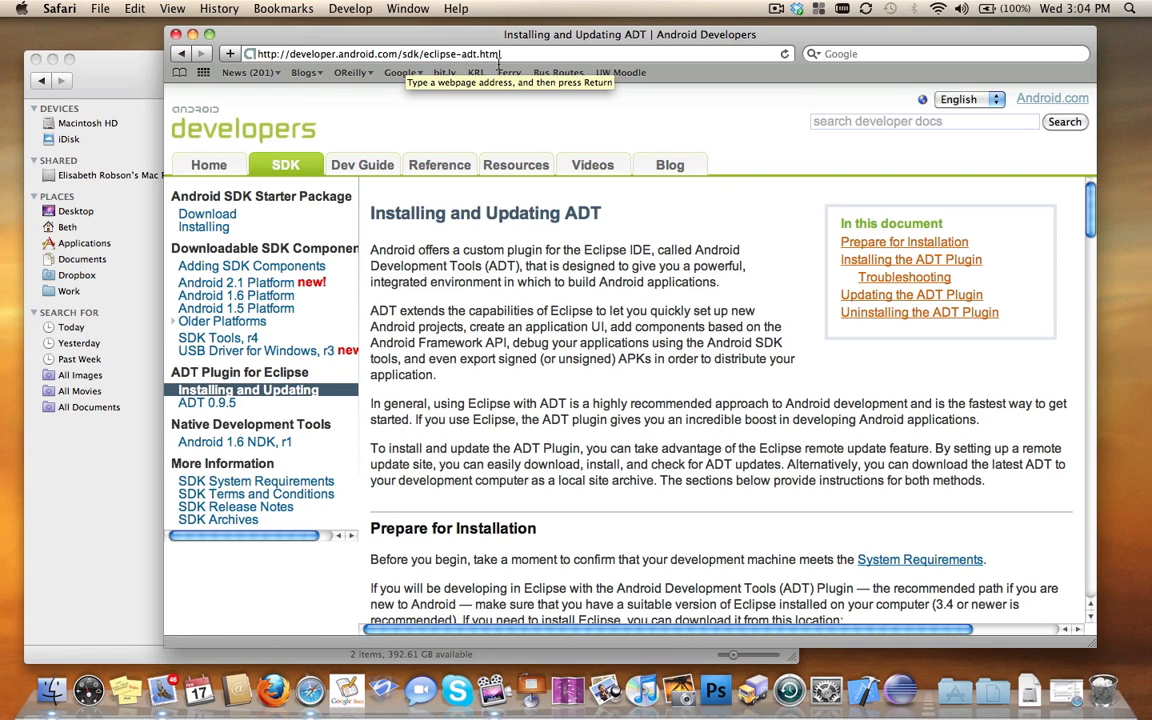
pyautogui.moveTo(216, 394)
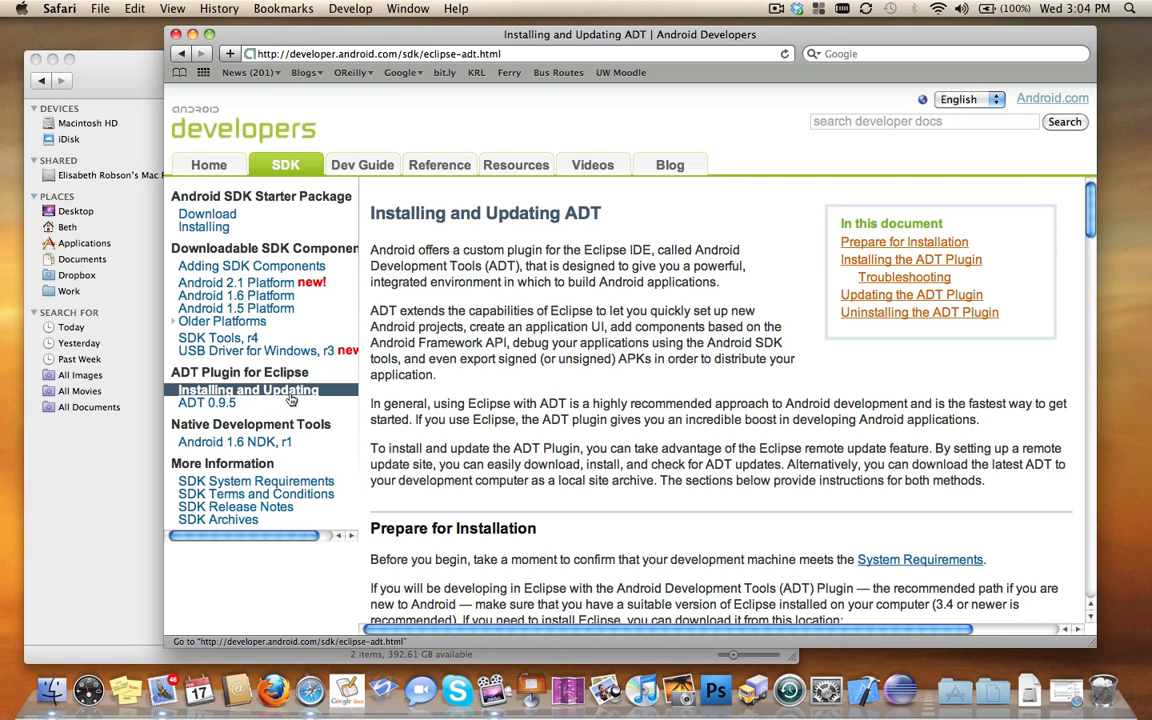
pyautogui.moveTo(288, 400)
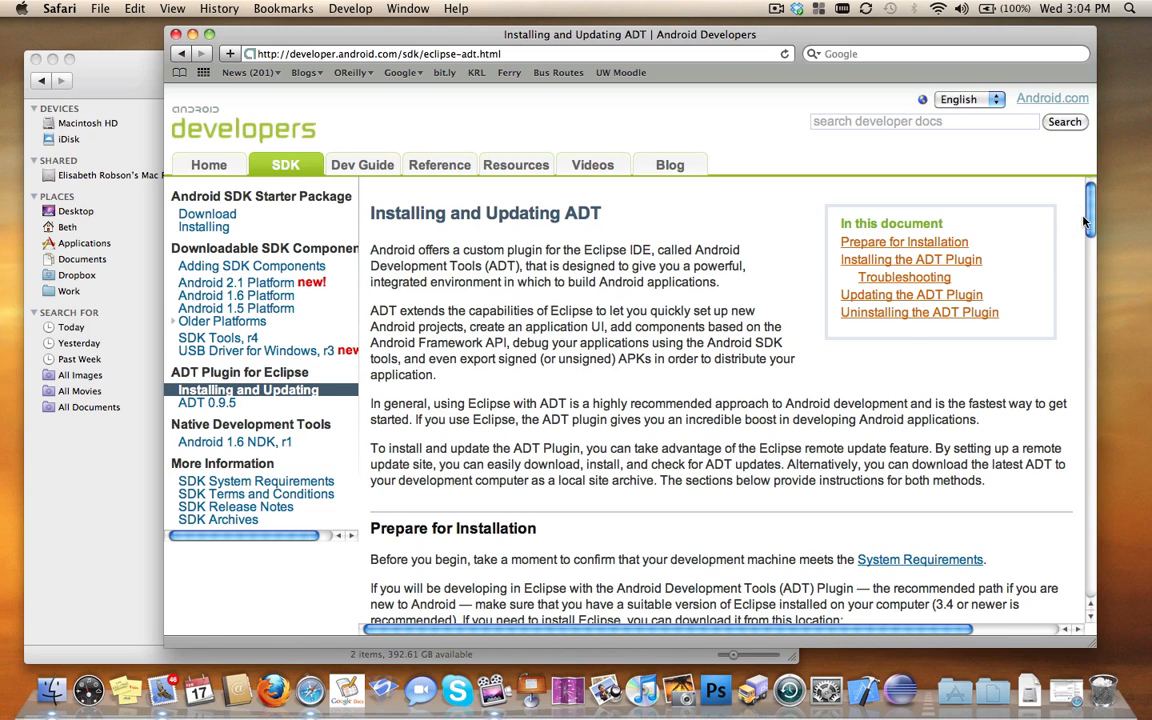
# - Follow the sidebar Download link to the Android SDK Starter Package page
pyautogui.scroll(-3)
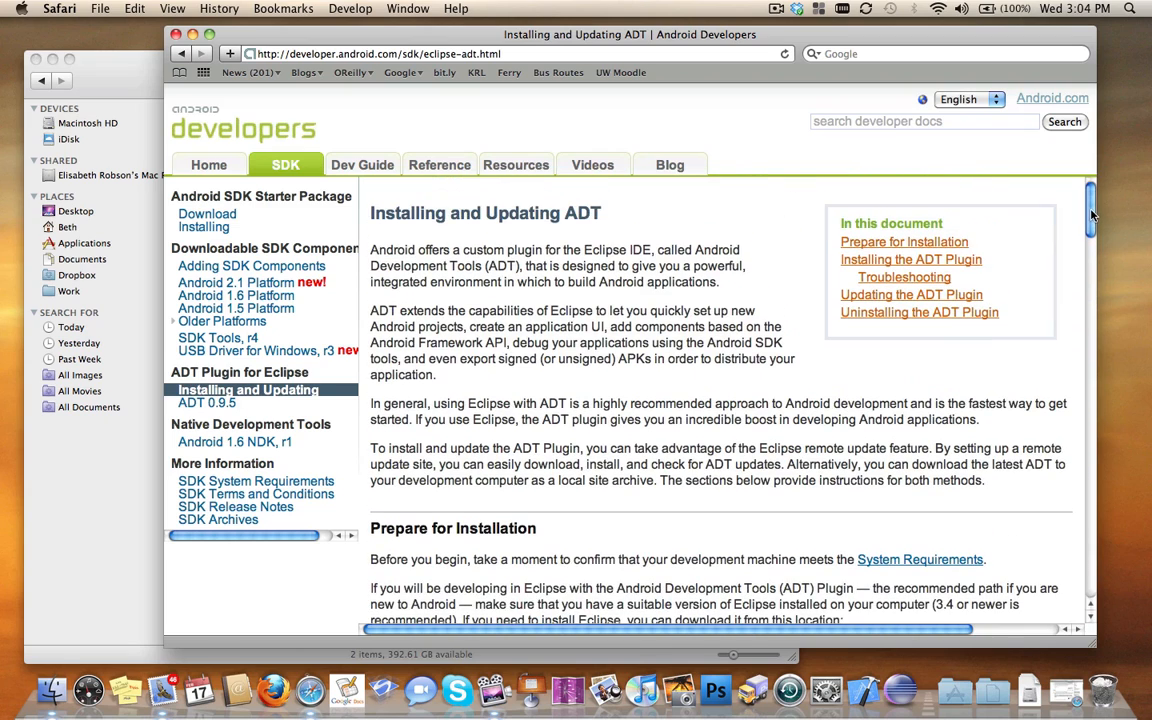
pyautogui.moveTo(208, 214)
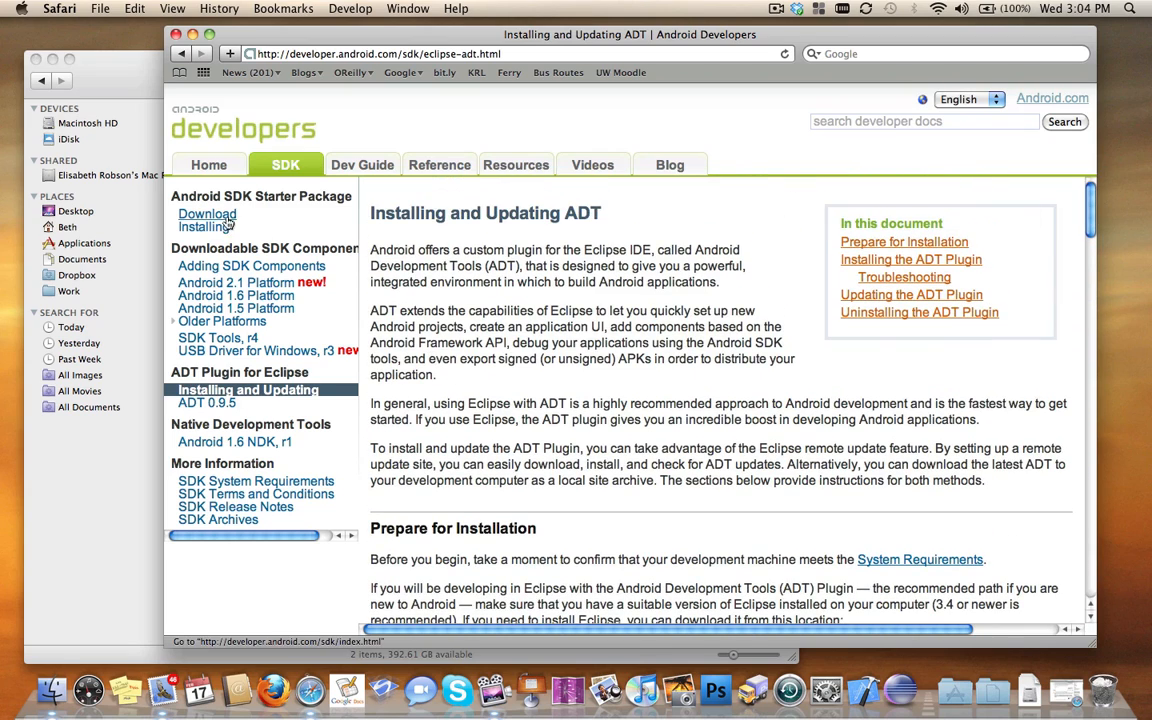
pyautogui.click(206, 212)
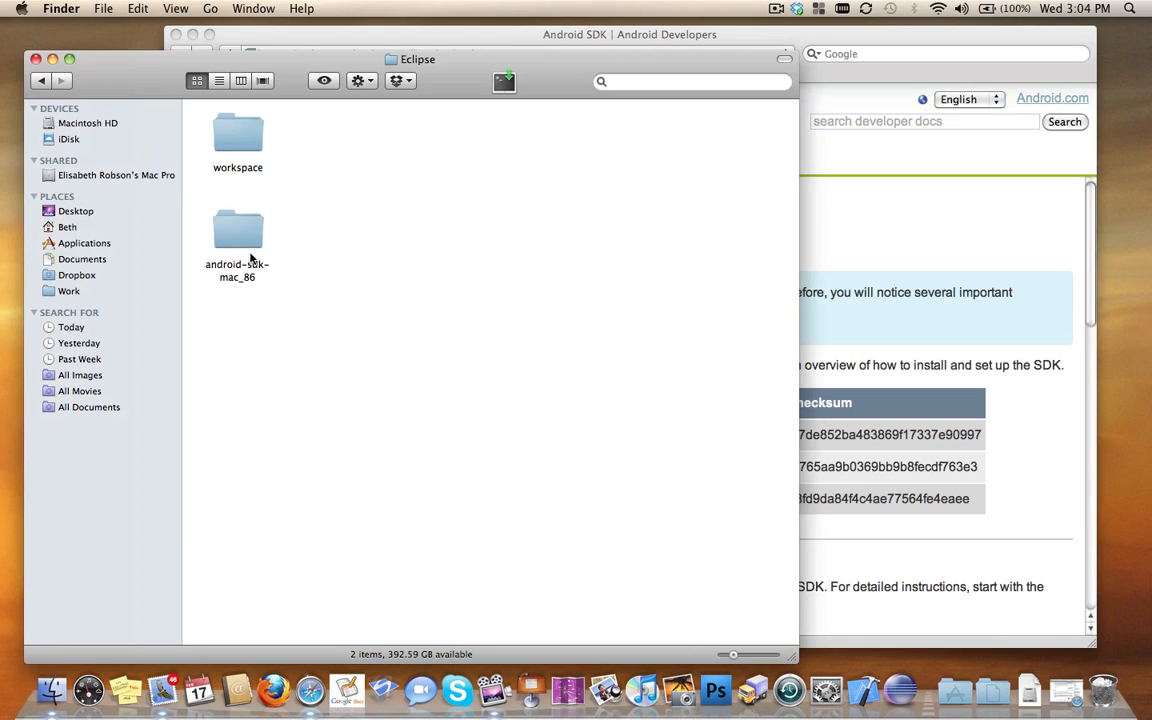
pyautogui.moveTo(236, 256)
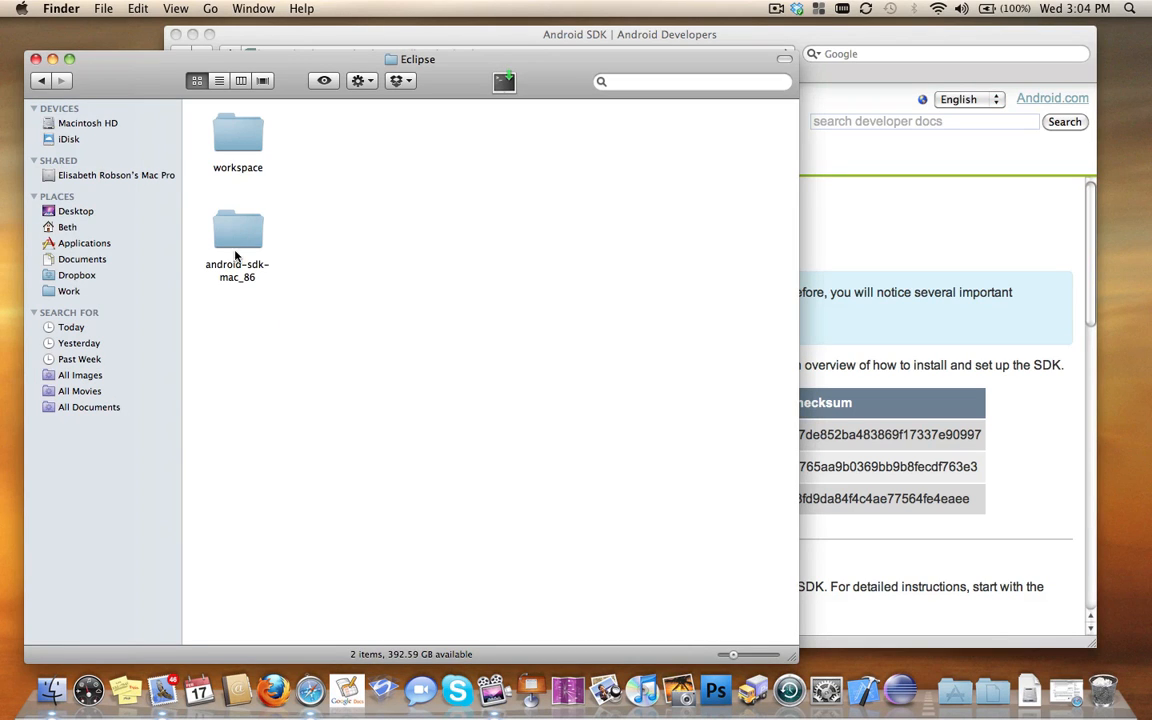
pyautogui.moveTo(236, 272)
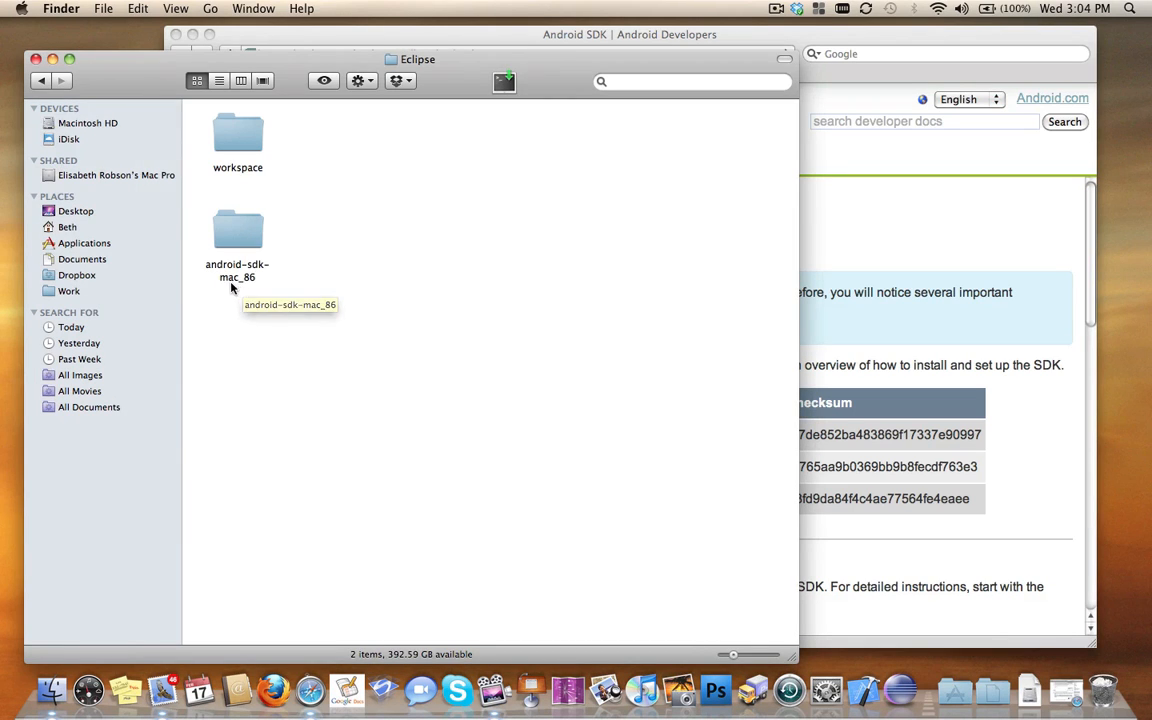
pyautogui.moveTo(292, 308)
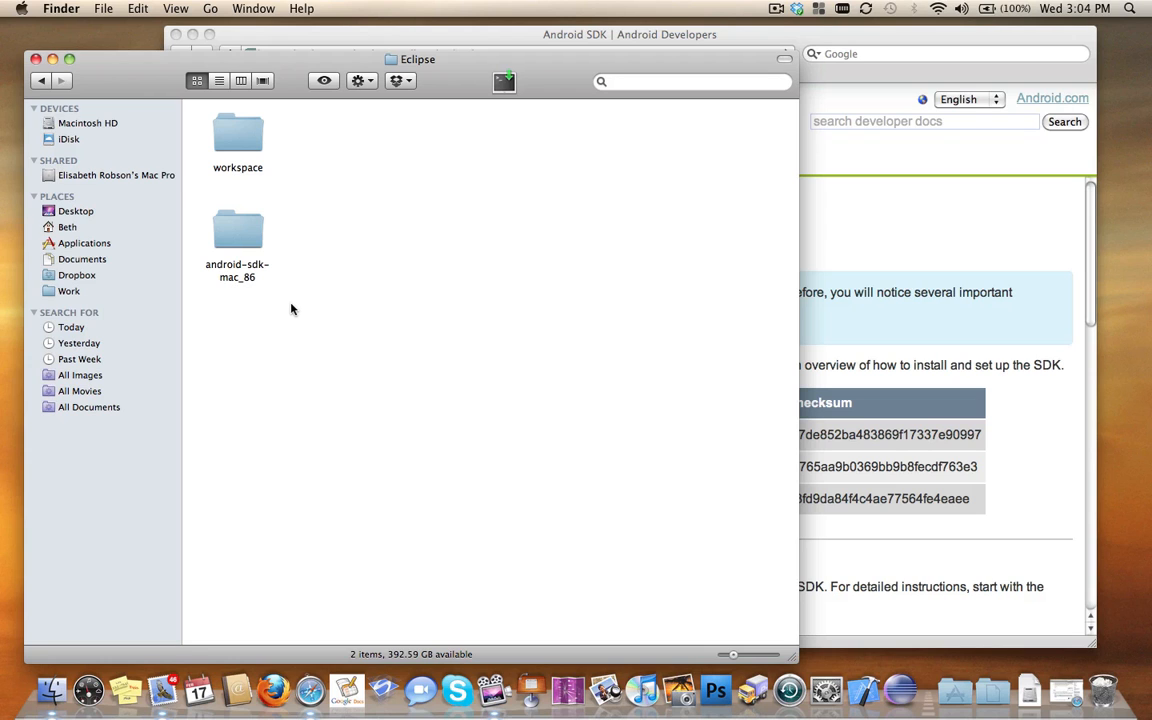
pyautogui.moveTo(870, 330)
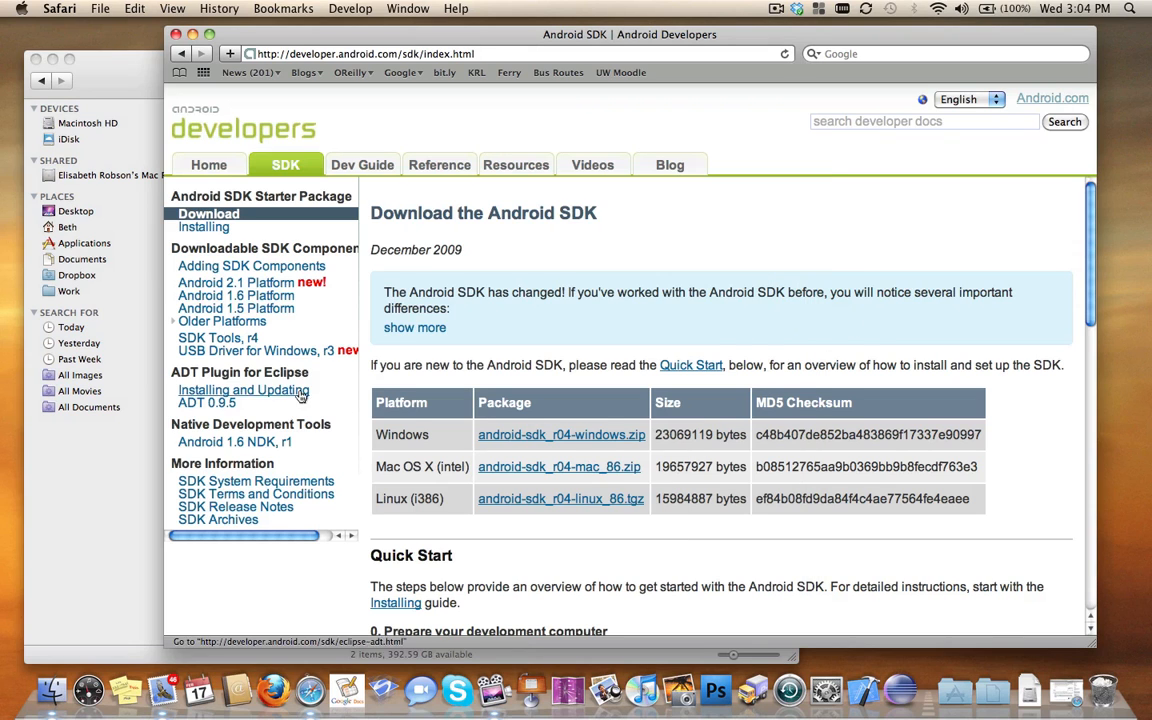
# - Return to the Installing and Updating ADT page, then bring Eclipse forward from the Dock
pyautogui.click(244, 390)
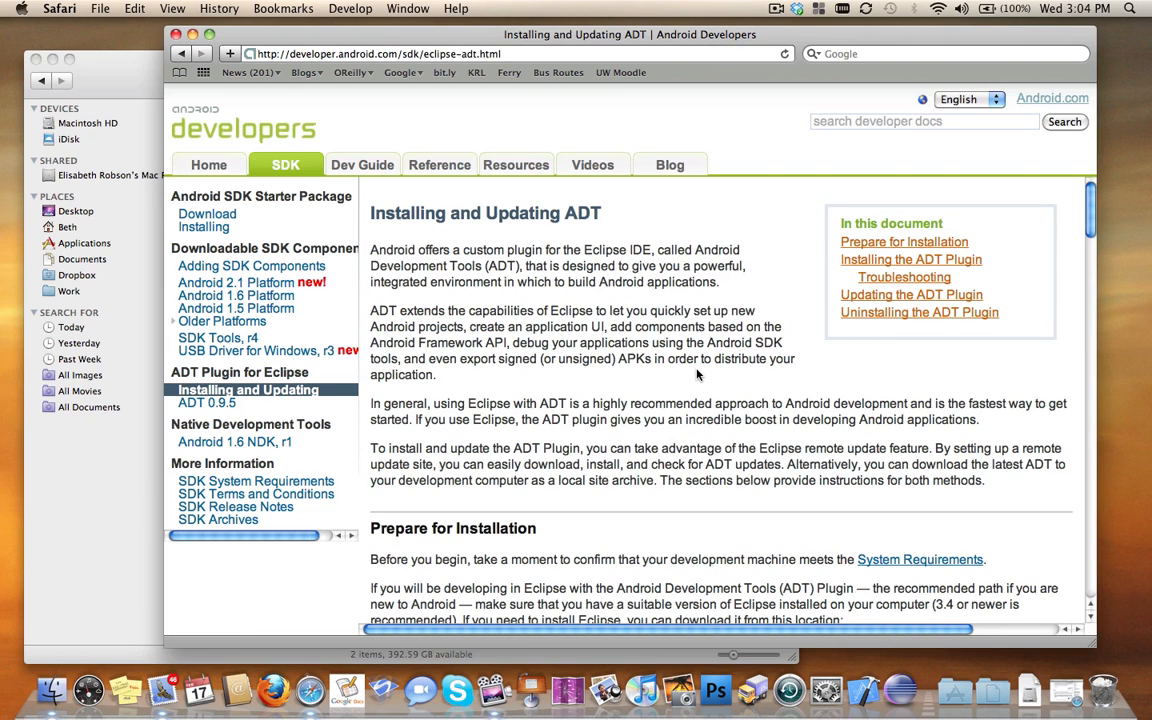
pyautogui.moveTo(898, 688)
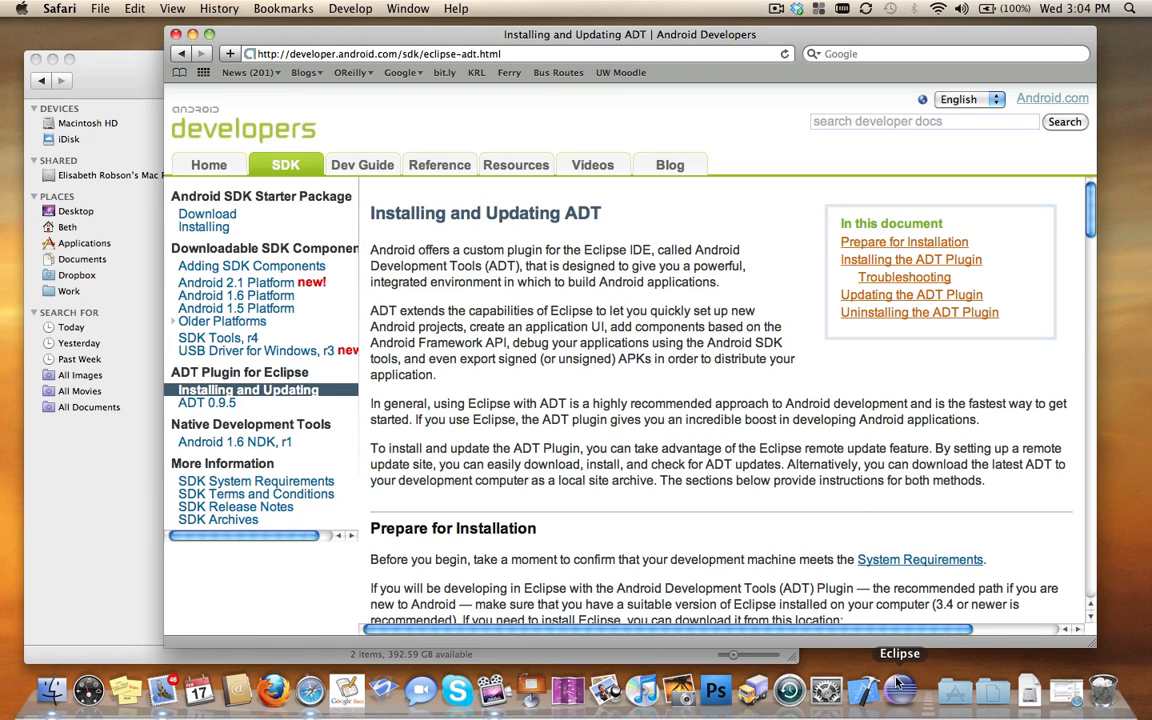
pyautogui.click(898, 690)
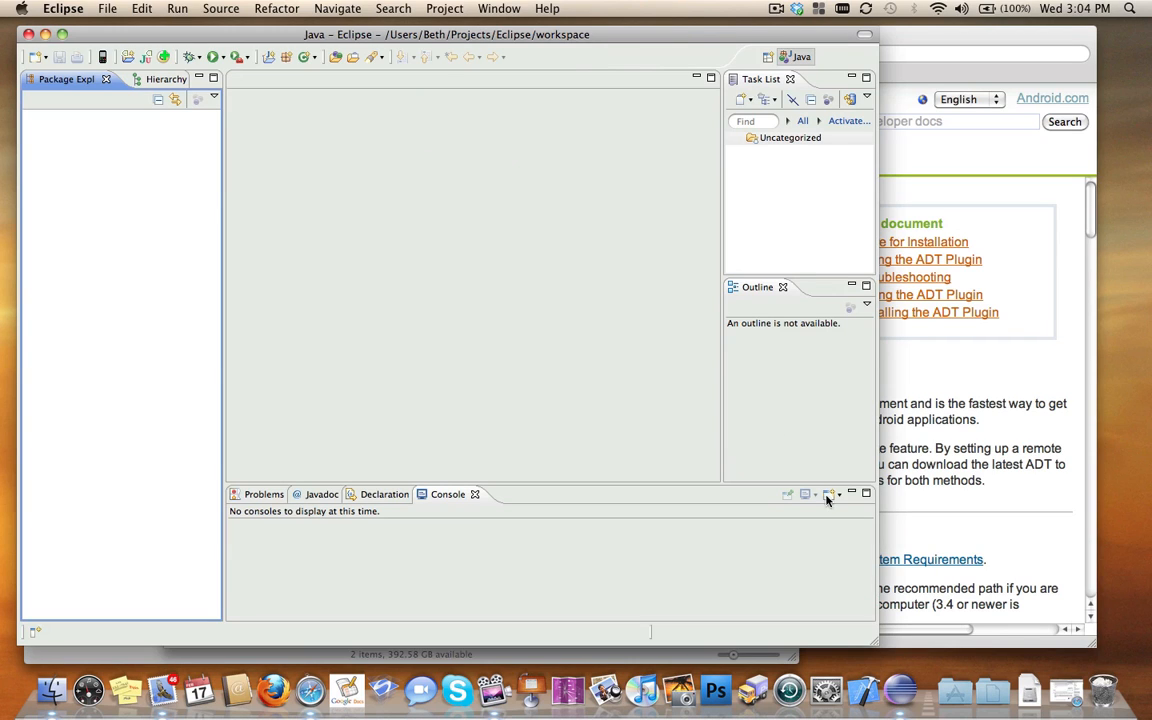
pyautogui.click(548, 8)
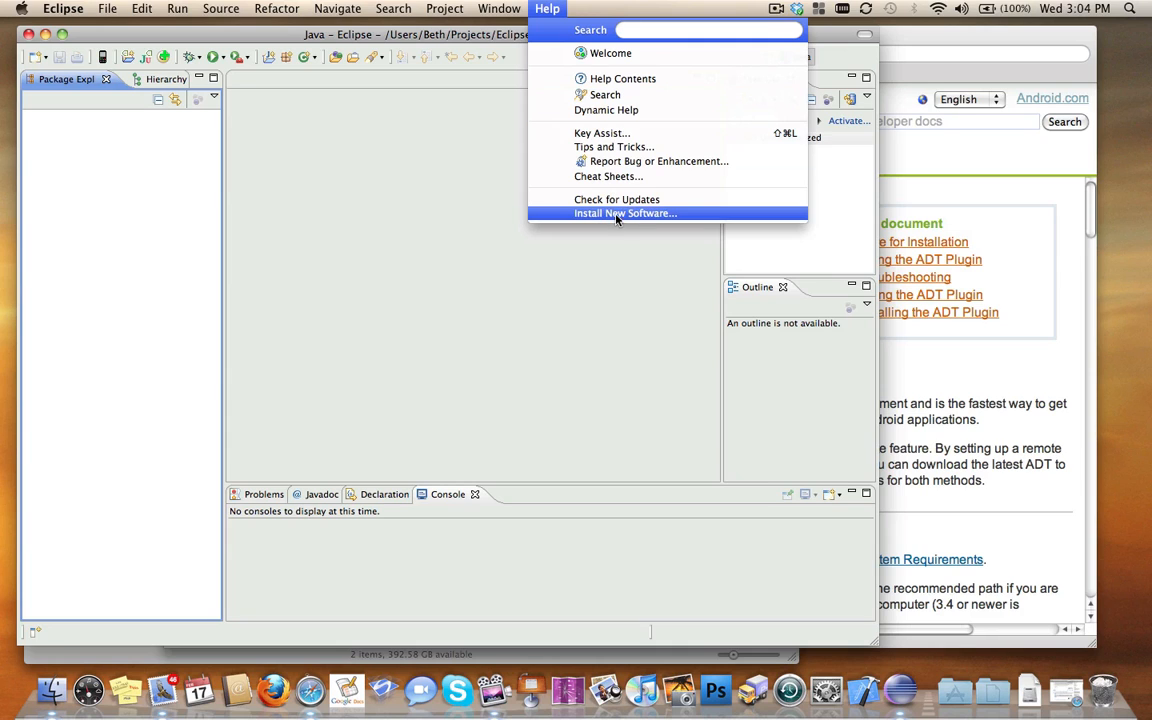
pyautogui.click(624, 212)
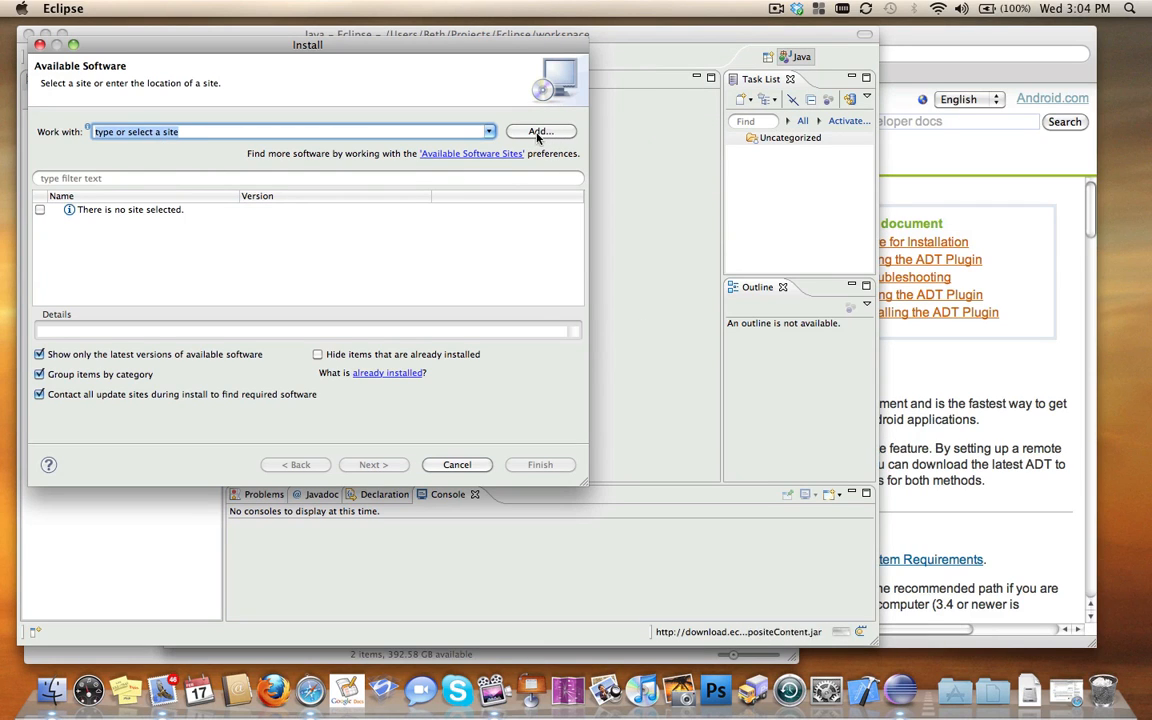
pyautogui.click(540, 132)
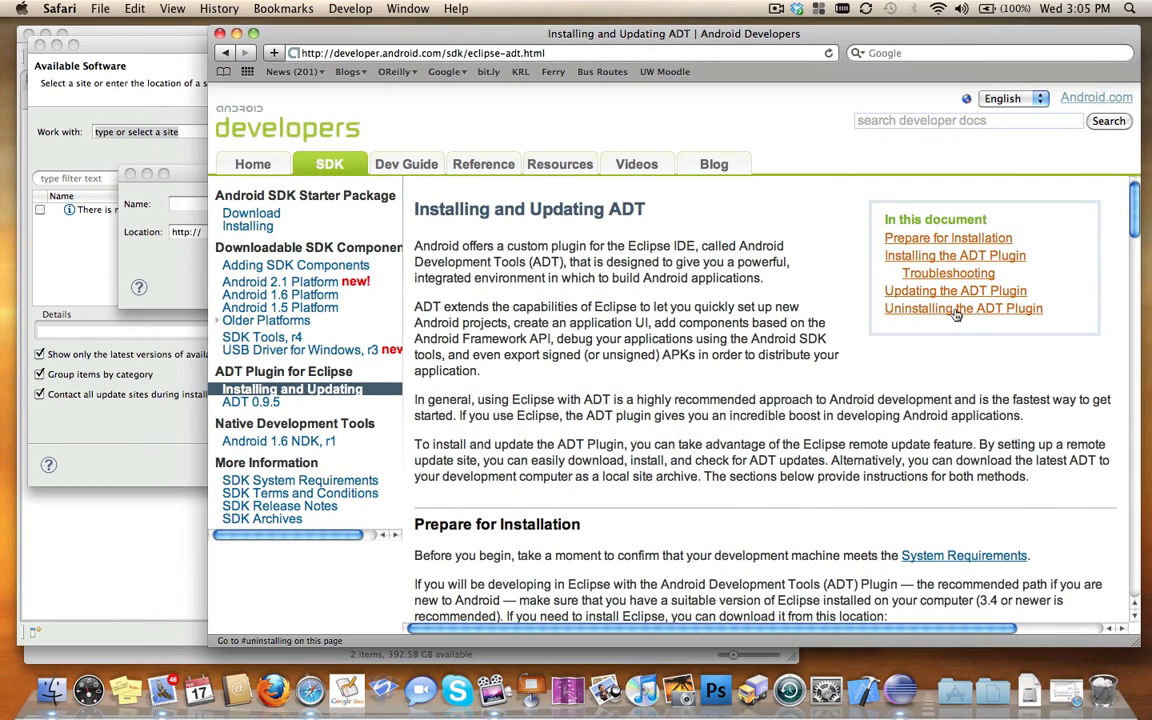
pyautogui.scroll(-3)
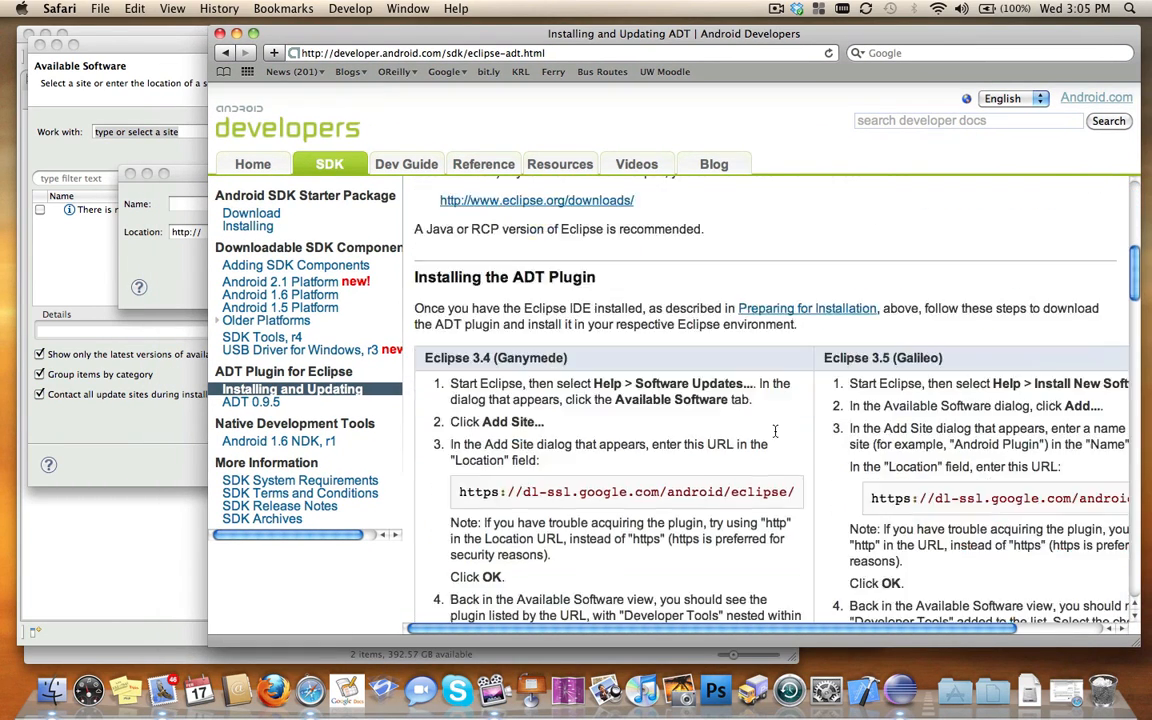
pyautogui.scroll(-3)
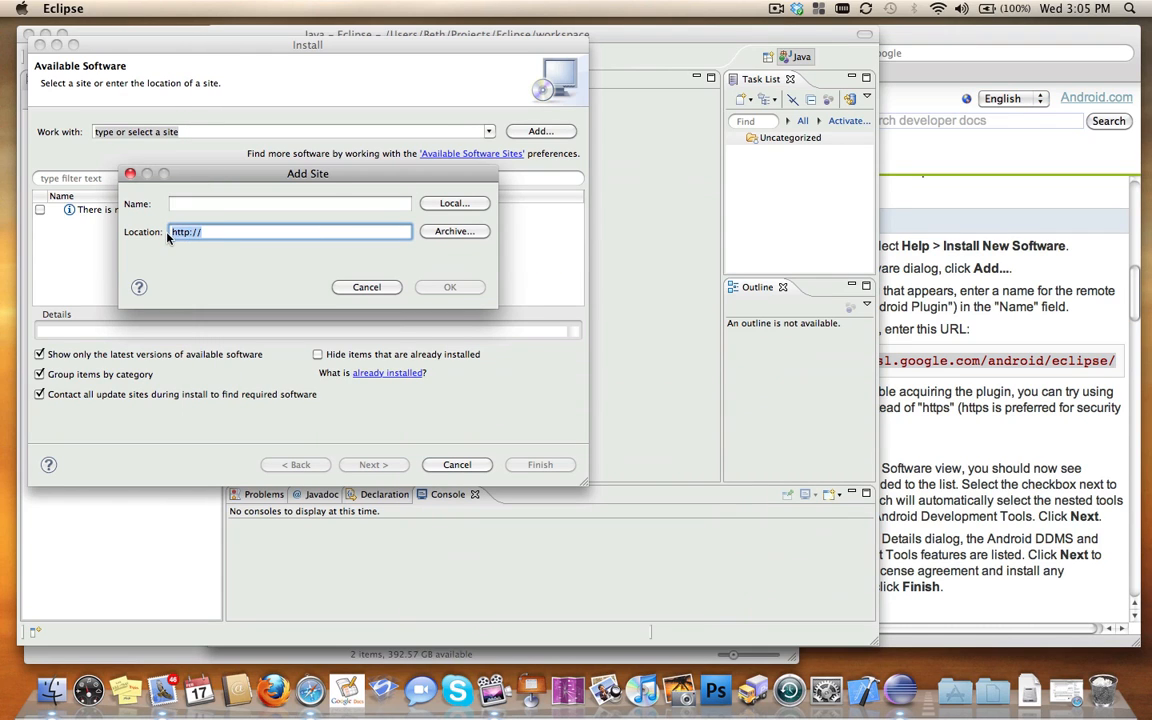
pyautogui.write('https://dl-ssl.google.com/android/eclipse/')
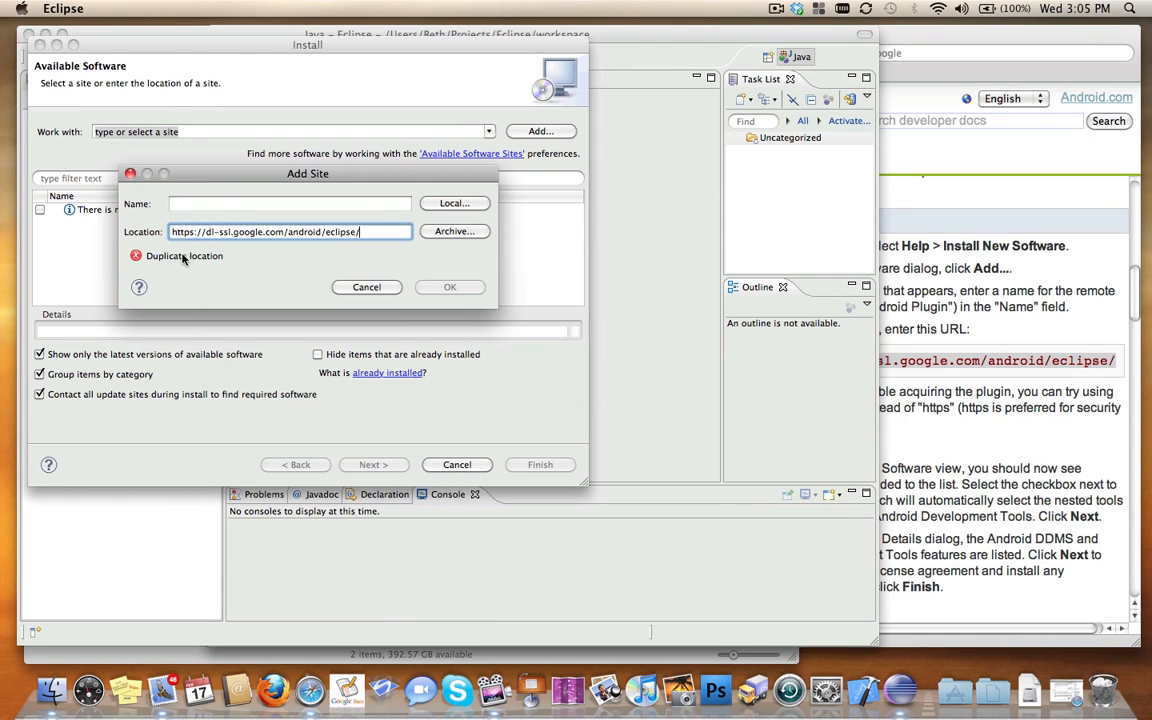
pyautogui.moveTo(184, 262)
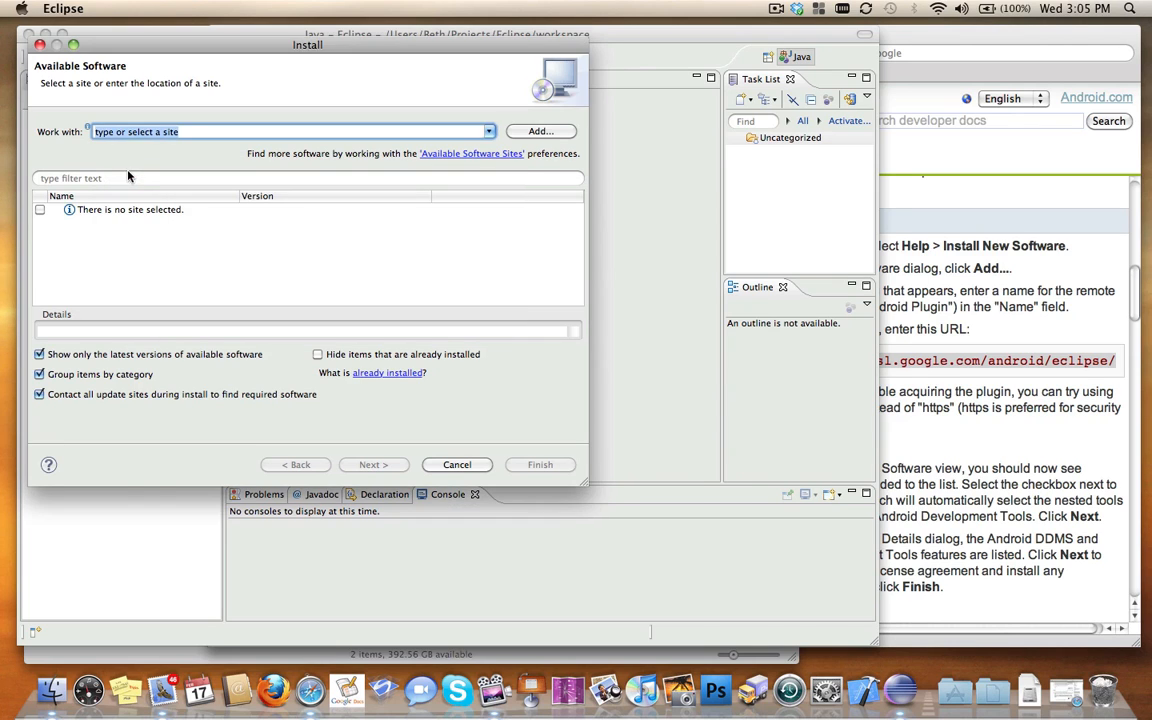
# - Show the Android page of Eclipse Preferences with its SDK location field
pyautogui.click(64, 8)
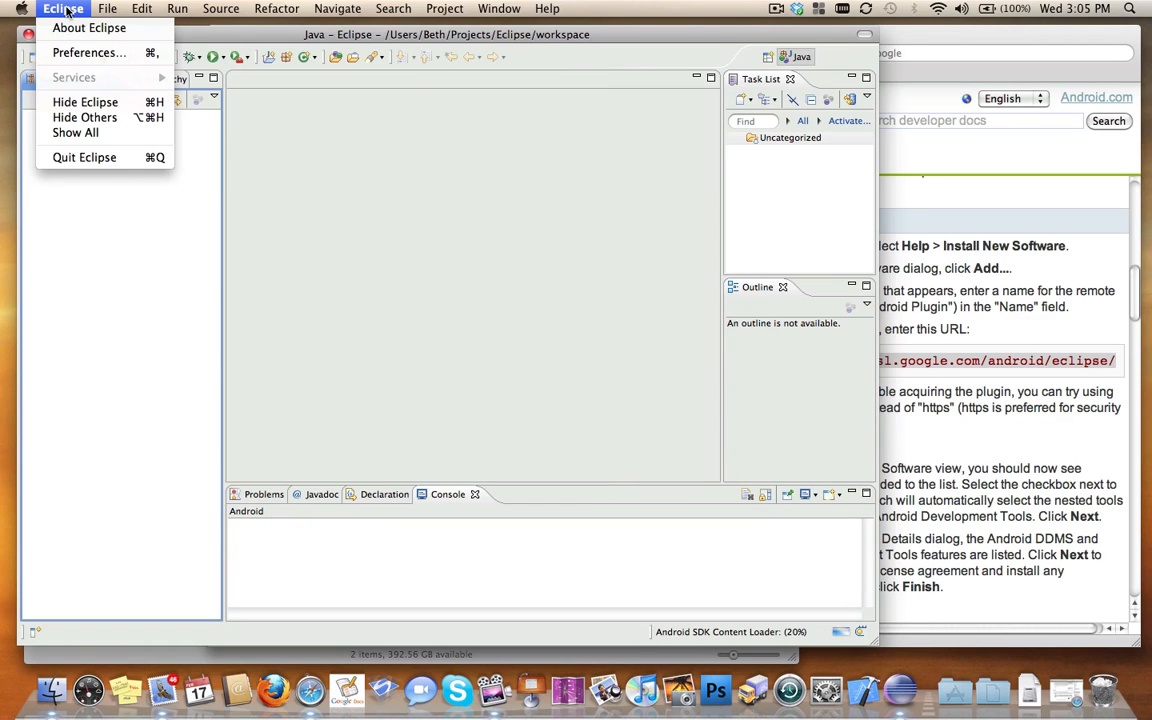
pyautogui.click(88, 52)
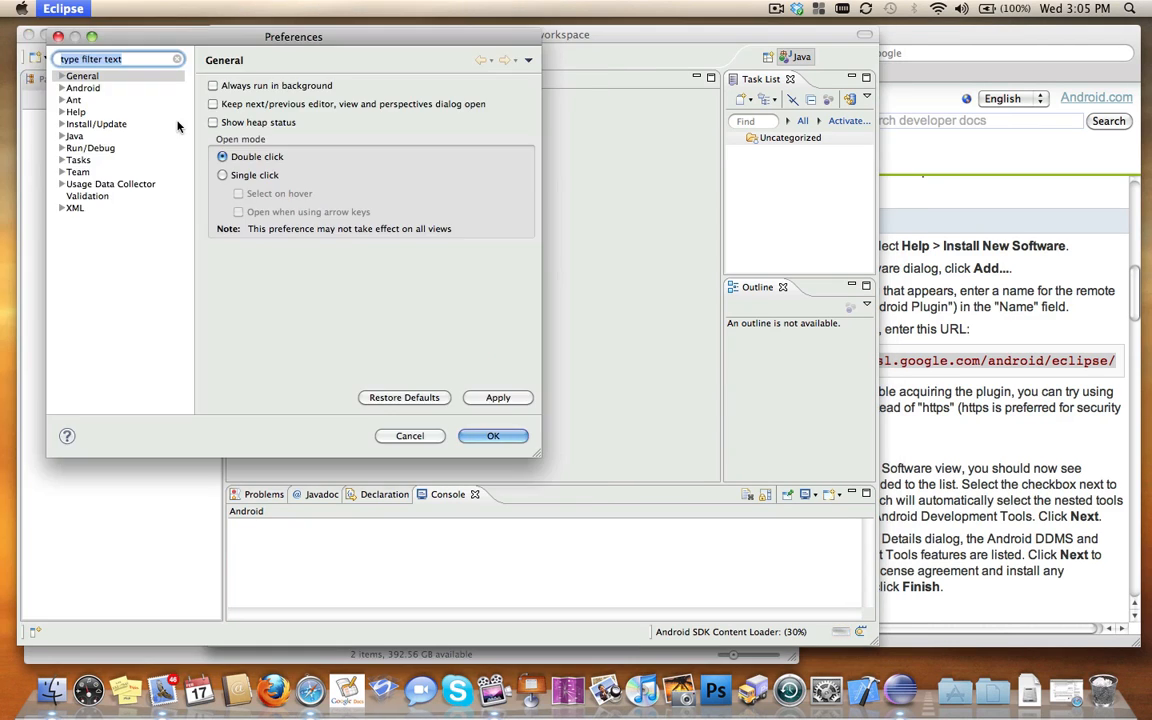
pyautogui.click(84, 88)
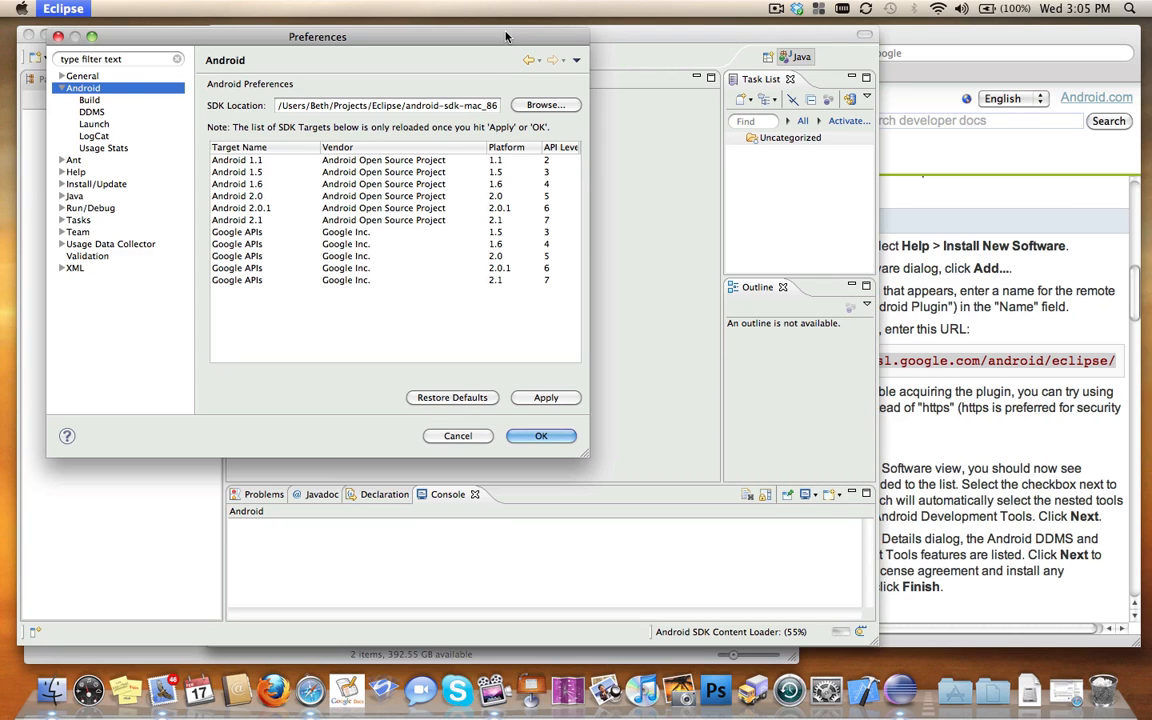
pyautogui.moveTo(318, 36); pyautogui.dragTo(510, 34)
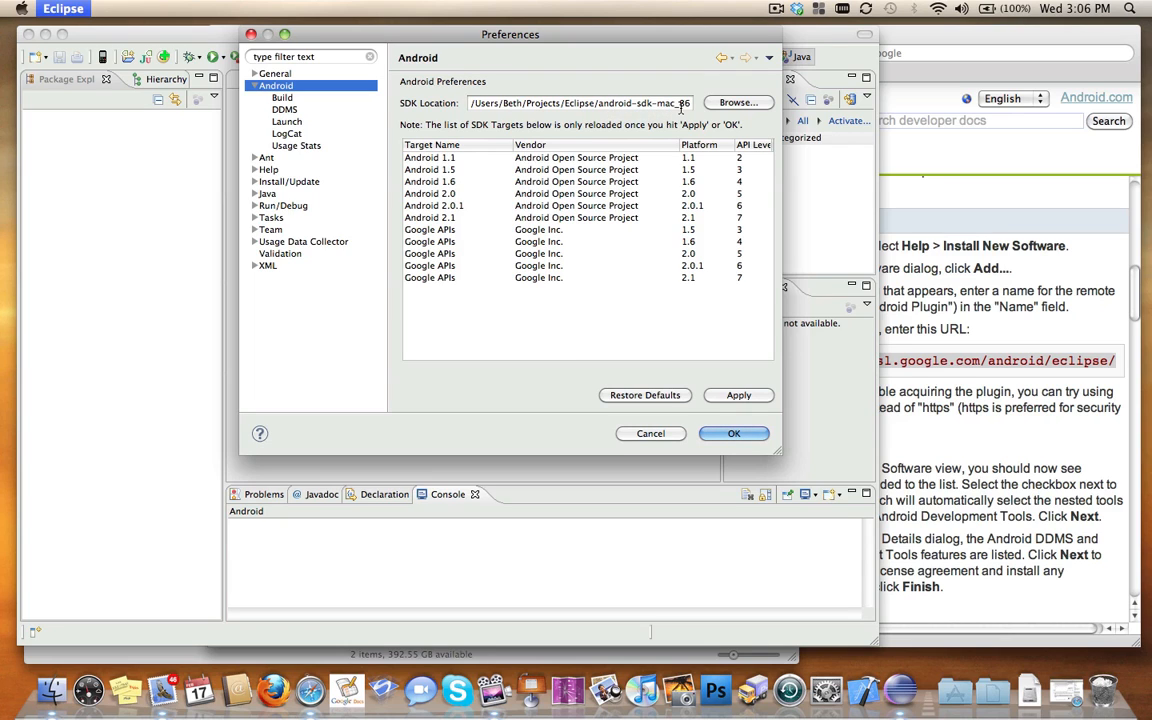
# - Browse to Projects/Eclipse and set android-sdk-mac_86 as the SDK location
pyautogui.click(740, 102)
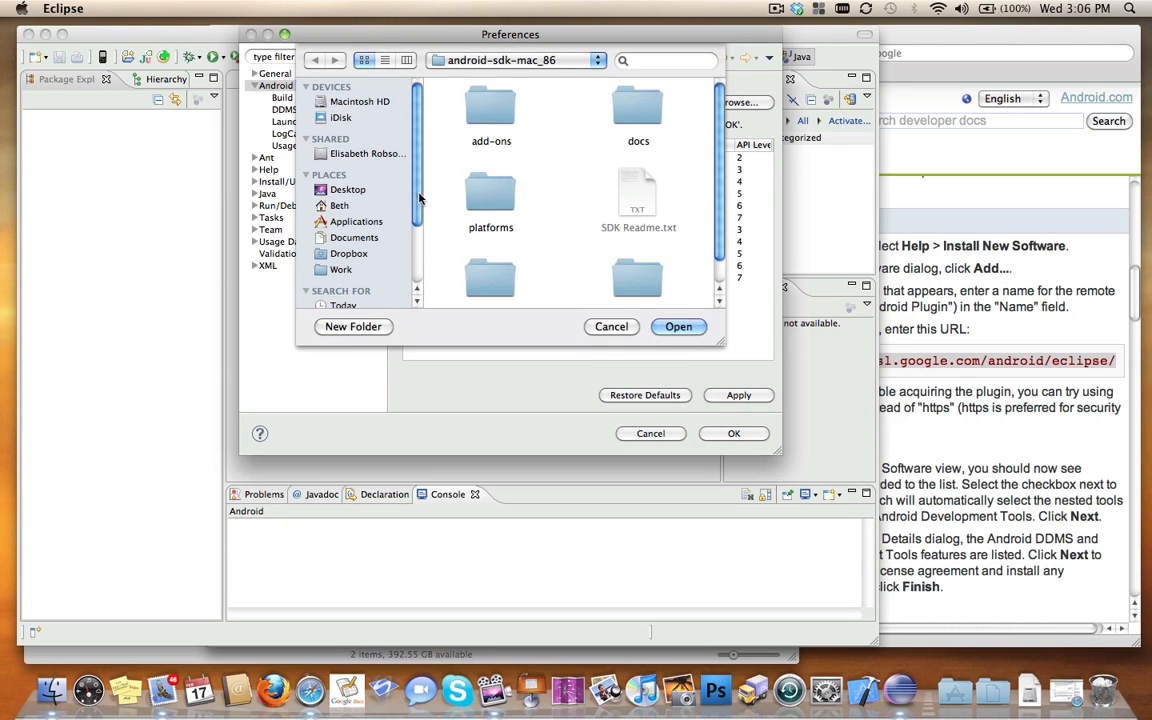
pyautogui.click(340, 204)
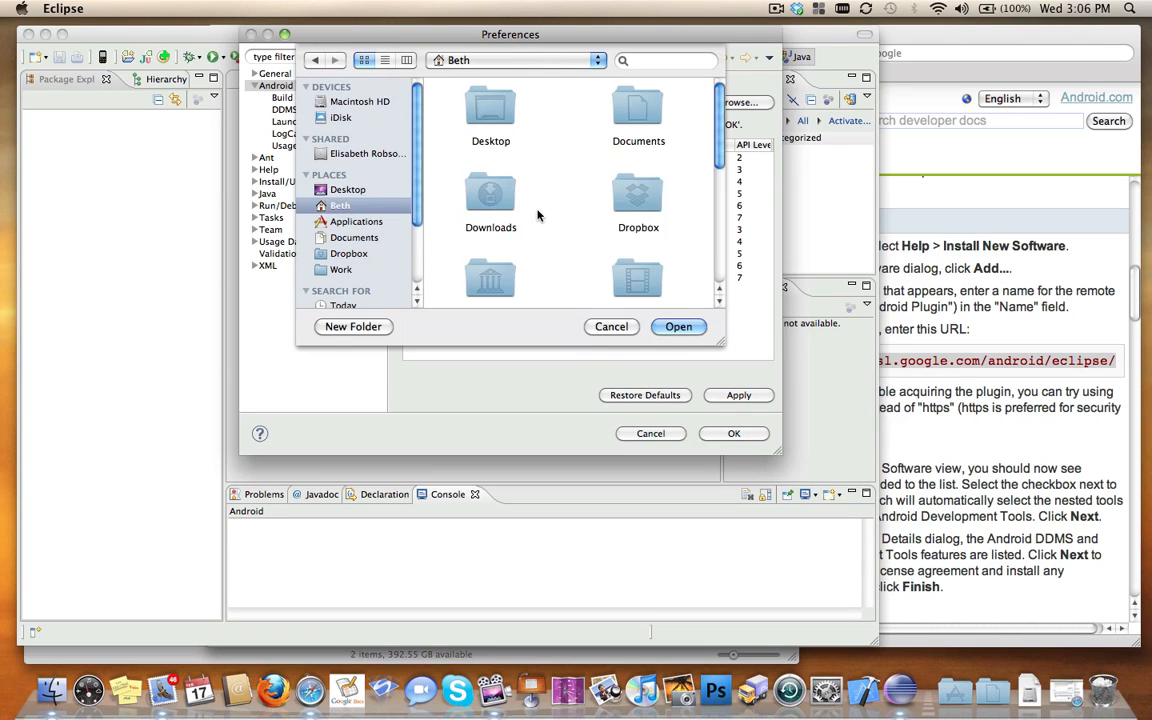
pyautogui.scroll(-3)
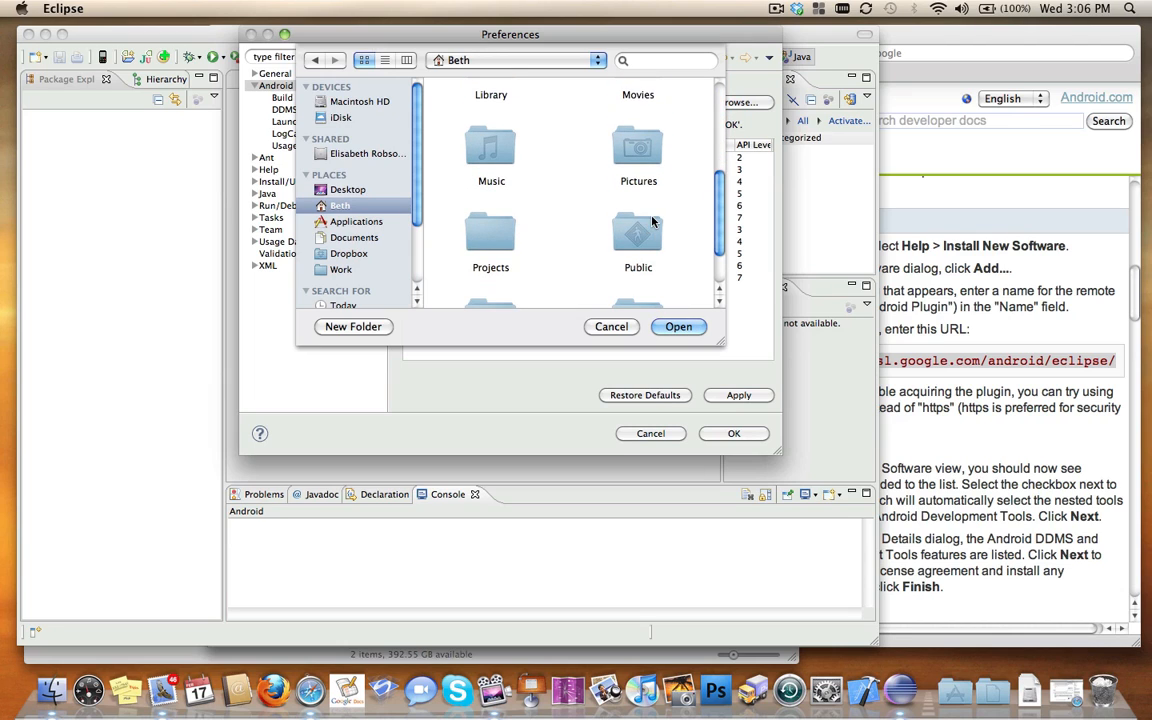
pyautogui.doubleClick(490, 240)
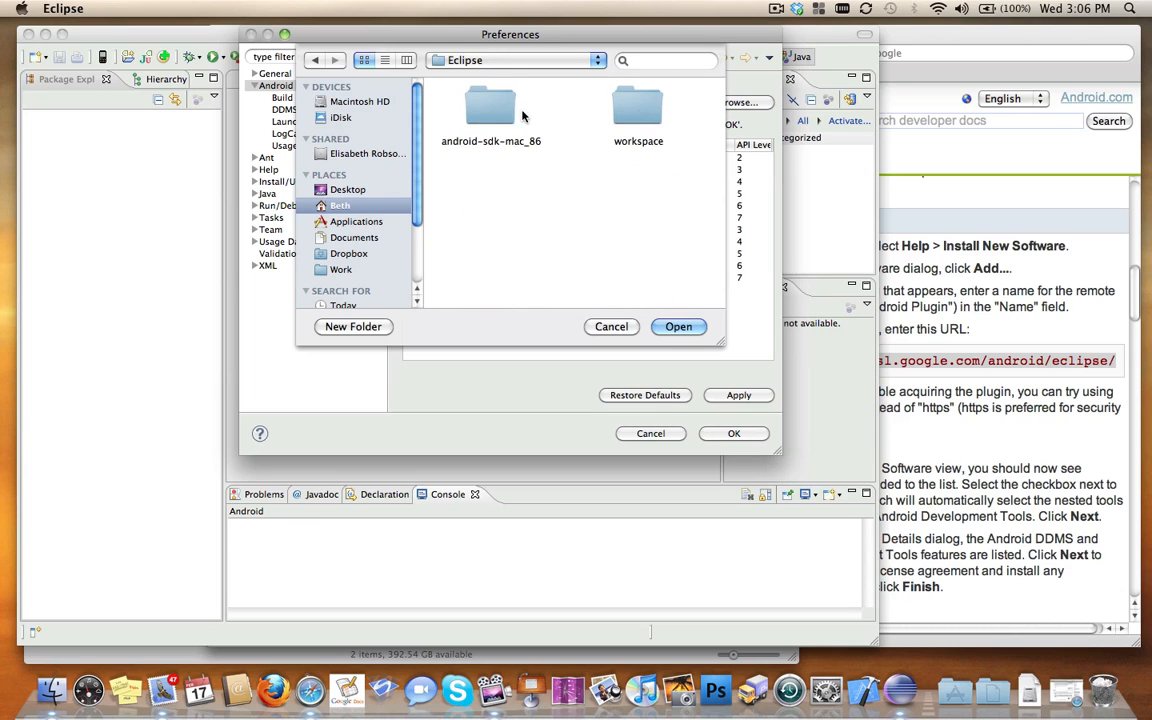
pyautogui.click(492, 108)
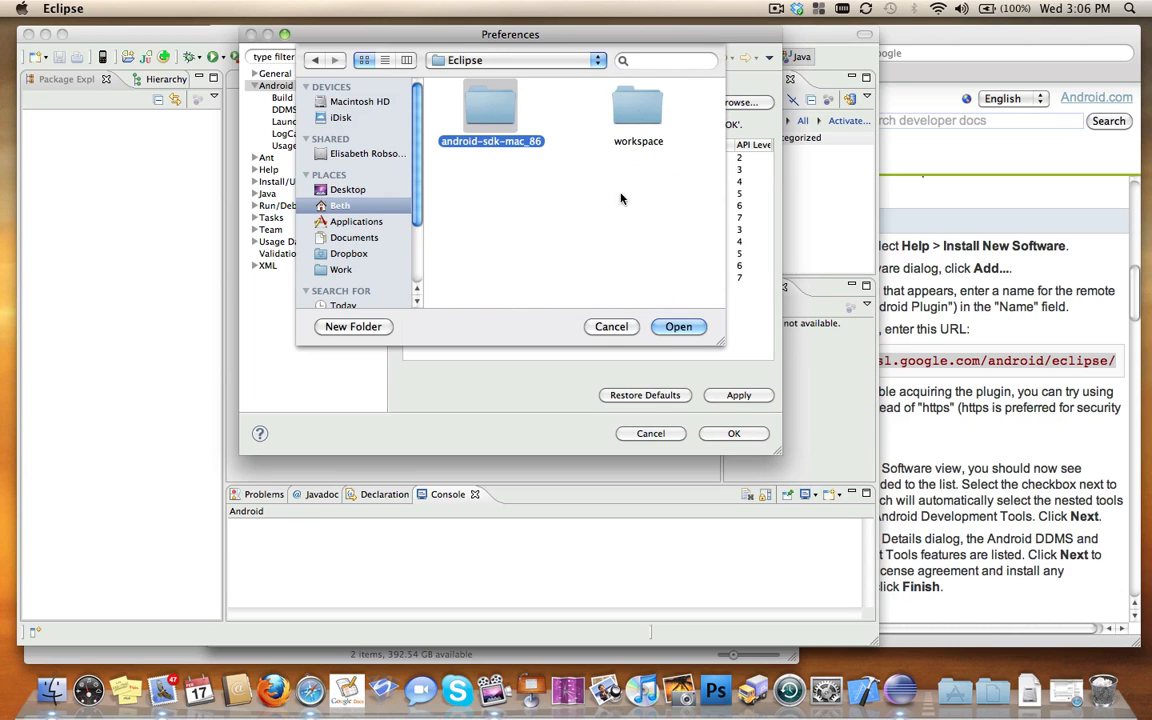
pyautogui.click(678, 326)
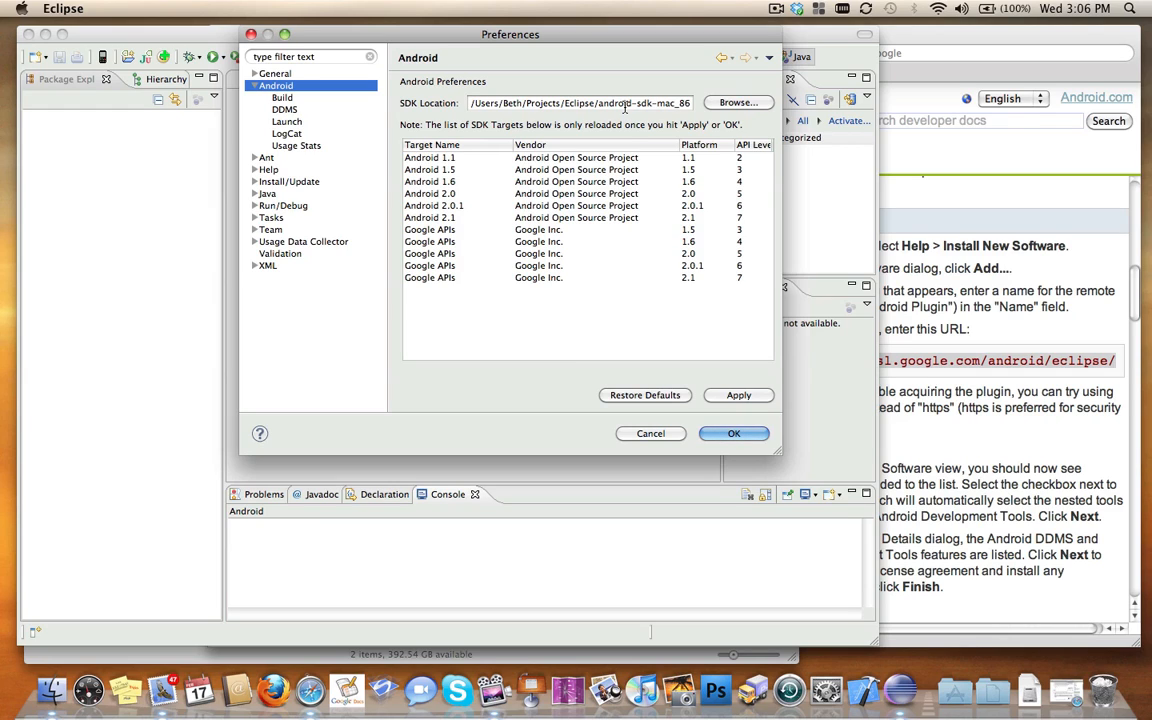
pyautogui.moveTo(752, 408)
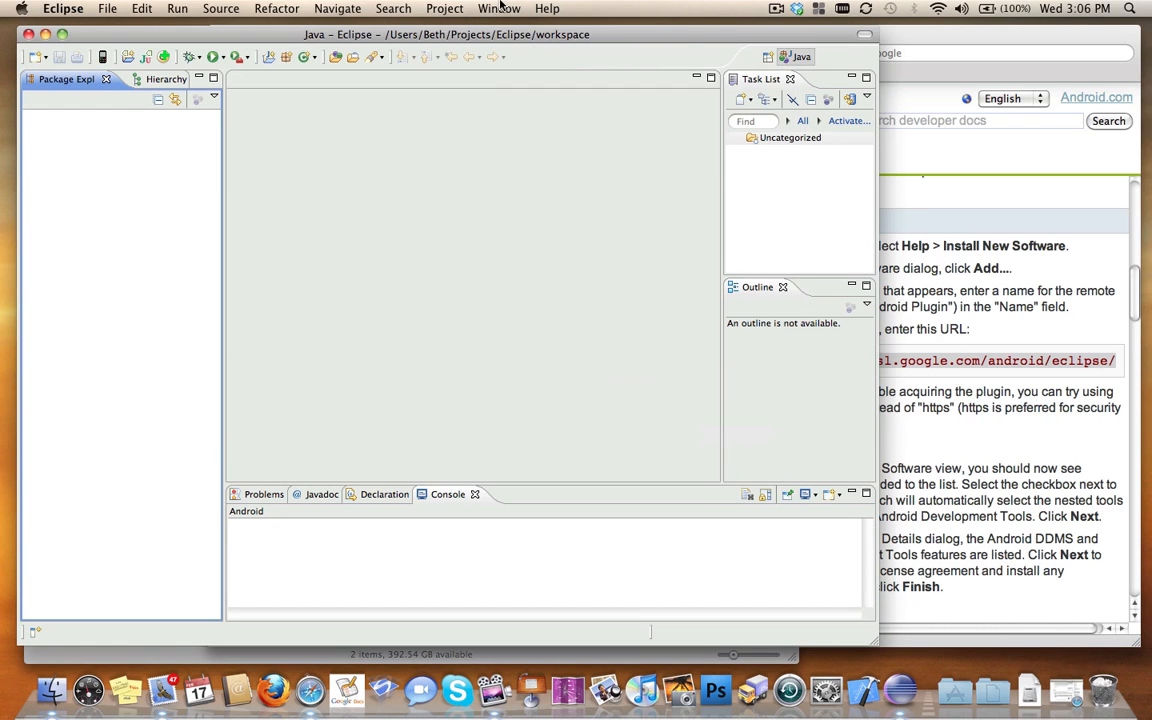
# - In the Android SDK and AVD Manager, review Available and Installed Packages, then return to Virtual Devices
pyautogui.click(500, 8)
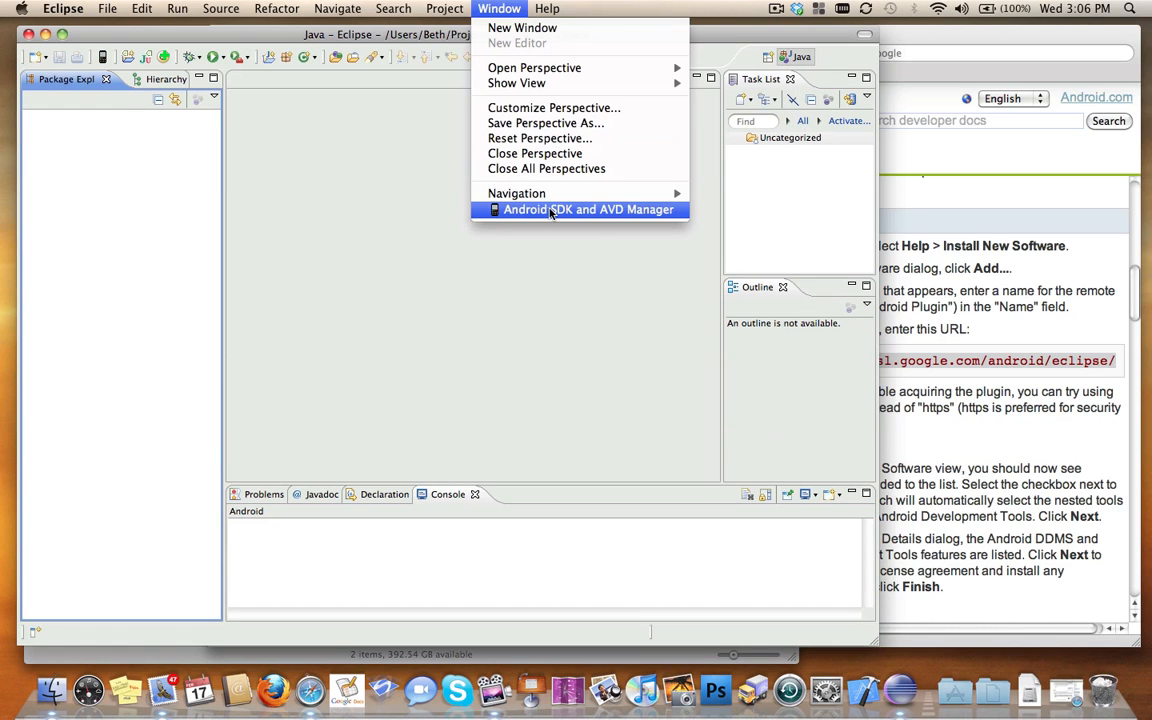
pyautogui.click(588, 210)
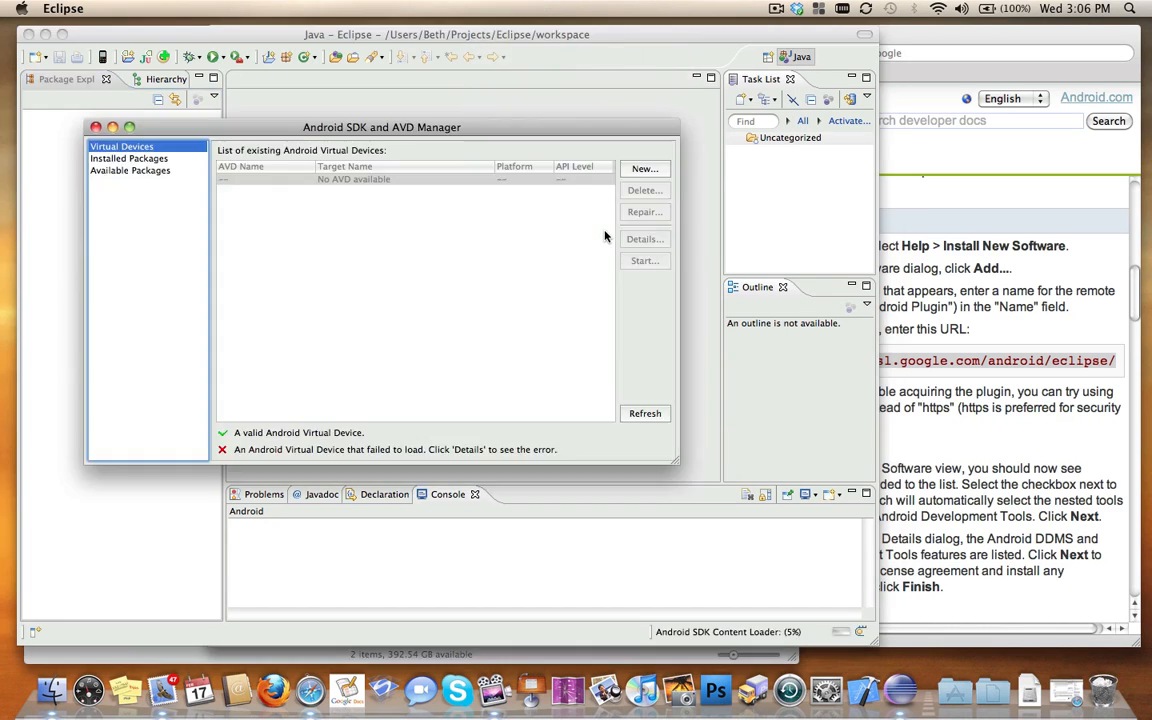
pyautogui.click(130, 170)
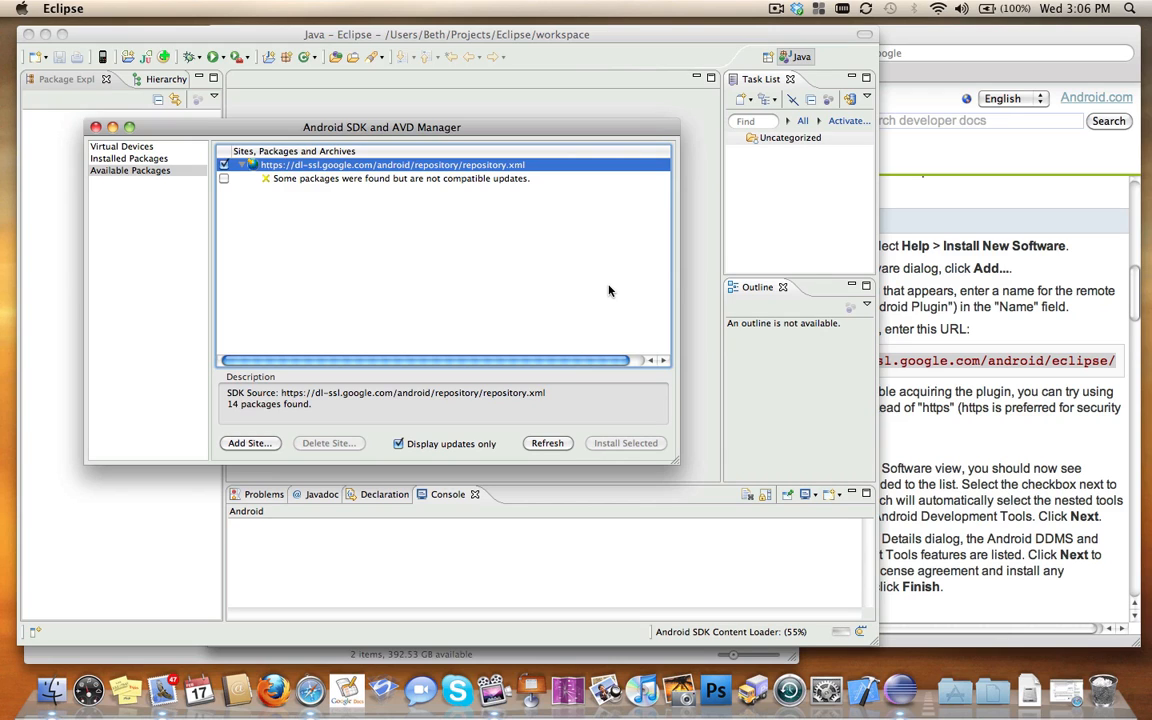
pyautogui.click(128, 158)
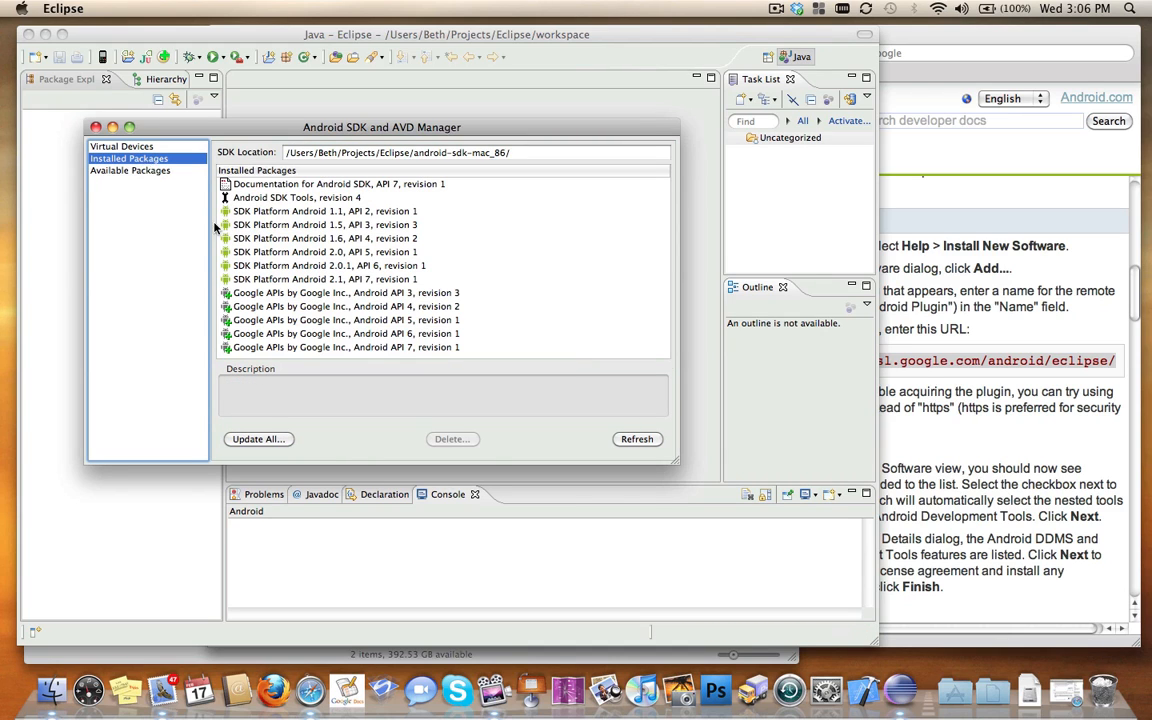
pyautogui.moveTo(310, 356)
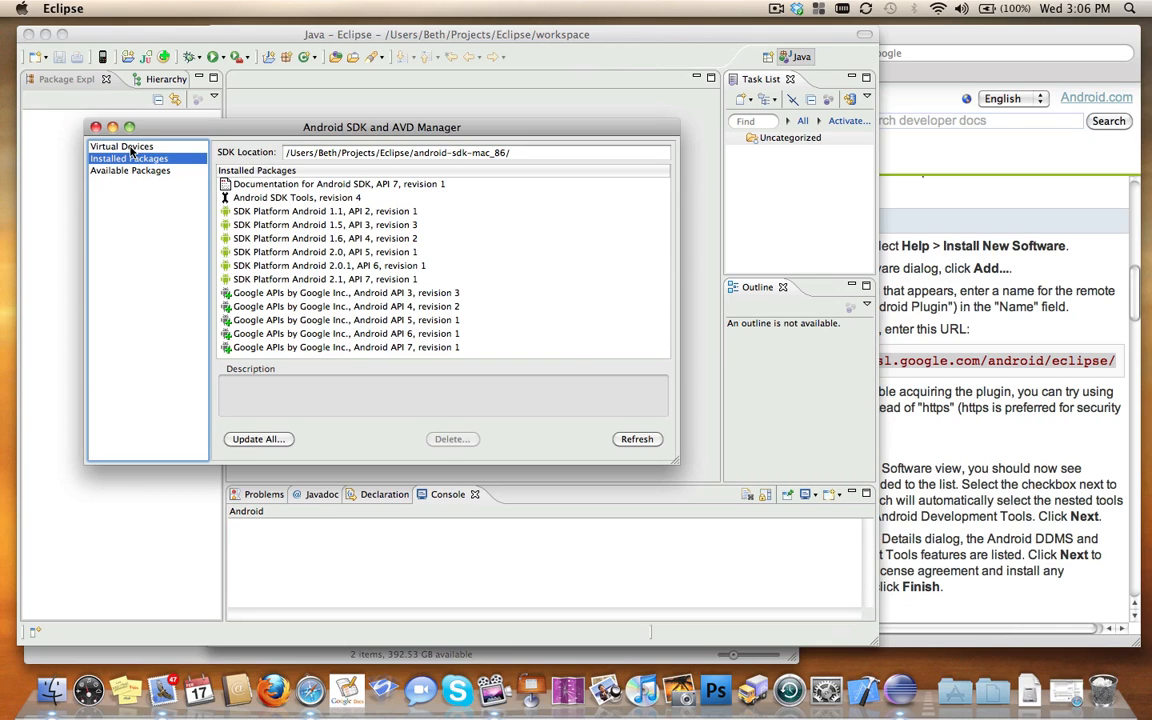
pyautogui.click(120, 146)
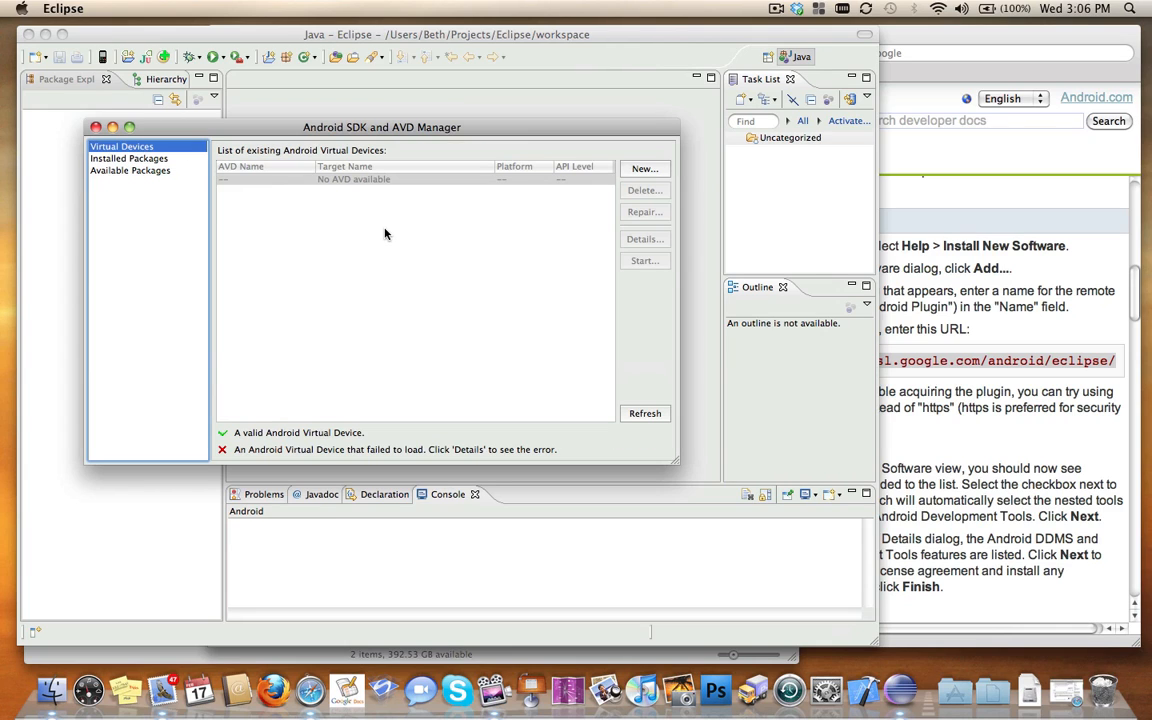
pyautogui.click(644, 168)
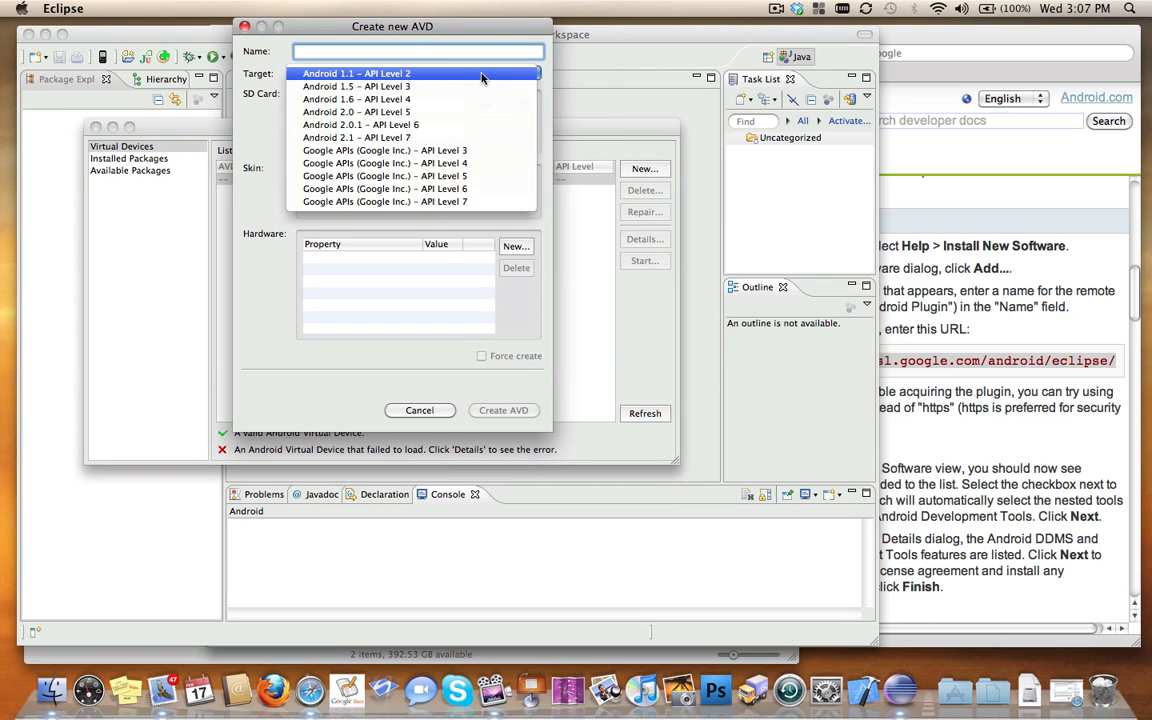
# - Create virtual device AVD targeting Android 1.6
pyautogui.click(356, 100)
pyautogui.write('AVD')
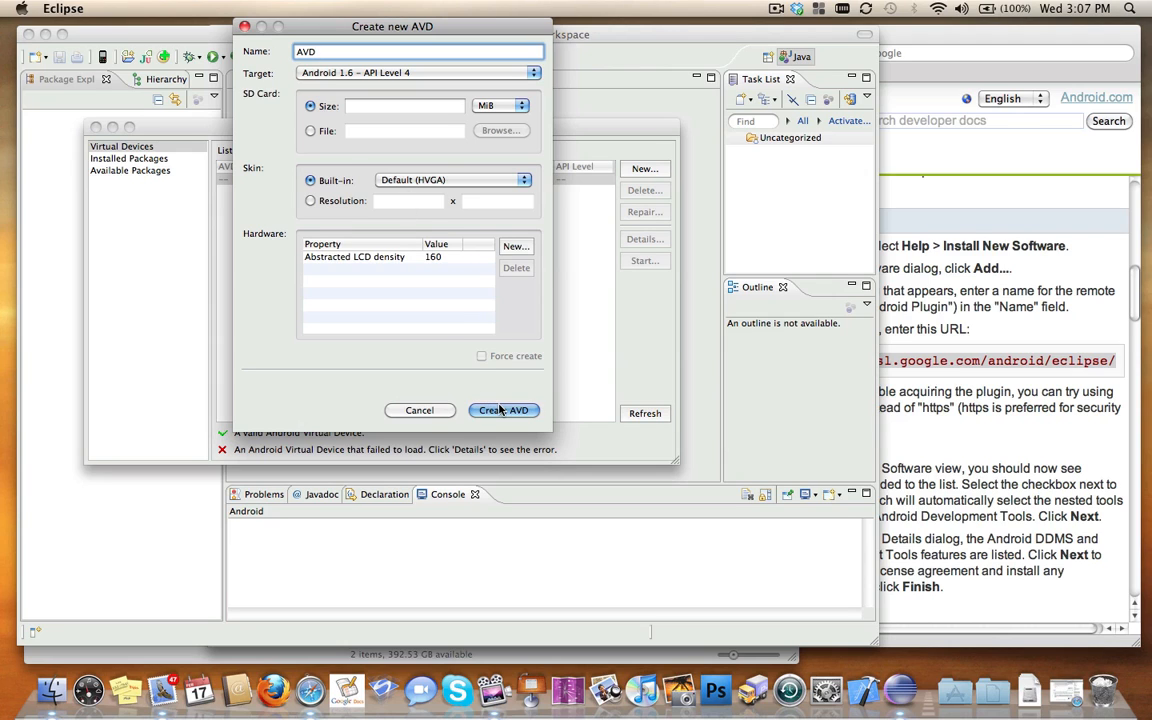
pyautogui.click(504, 410)
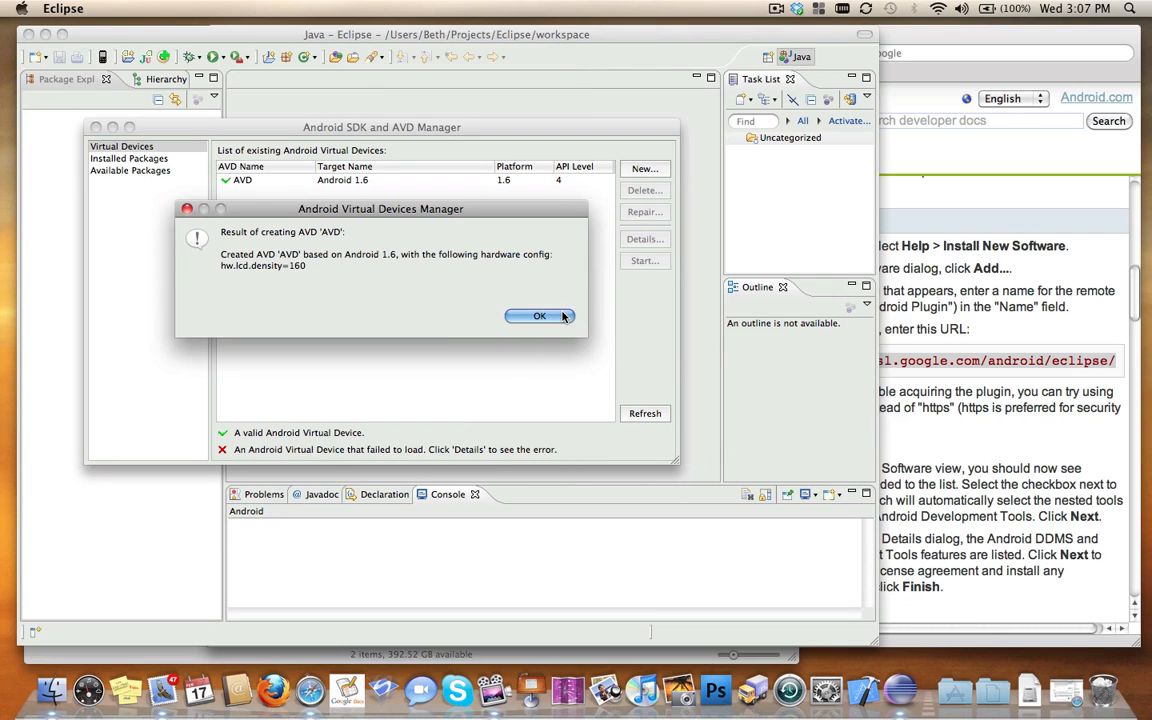
pyautogui.click(540, 316)
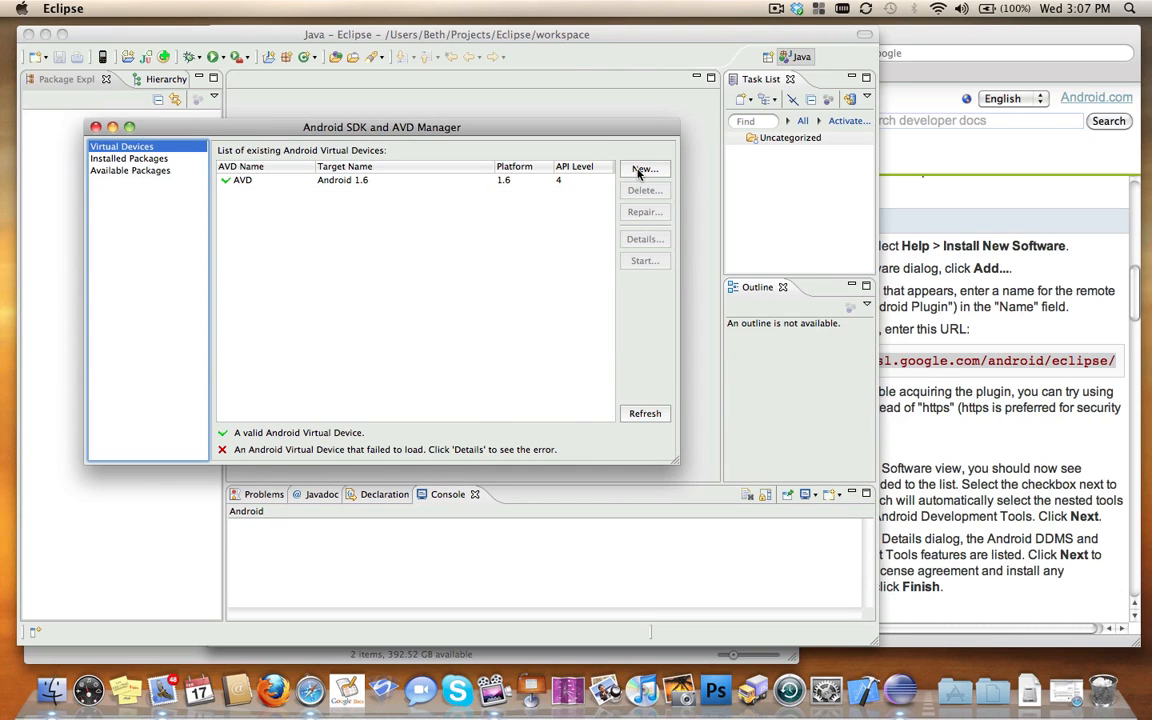
# - Create a second virtual device AVD2.1 targeting Android 2.1
pyautogui.click(644, 168)
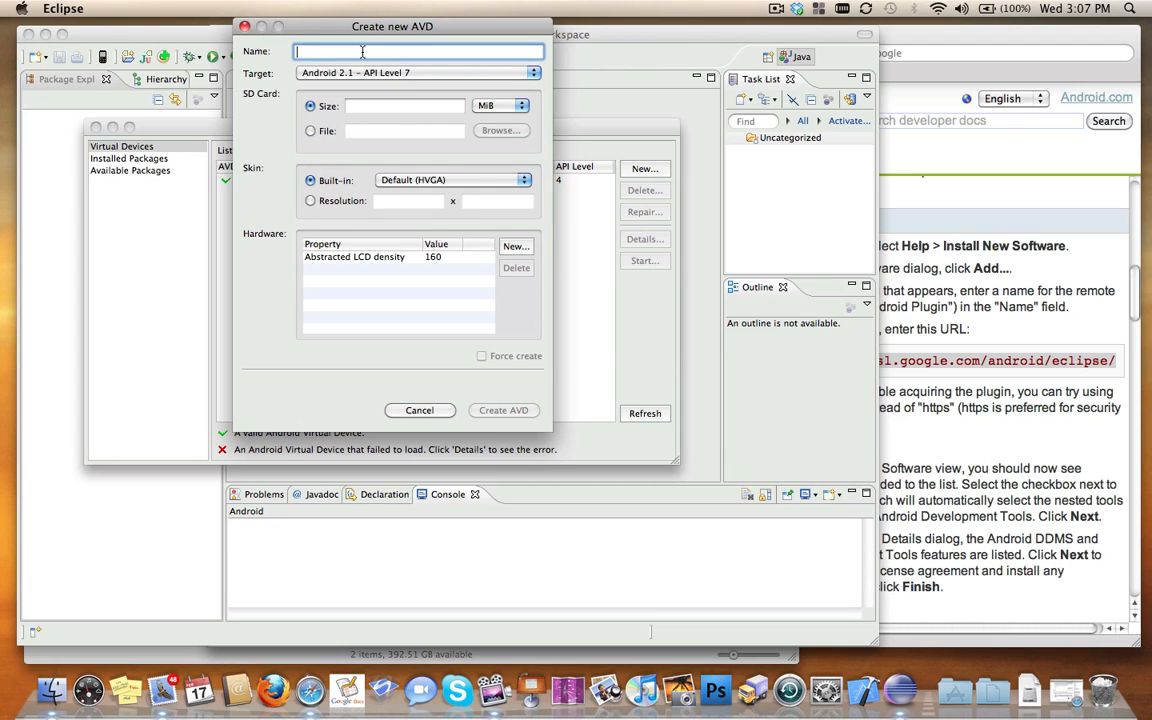
pyautogui.write('AVD2.')
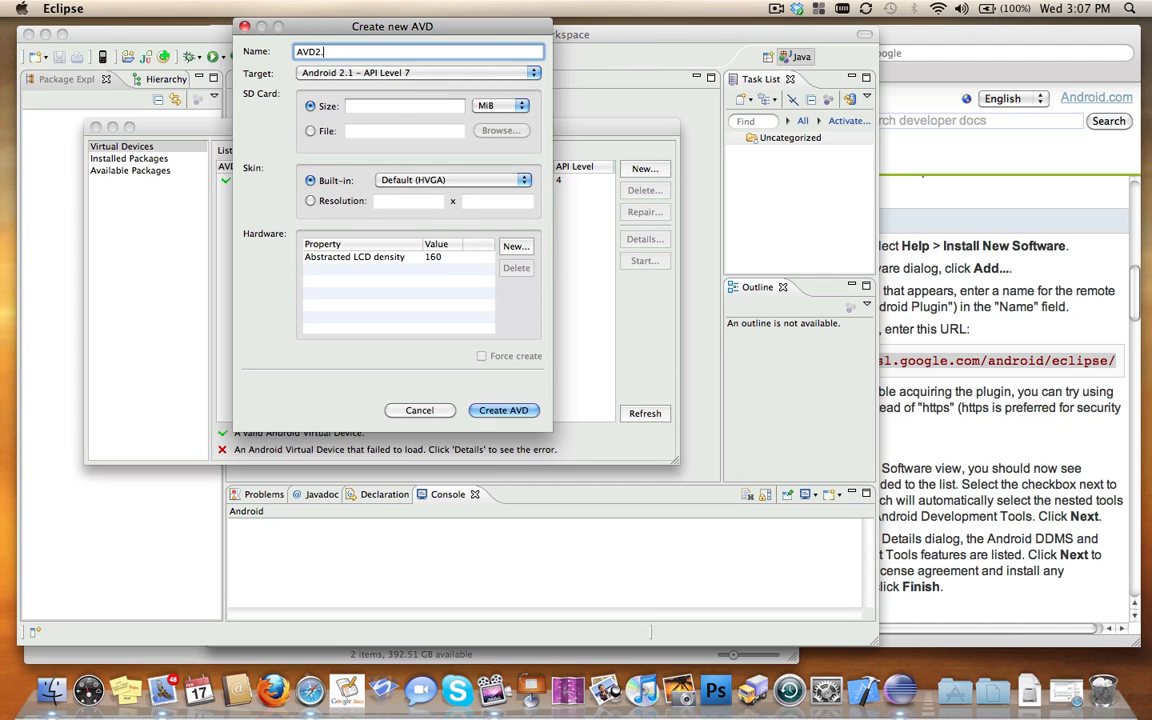
pyautogui.click(504, 410)
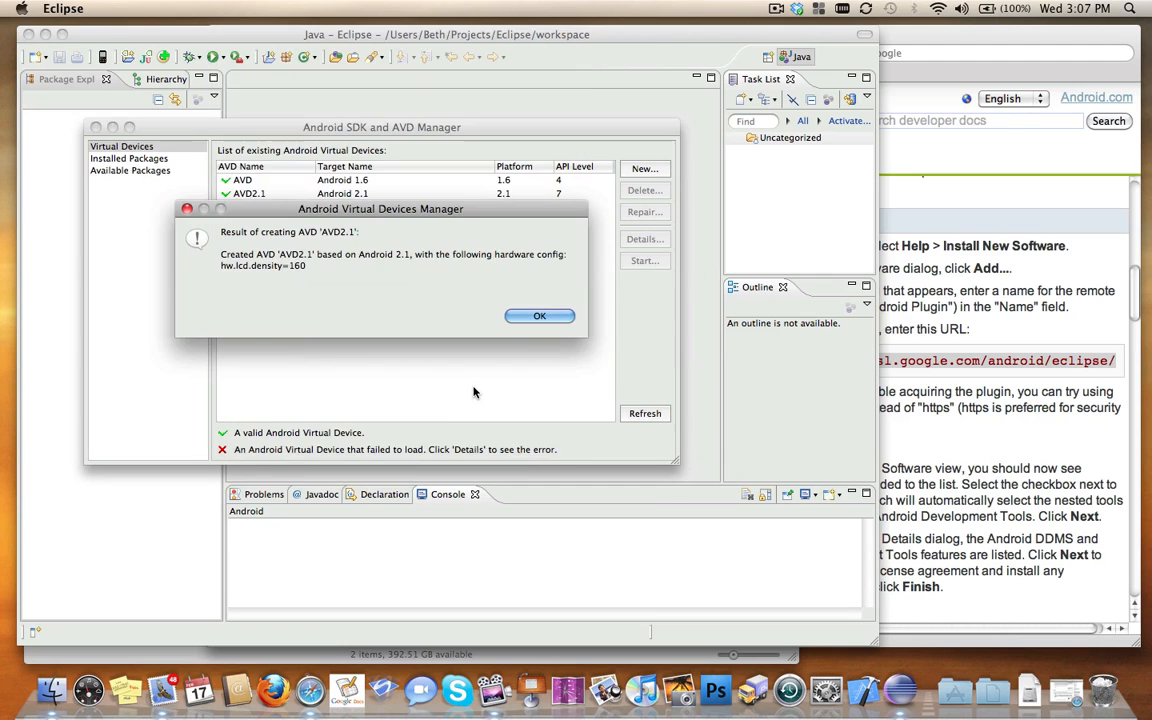
pyautogui.click(540, 316)
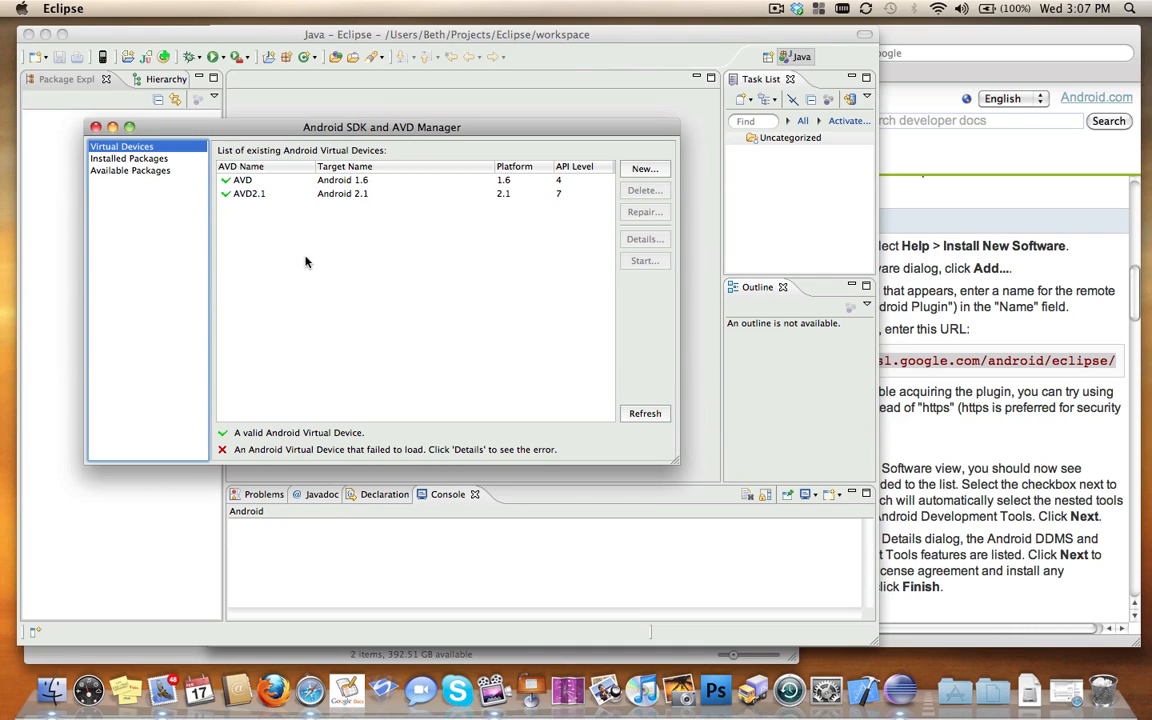
pyautogui.moveTo(160, 170)
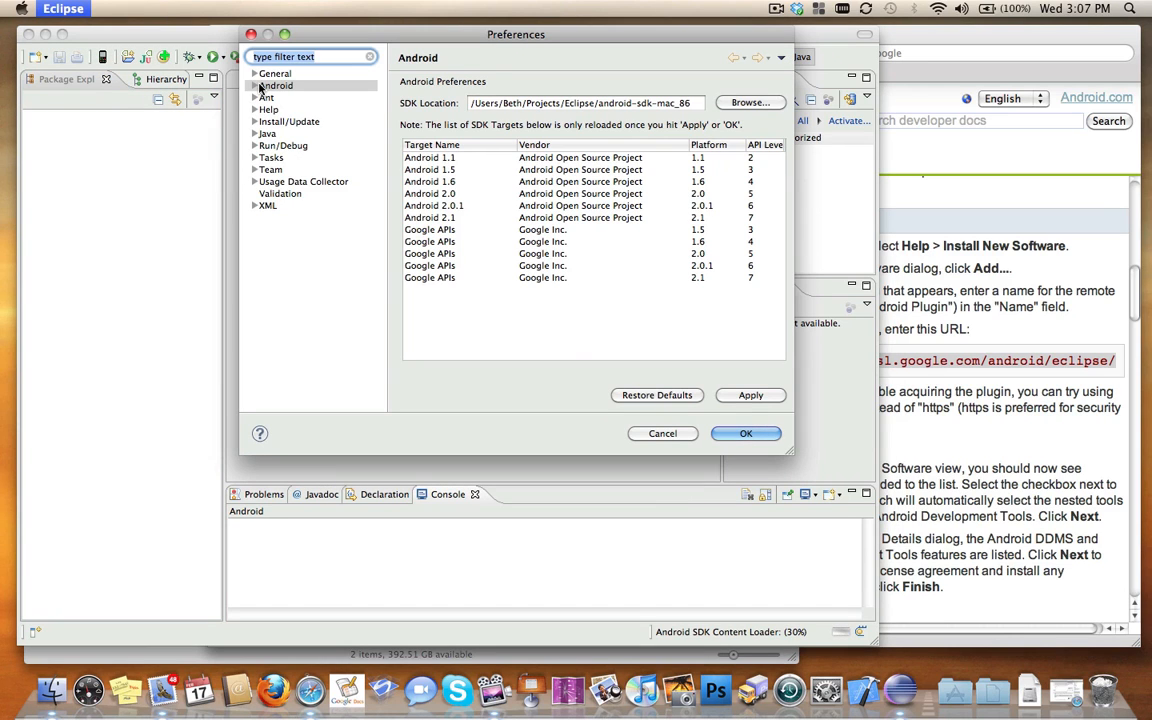
# - Read the Android 1.6 and Google APIs 1.6 target descriptions in Android preferences, then close them
pyautogui.click(256, 84)
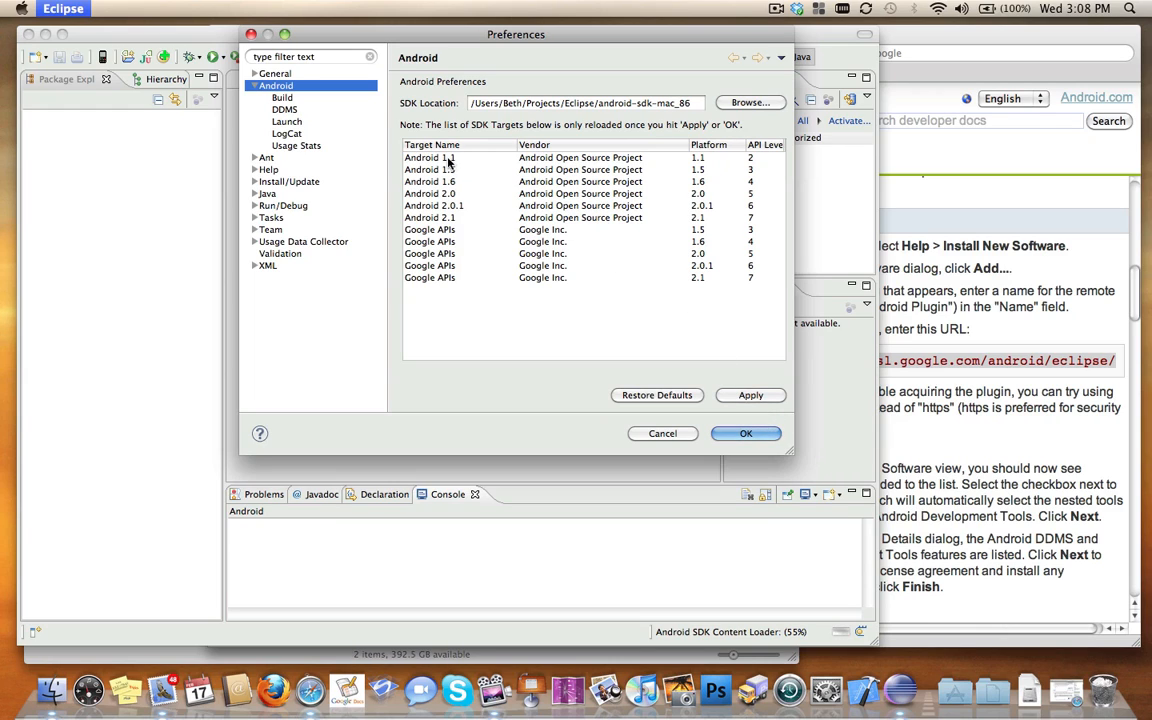
pyautogui.moveTo(444, 292)
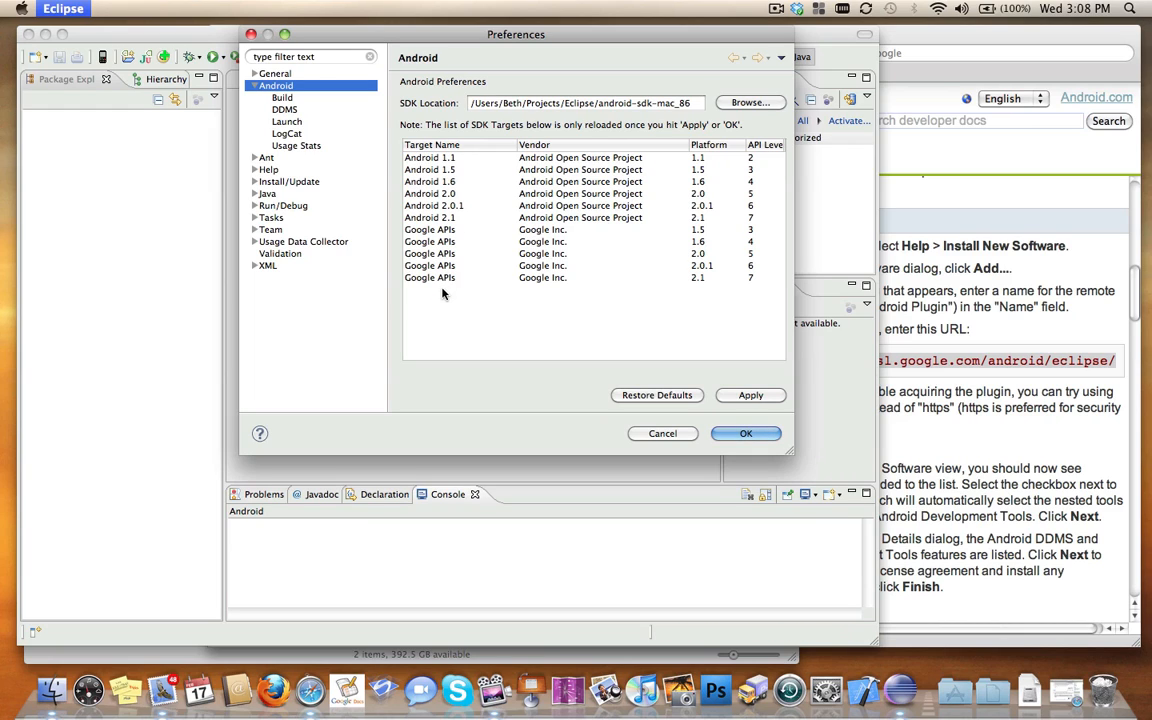
pyautogui.click(428, 180)
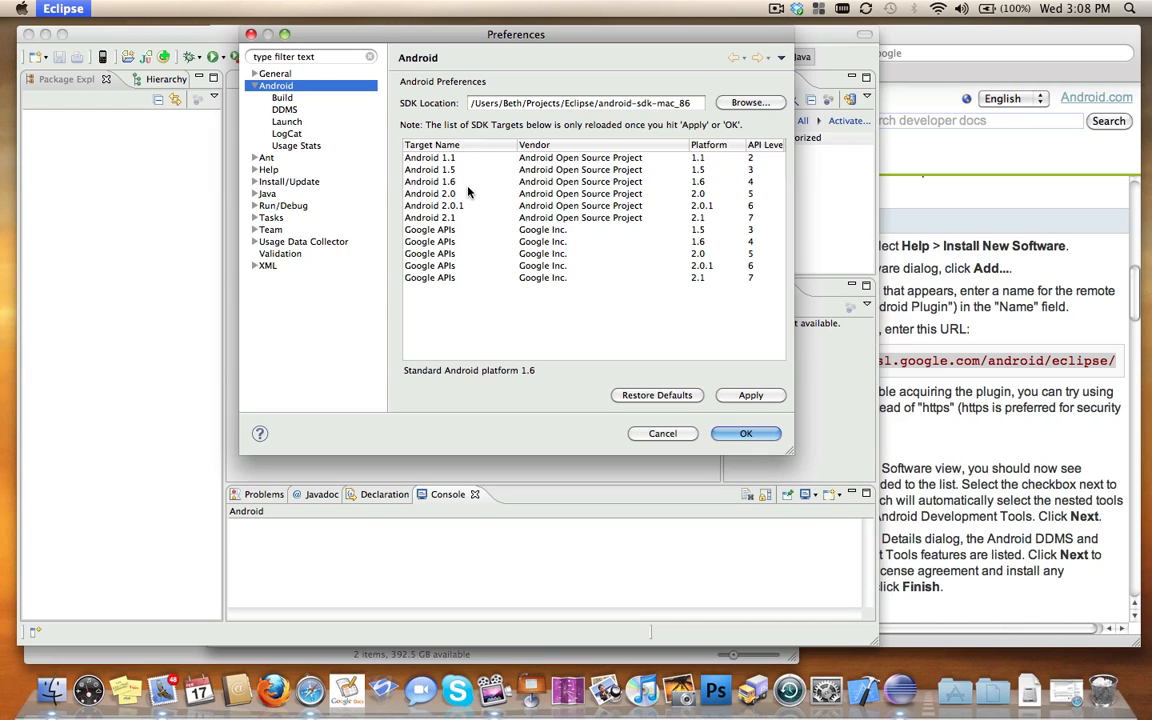
pyautogui.moveTo(472, 192)
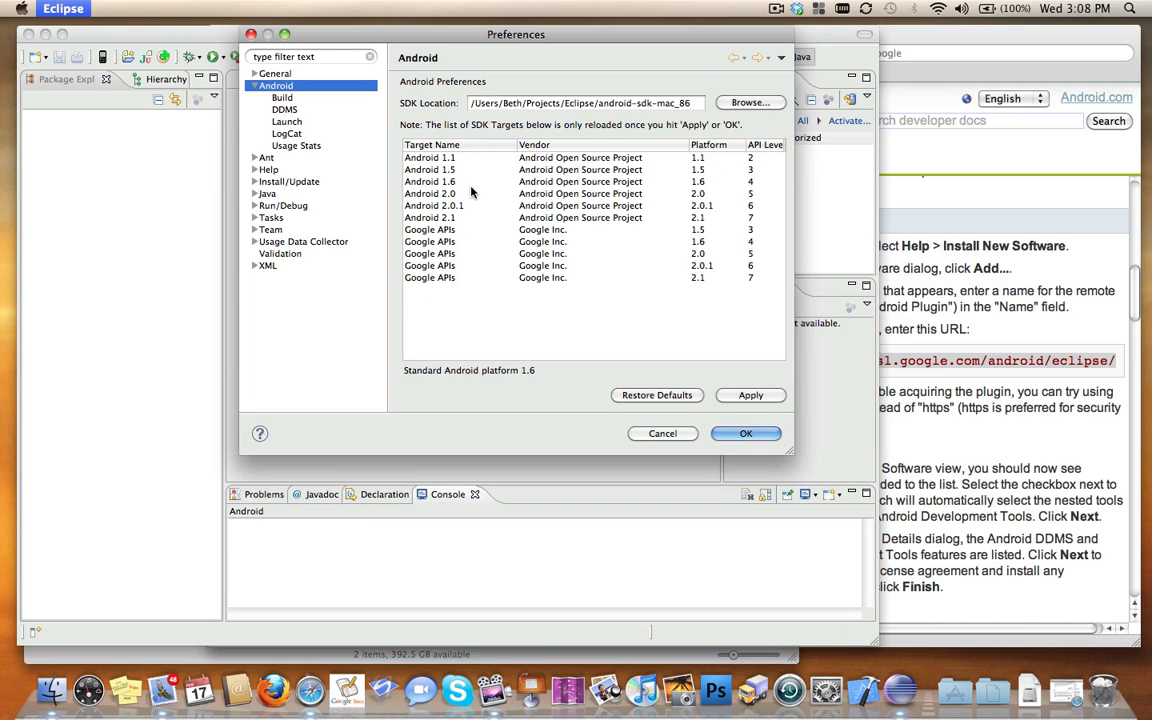
pyautogui.click(540, 242)
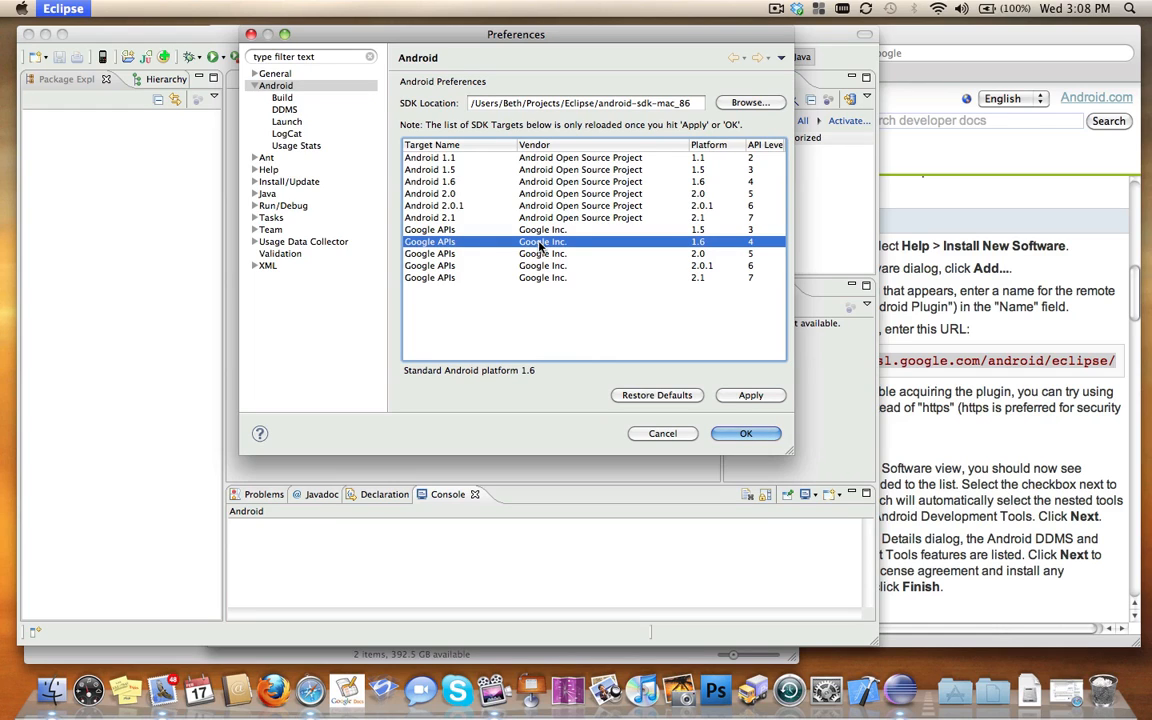
pyautogui.moveTo(544, 248)
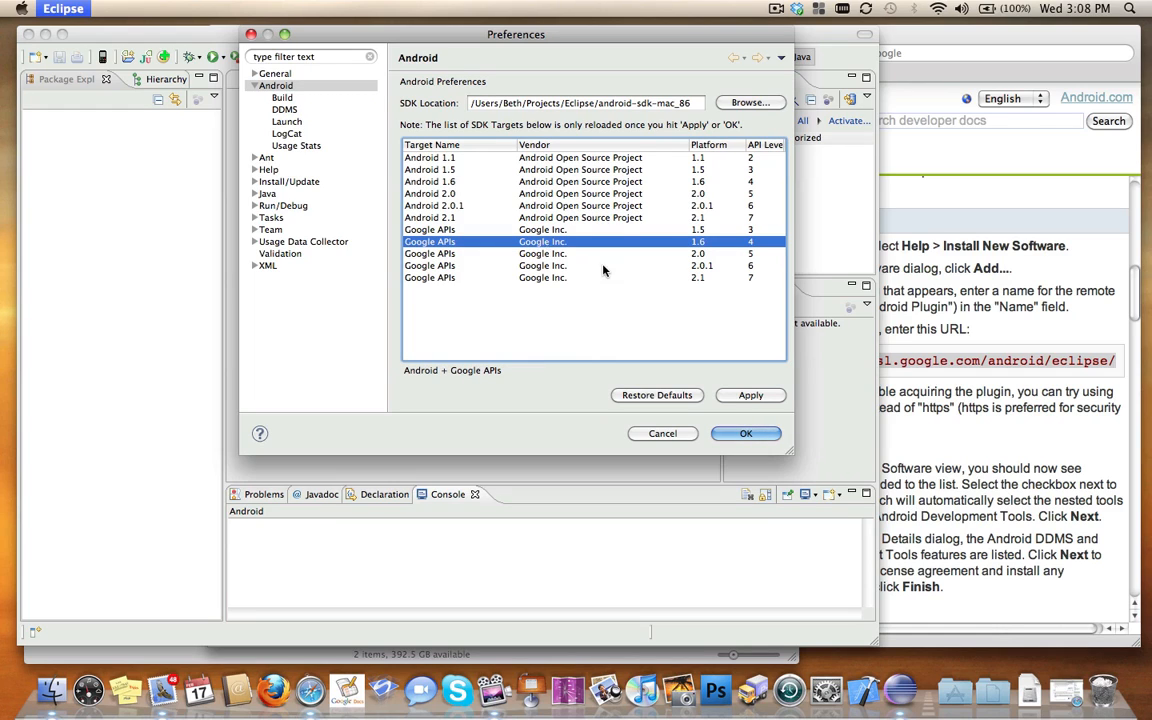
pyautogui.click(744, 432)
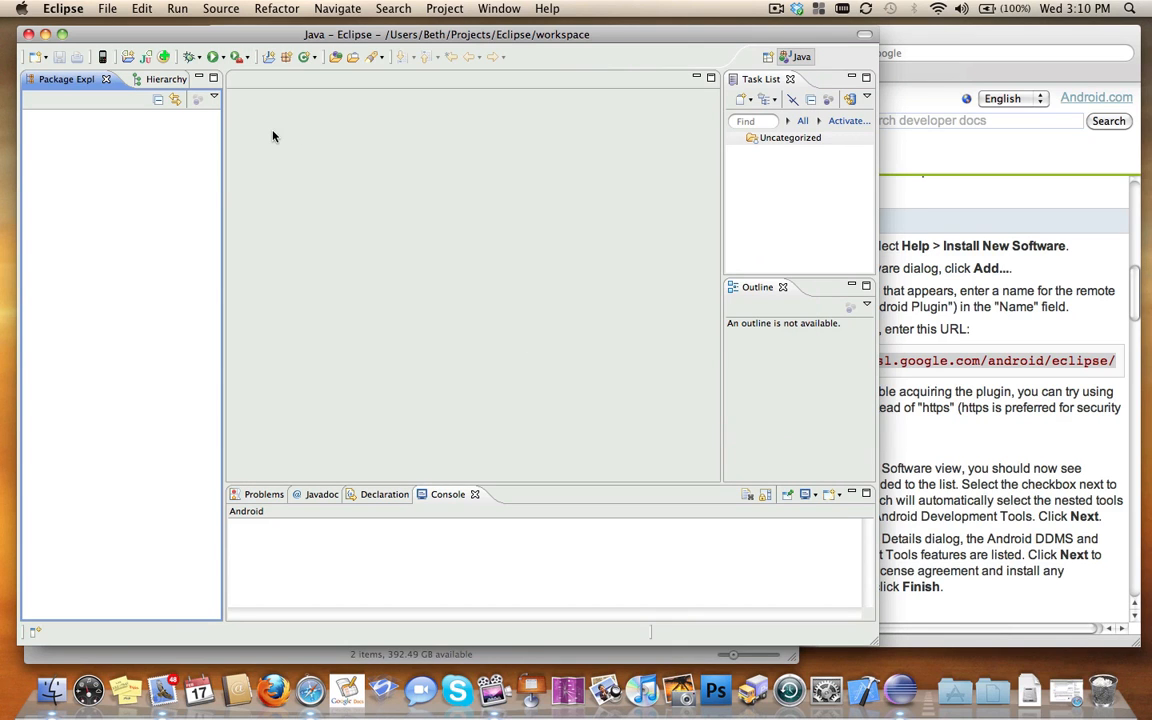
pyautogui.moveTo(86, 188)
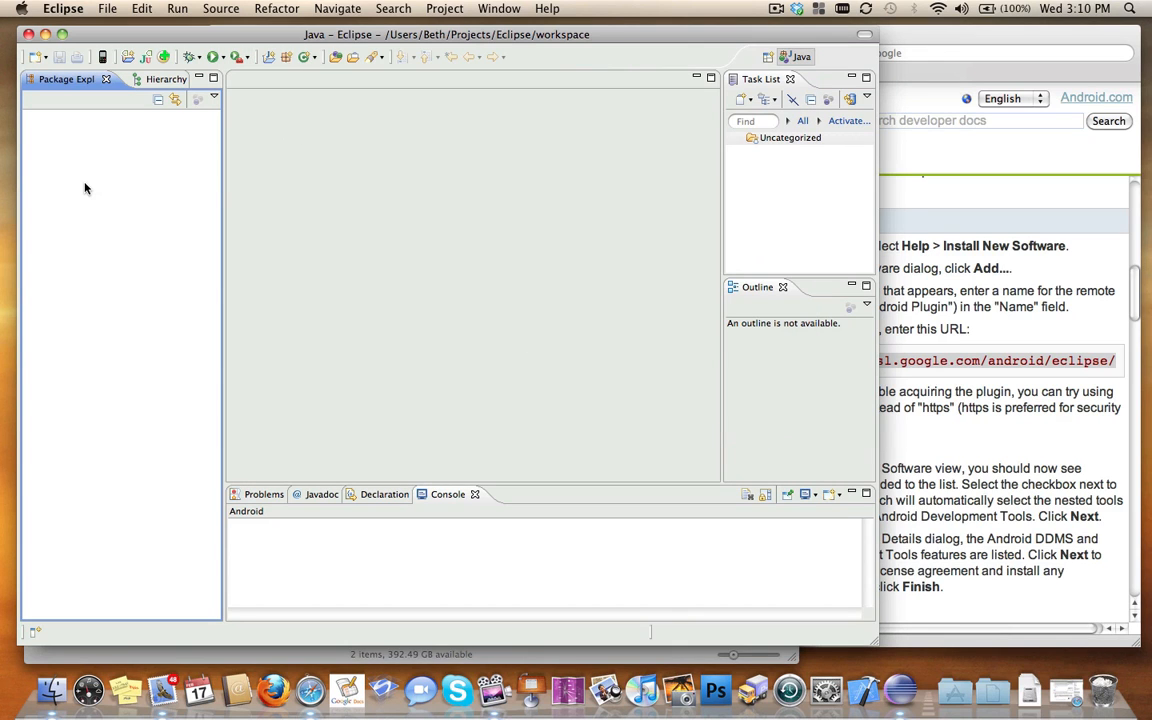
pyautogui.moveTo(92, 184)
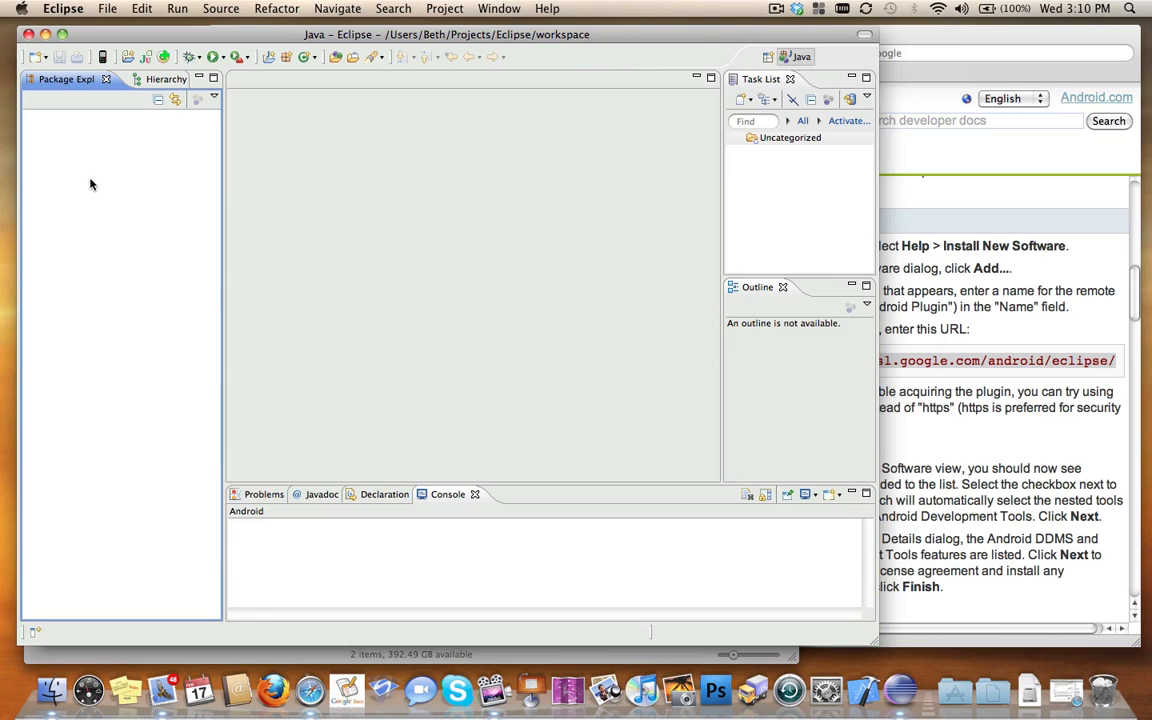
# - Start the New Android Project wizard via File > New > Other > Android Project
pyautogui.click(108, 8)
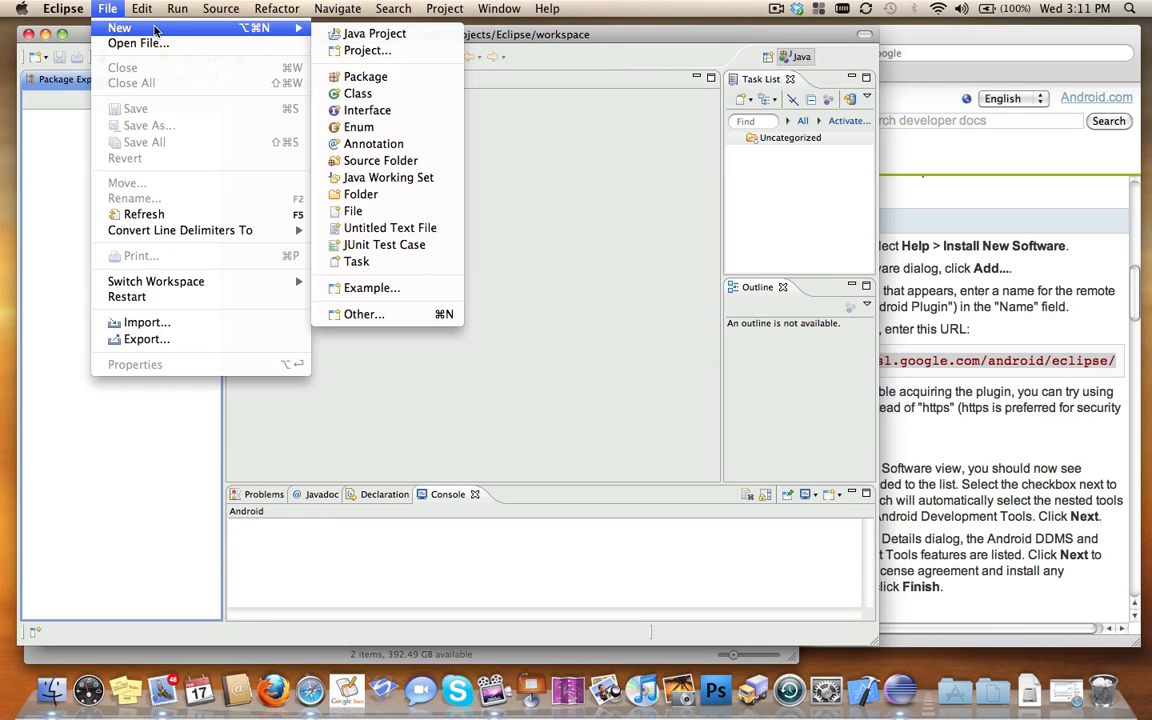
pyautogui.moveTo(368, 50)
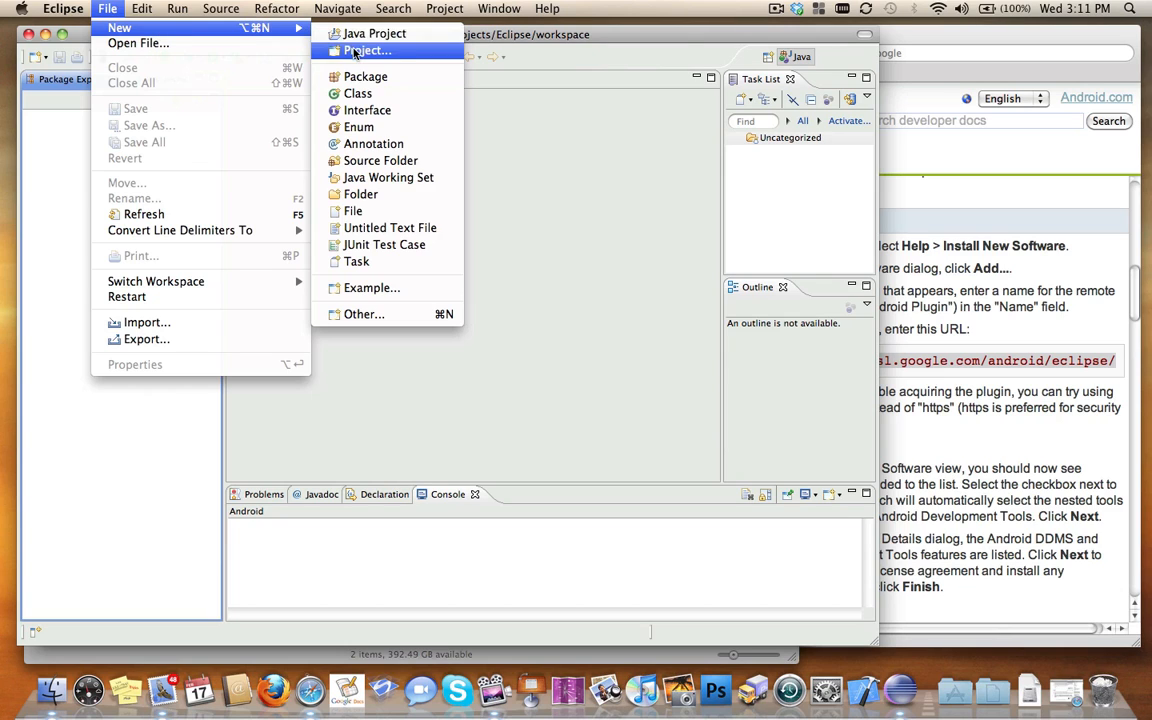
pyautogui.moveTo(120, 28)
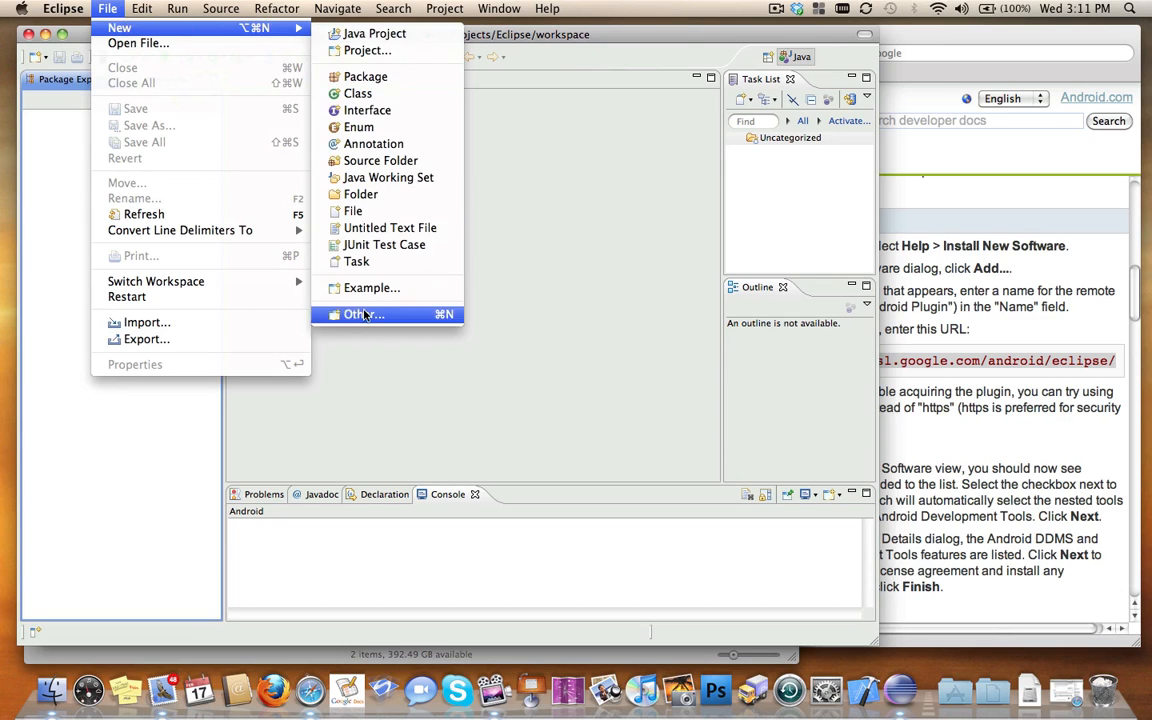
pyautogui.click(358, 314)
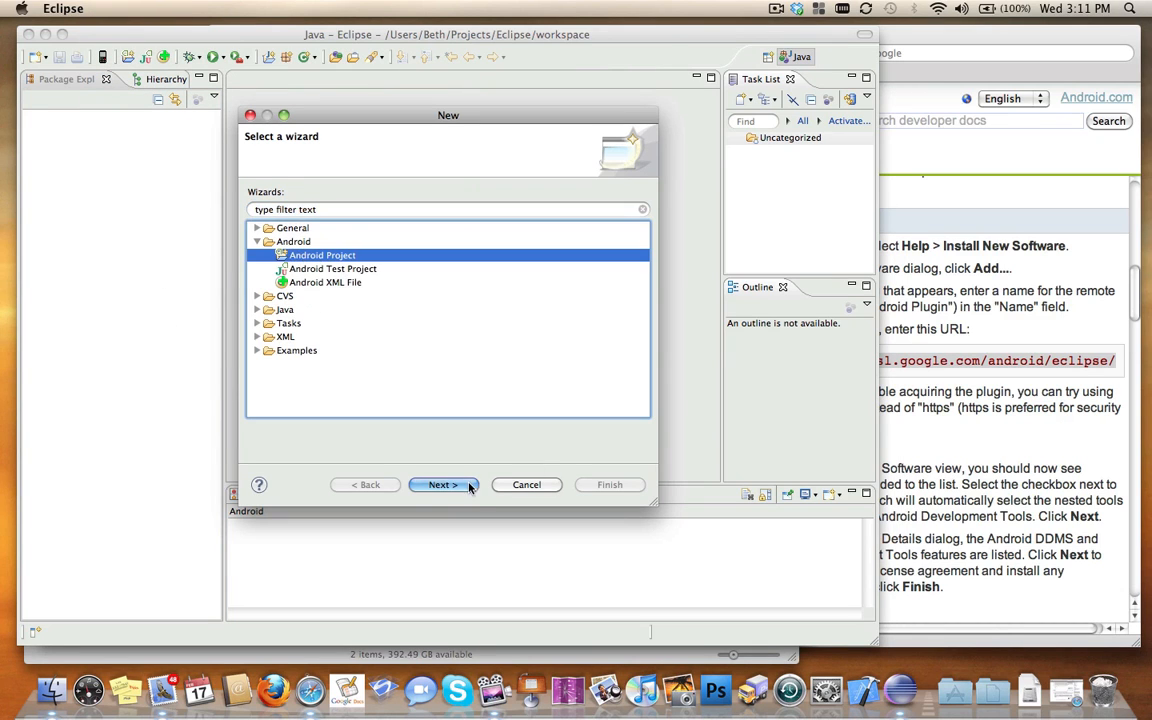
pyautogui.click(444, 484)
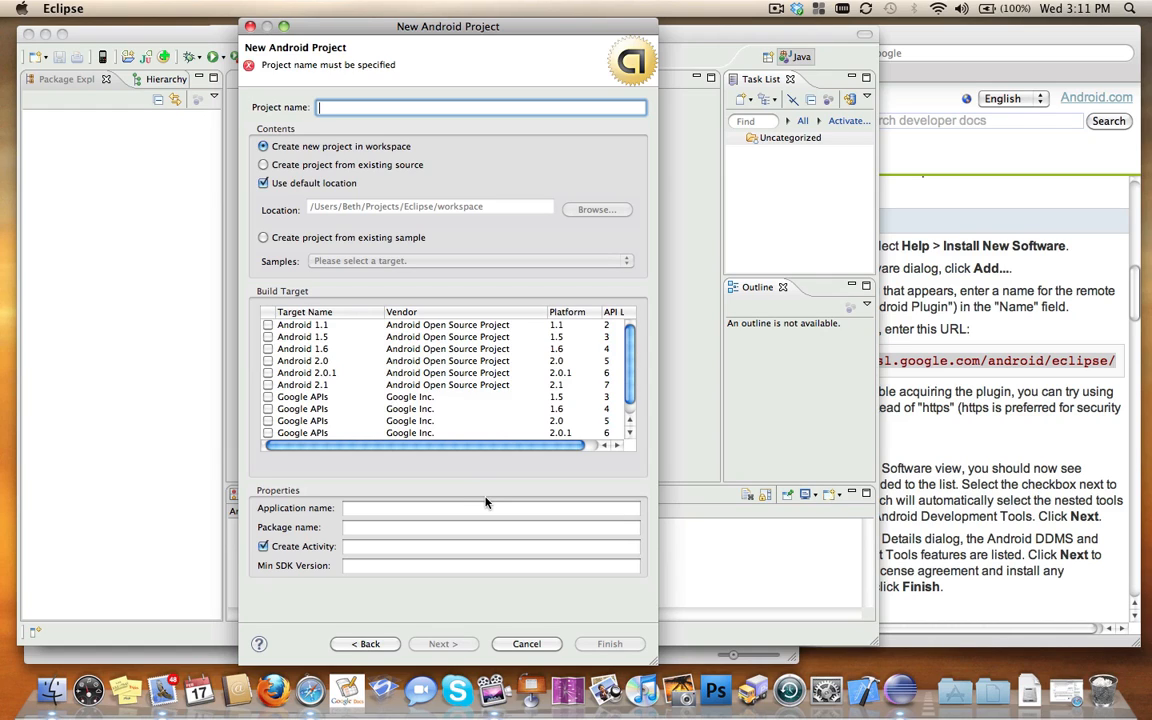
pyautogui.moveTo(756, 44)
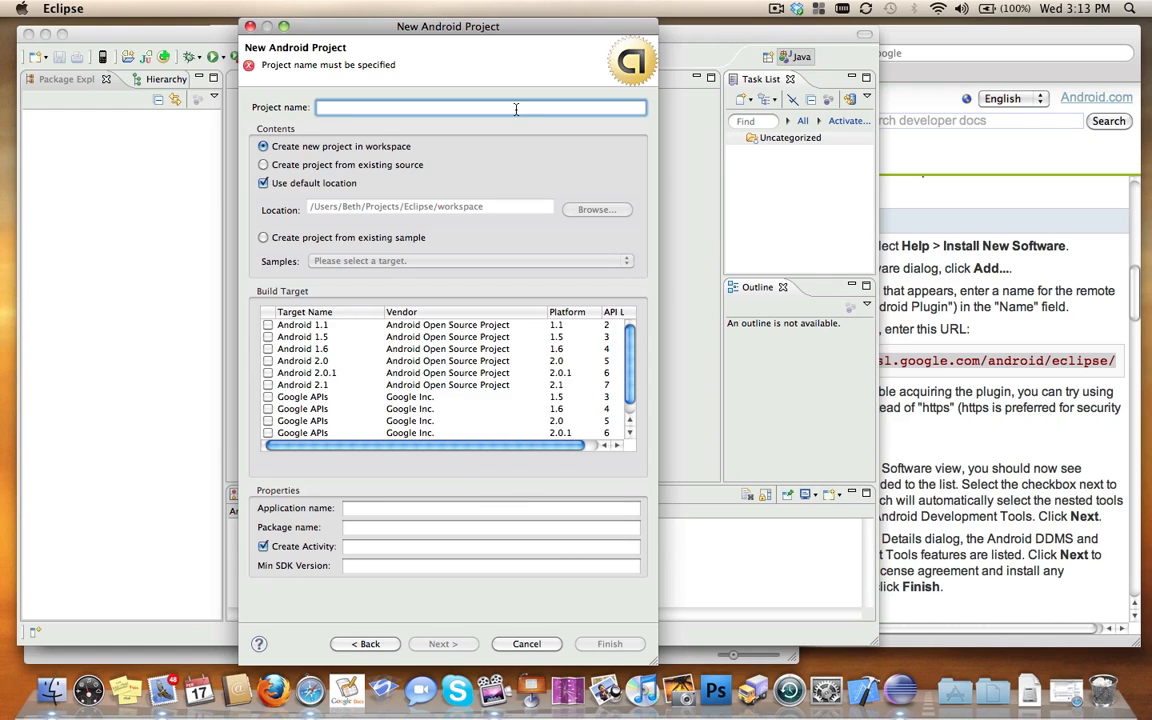
# - Name it Simple Flashlight, package com.oreilly.android.flashlight, activity RedFlashlightActivity on Android 1.6, and finish
pyautogui.write('S')
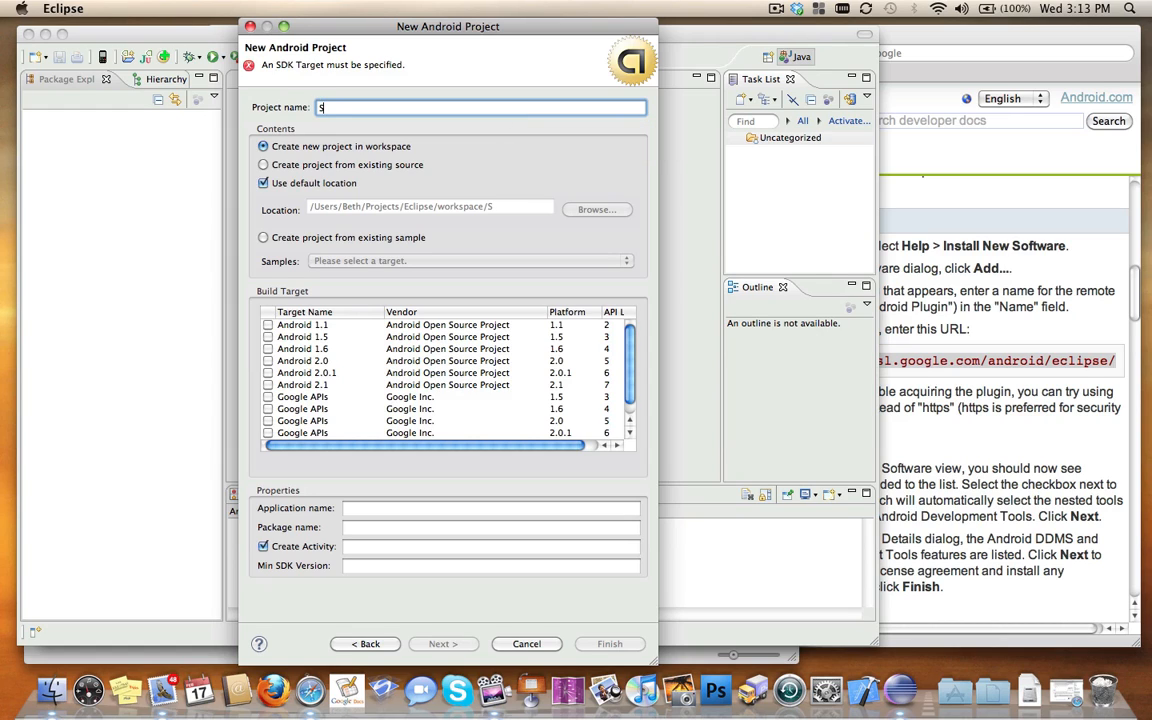
pyautogui.write('imple Flashlight')
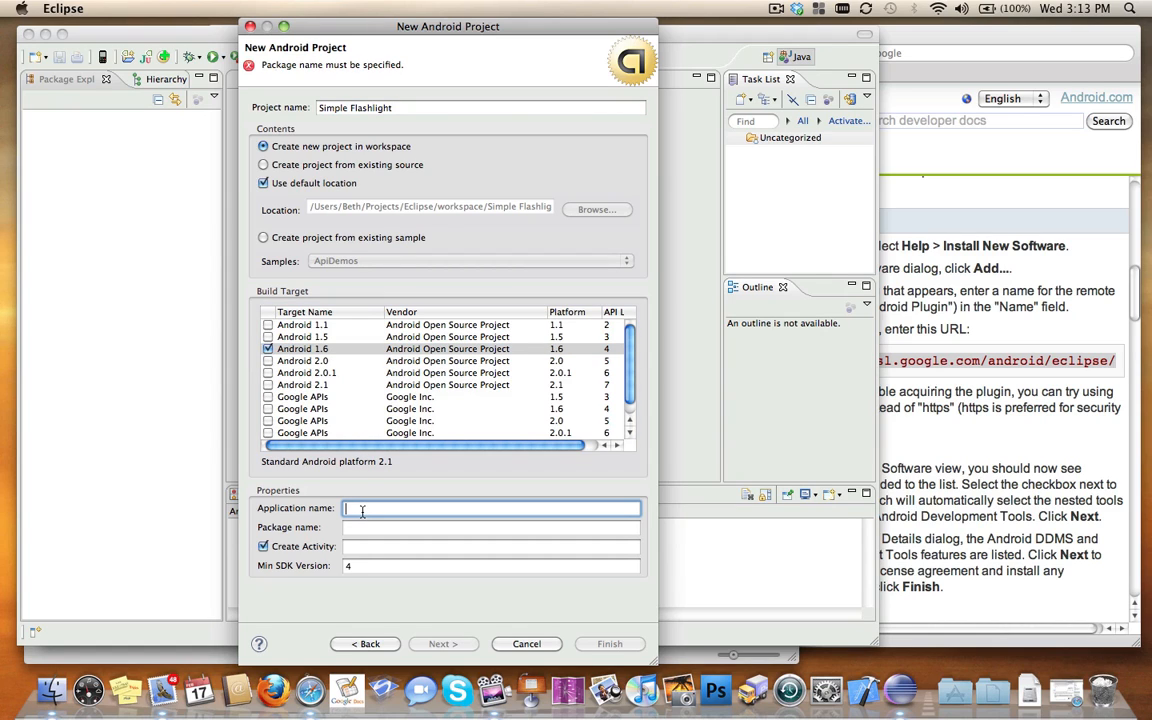
pyautogui.write('Simple Flashlight')
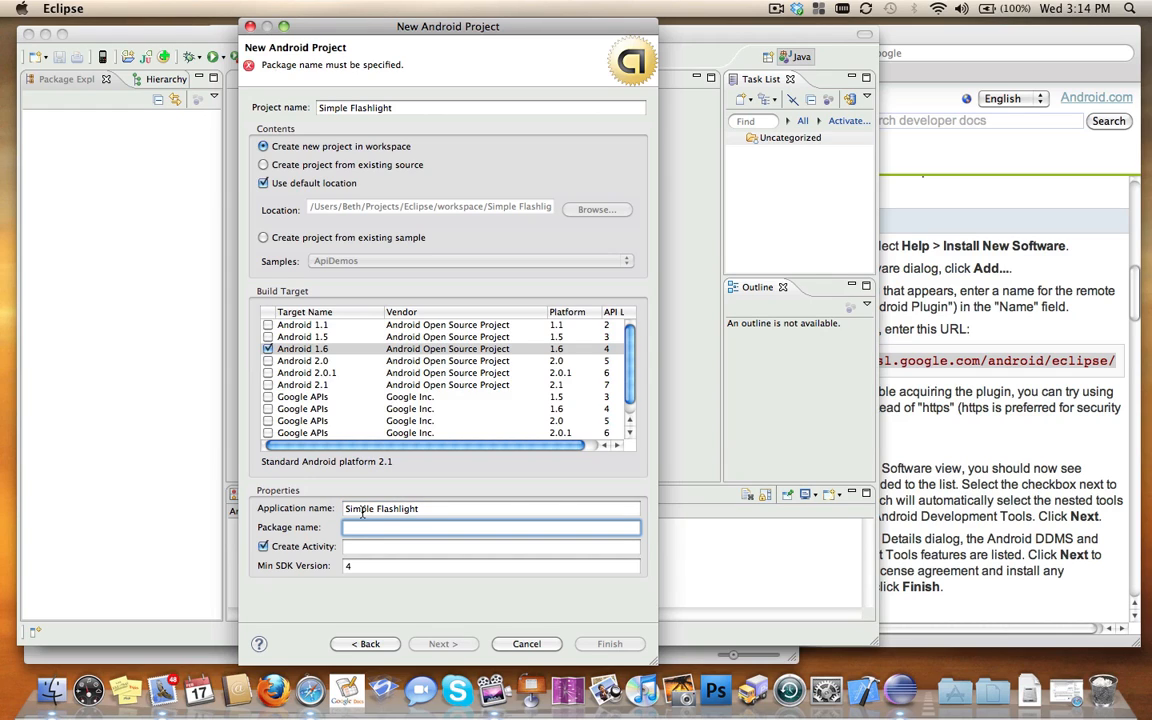
pyautogui.write('com.oreilly.')
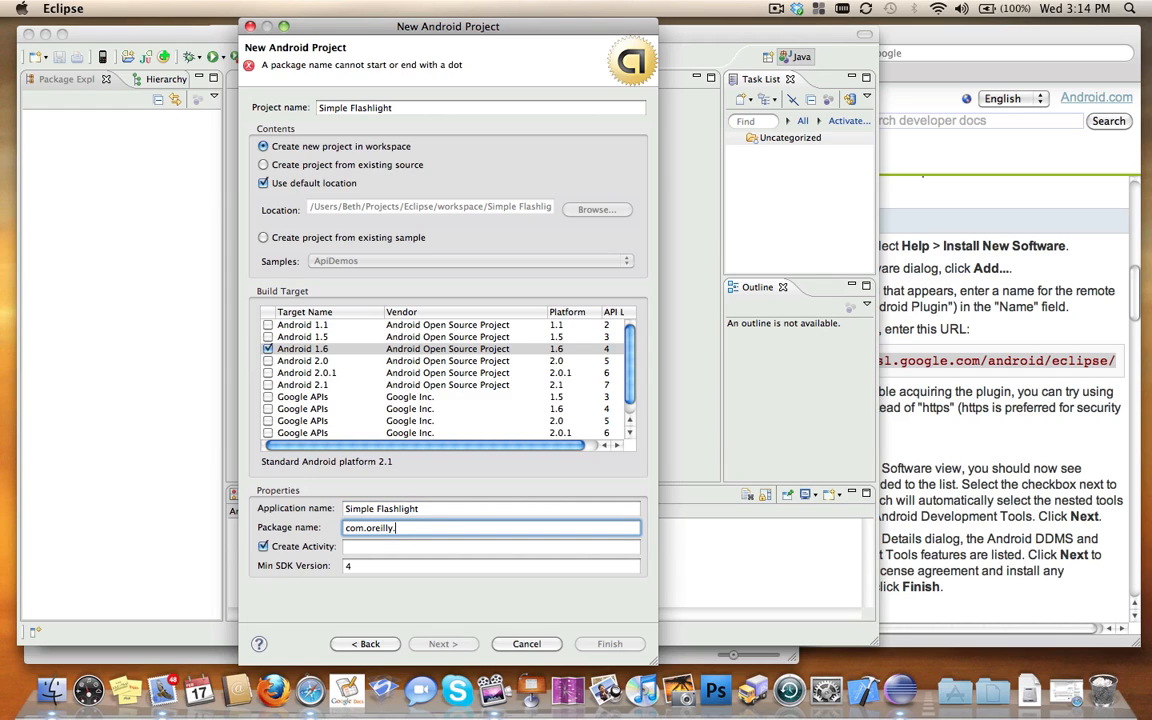
pyautogui.write('android.flashlight')
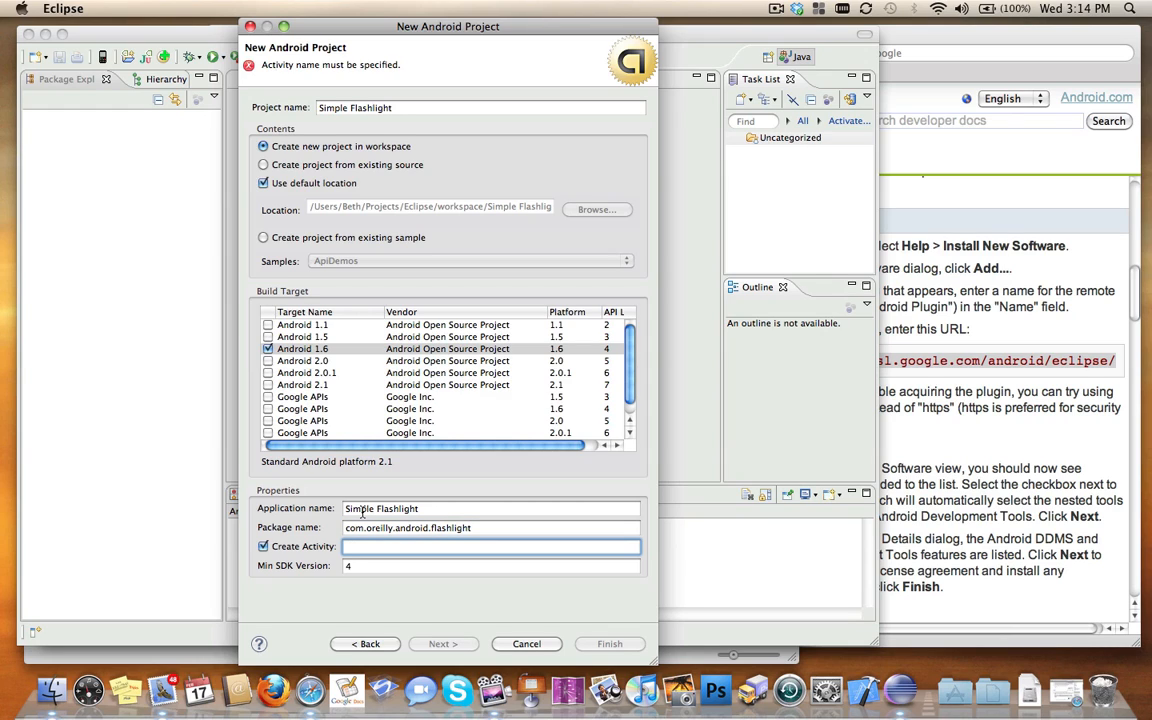
pyautogui.write('Redf')
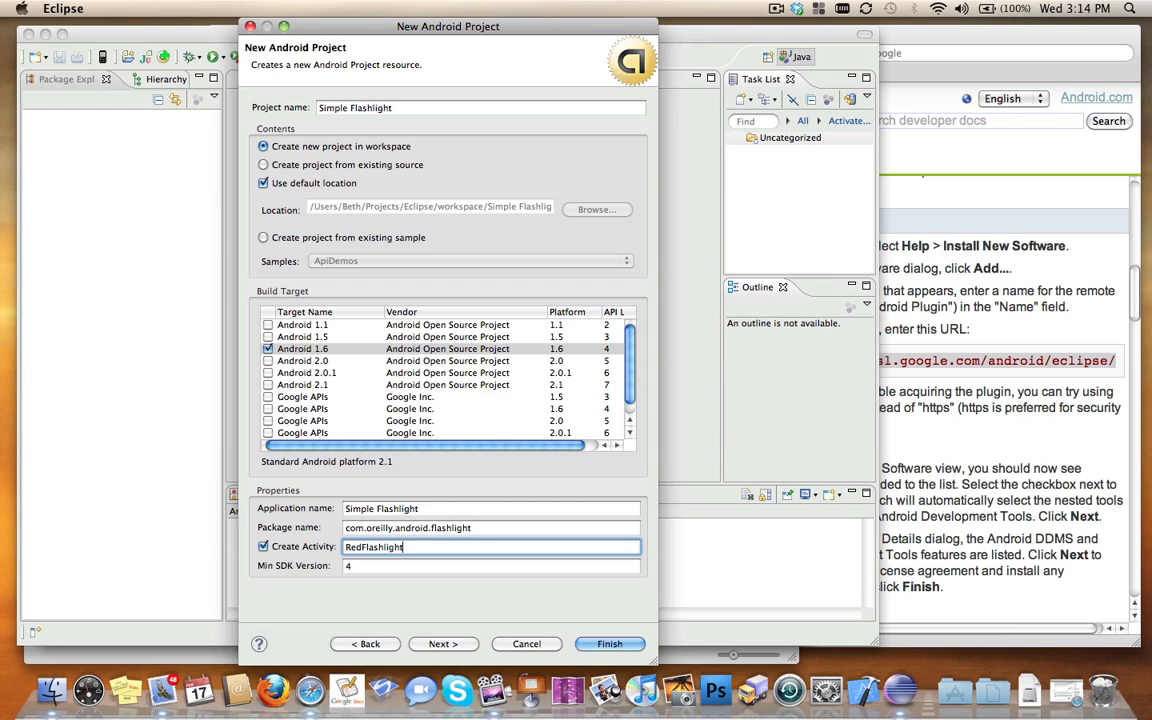
pyautogui.write('Activity')
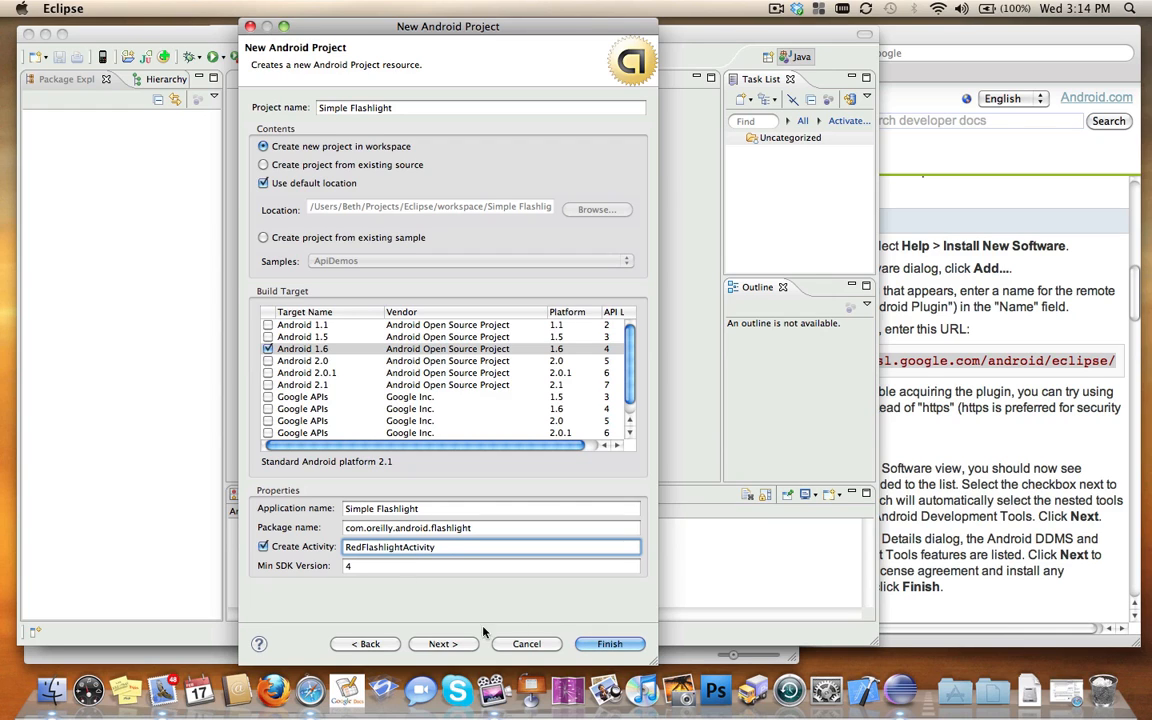
pyautogui.click(610, 644)
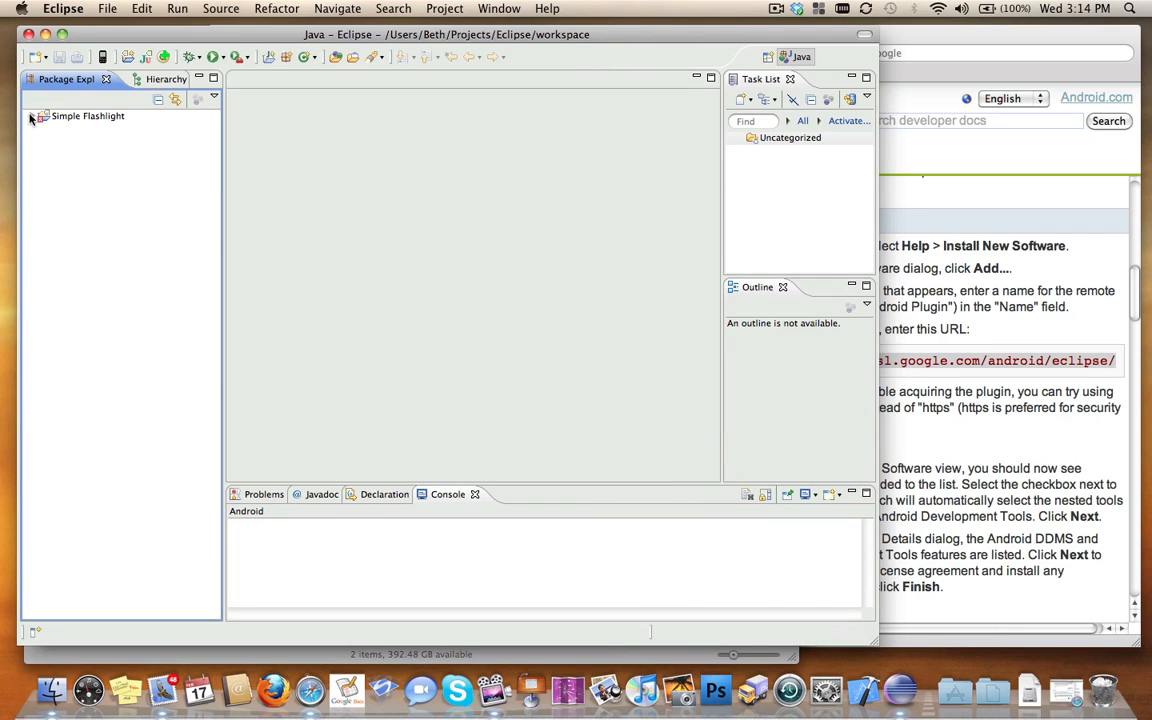
# - Clean all projects via Project > Clean so the Simple Flashlight build-path error clears
pyautogui.click(32, 116)
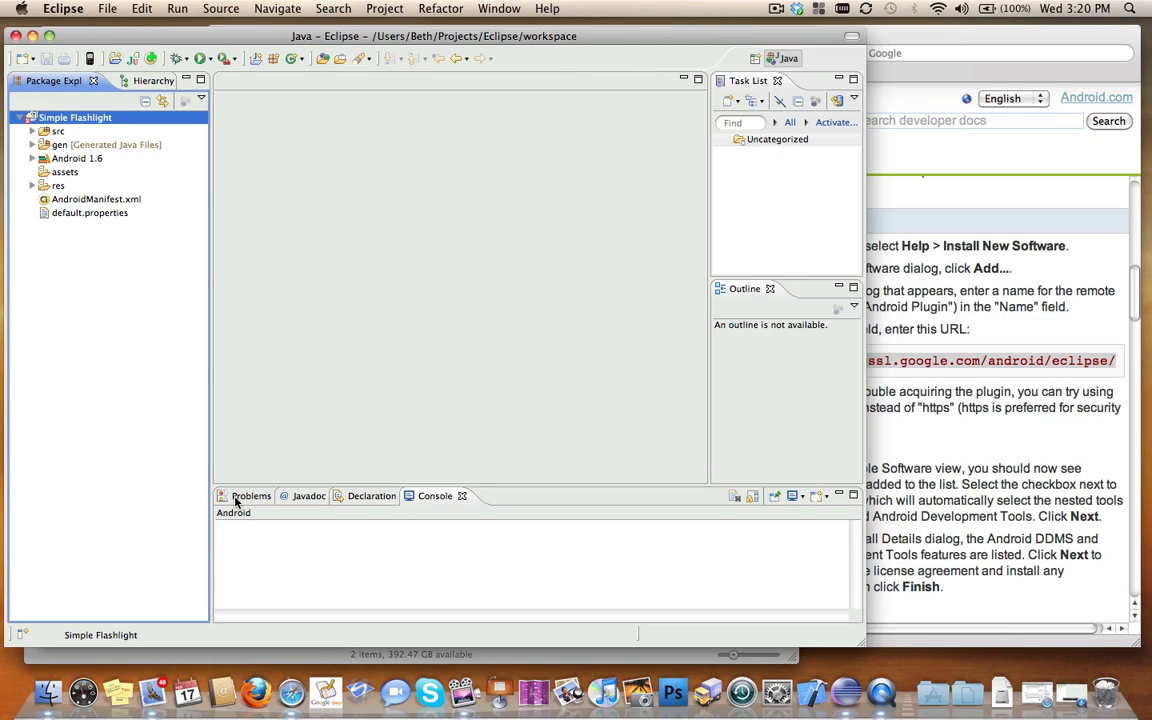
pyautogui.click(250, 496)
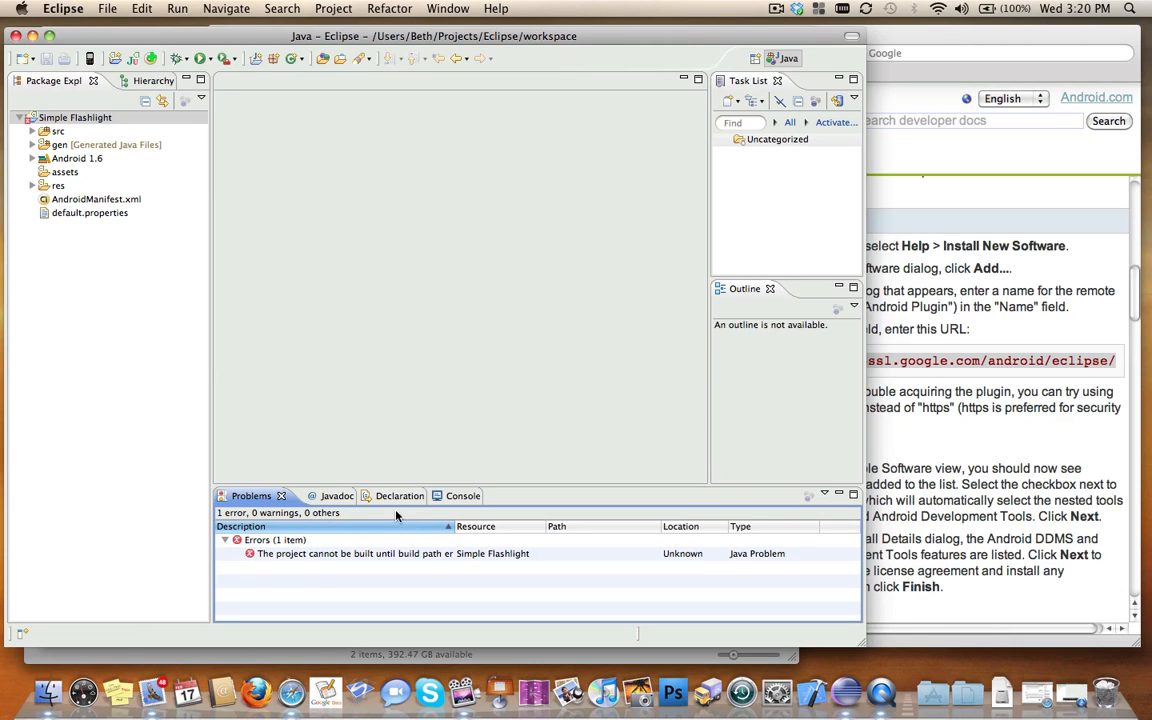
pyautogui.click(332, 8)
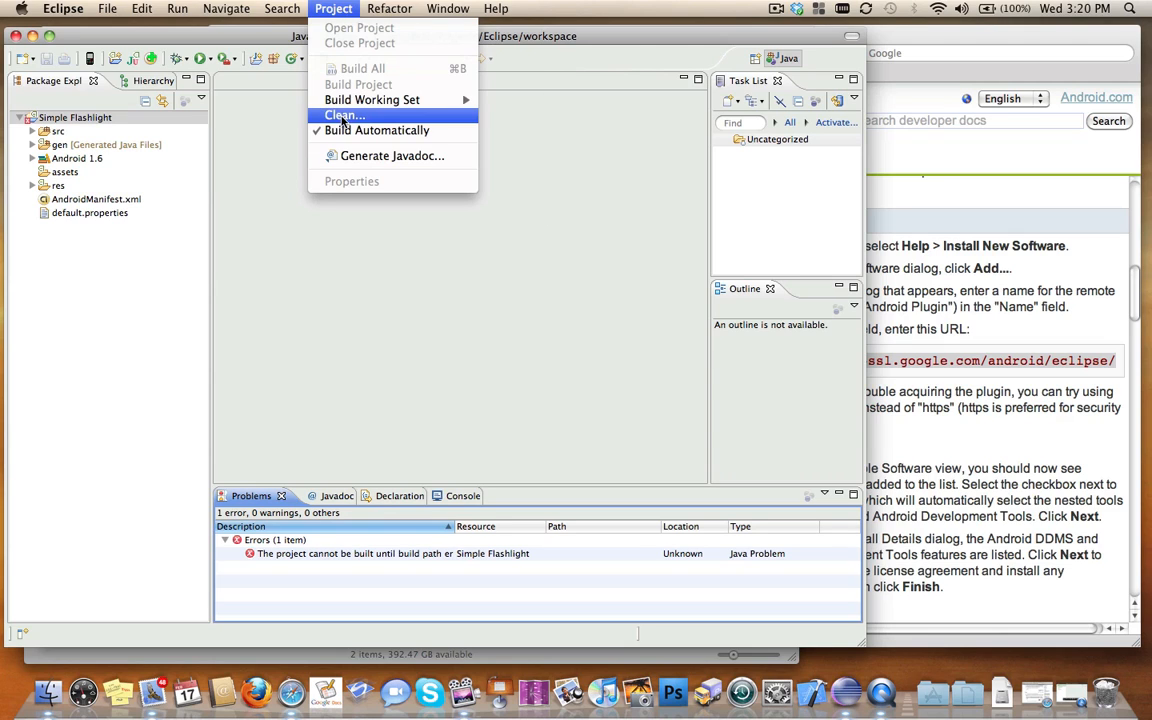
pyautogui.click(344, 114)
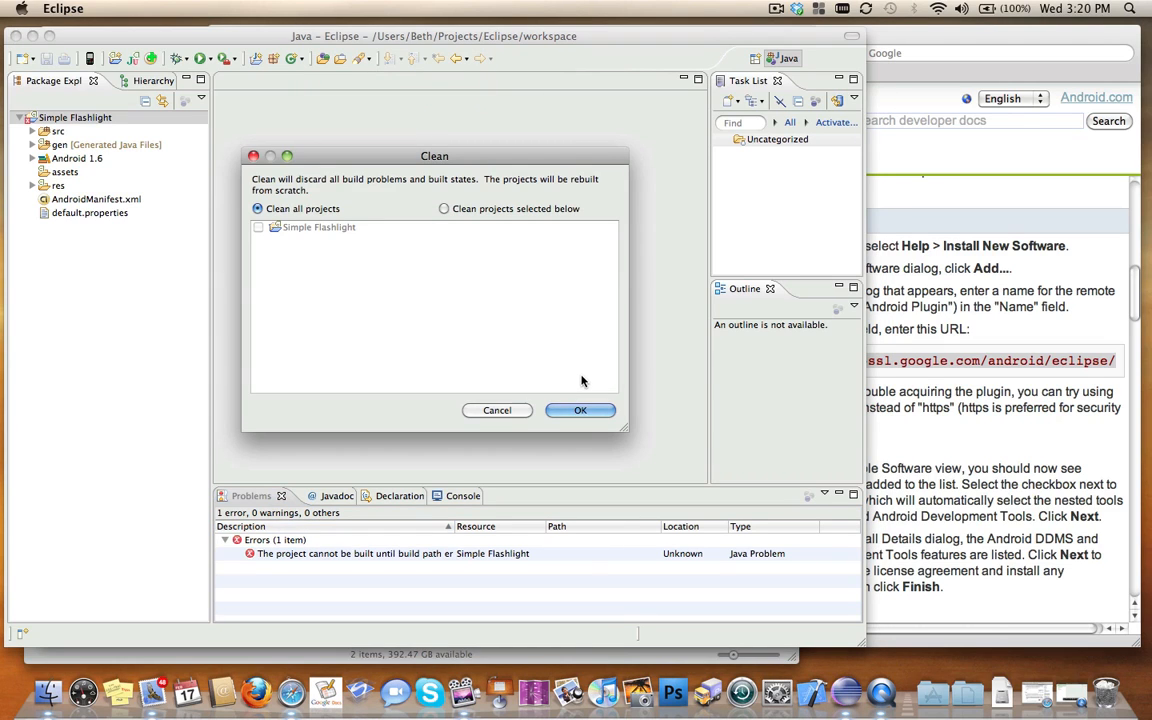
pyautogui.click(580, 410)
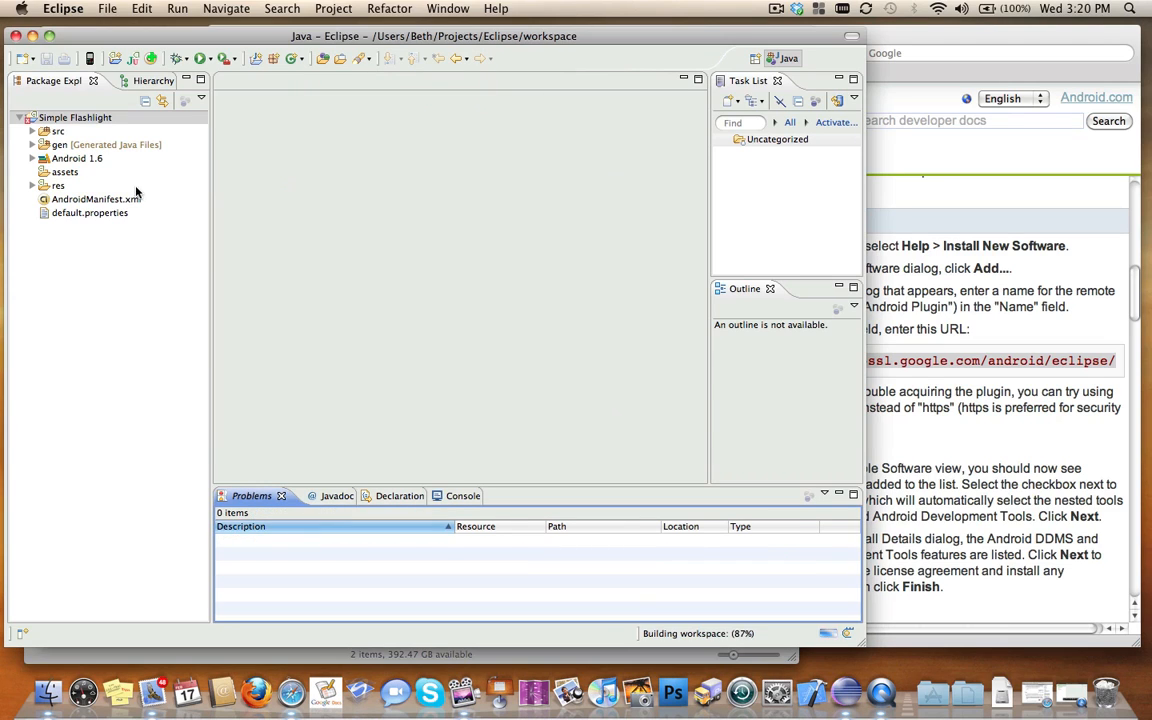
pyautogui.moveTo(116, 144)
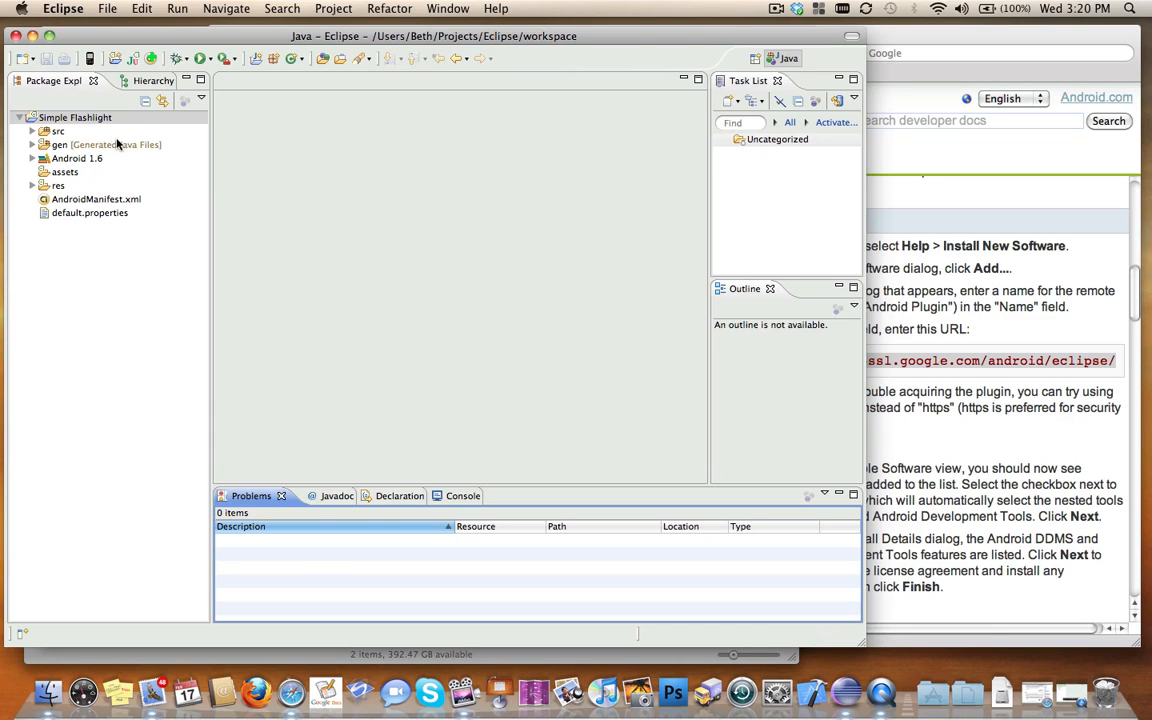
# - Run the Simple Flashlight project as an Android Application from its context menu
pyautogui.rightClick(76, 116)
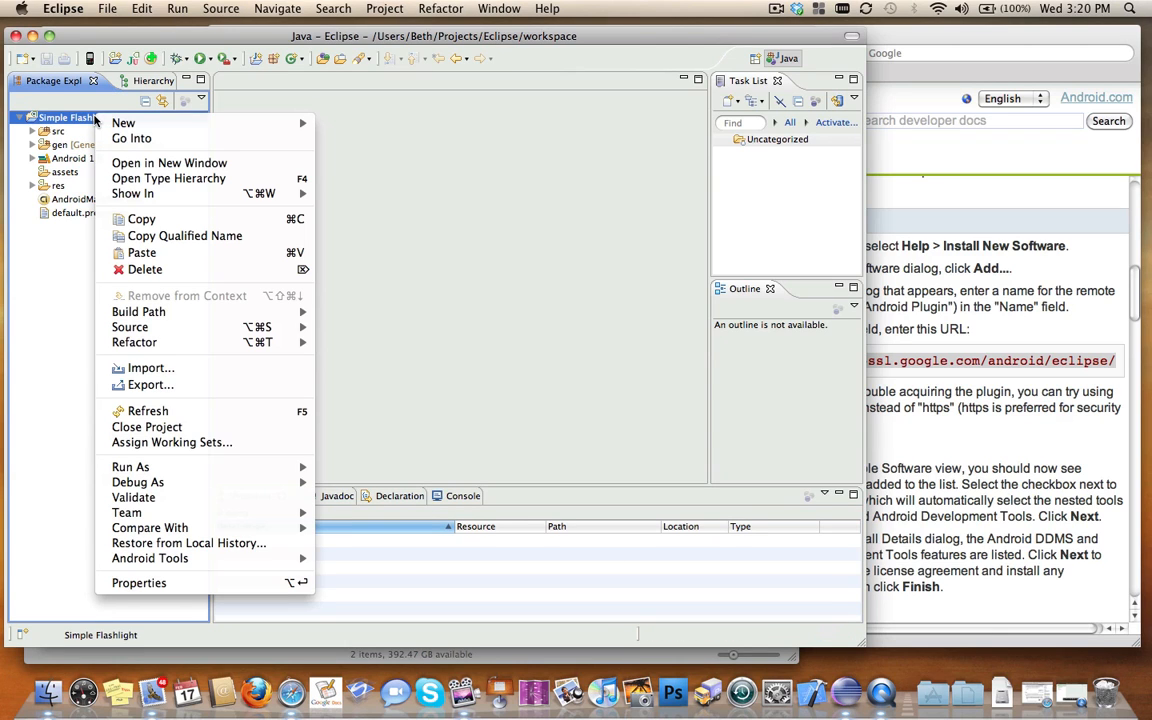
pyautogui.click(130, 468)
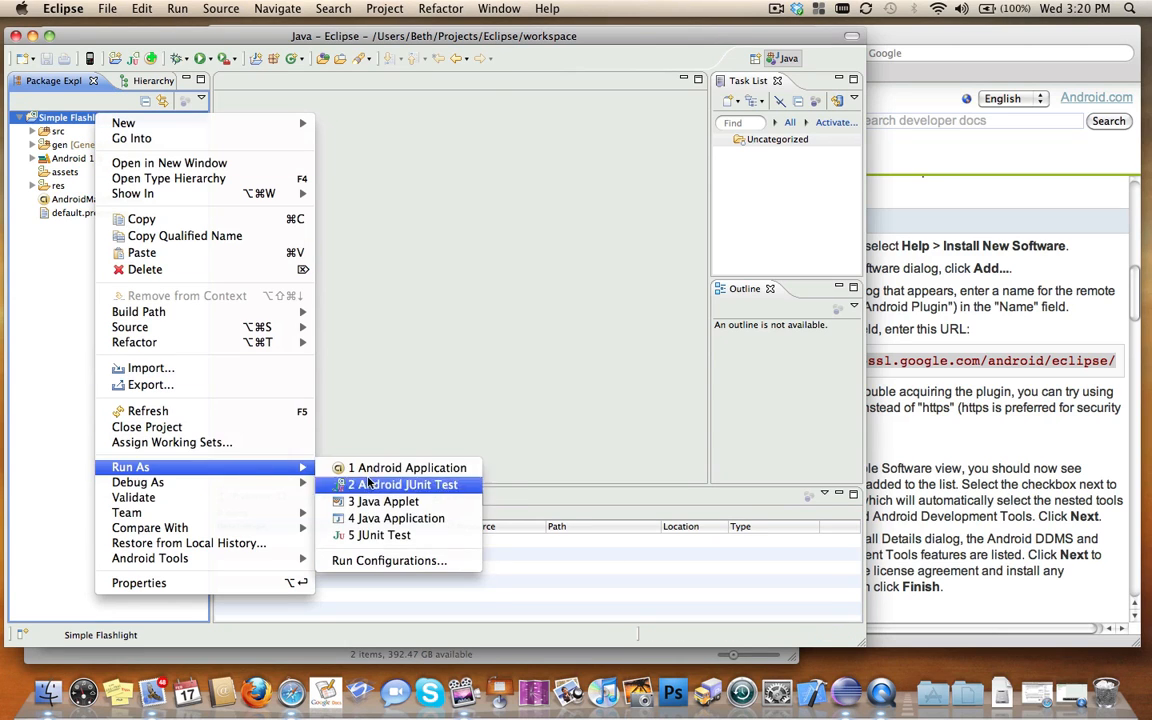
pyautogui.click(404, 484)
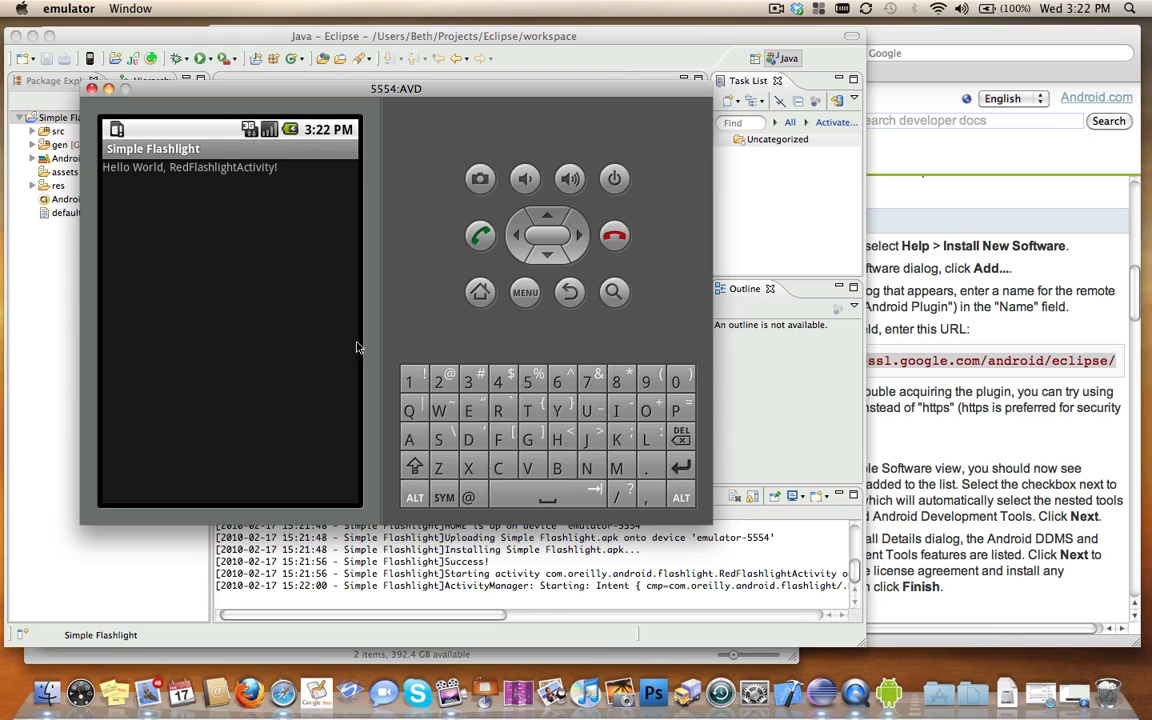
pyautogui.moveTo(330, 316)
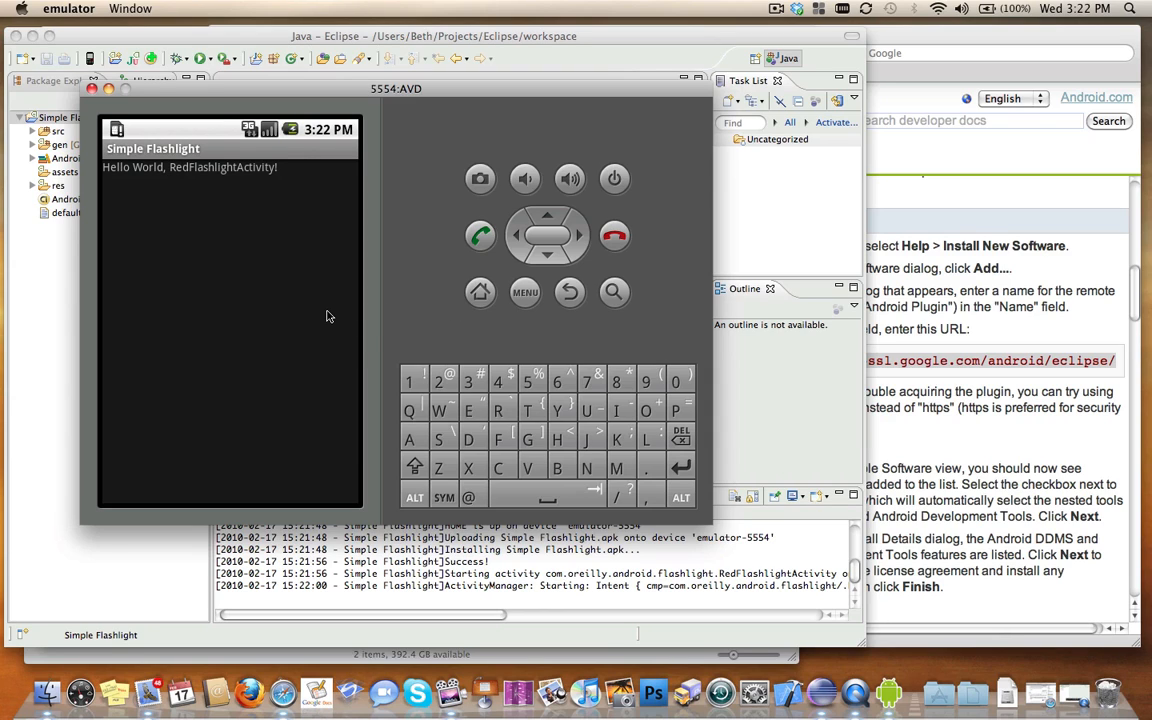
pyautogui.moveTo(640, 324)
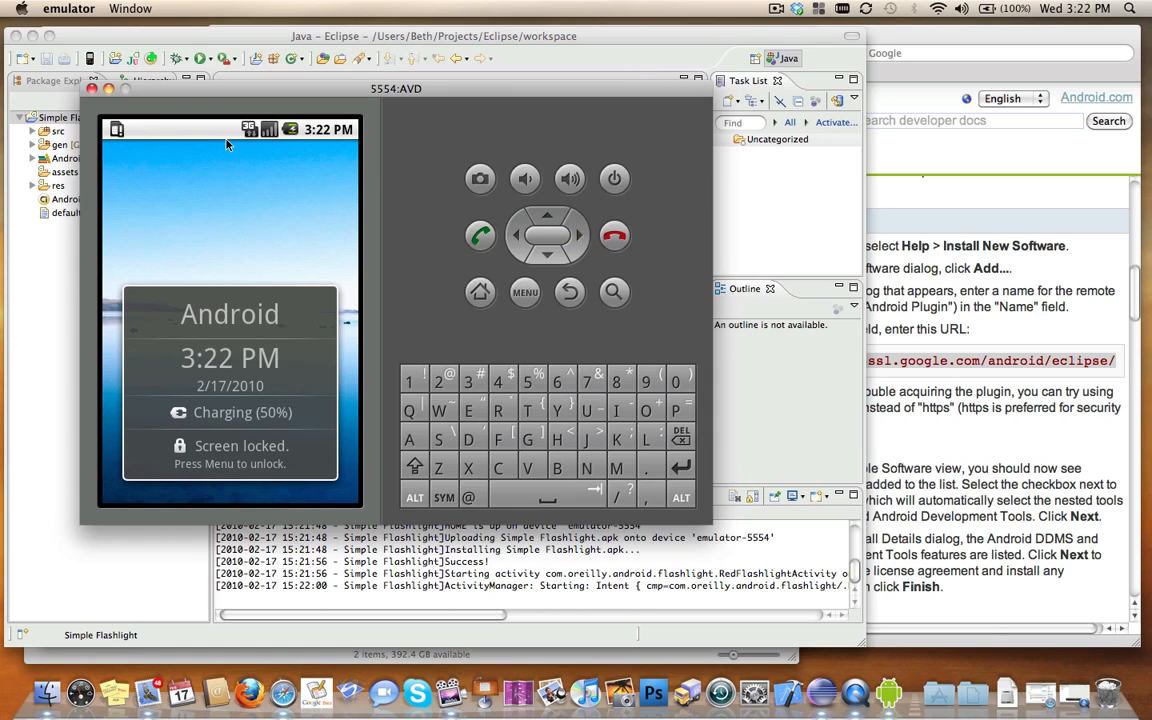
pyautogui.moveTo(184, 96)
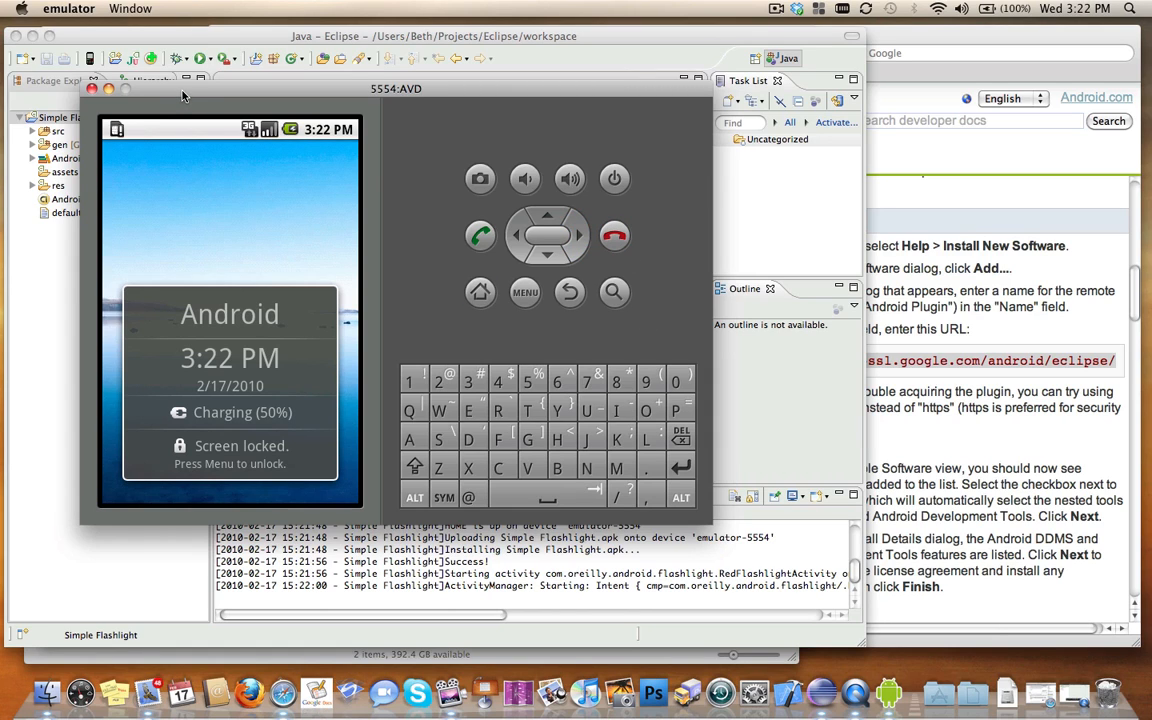